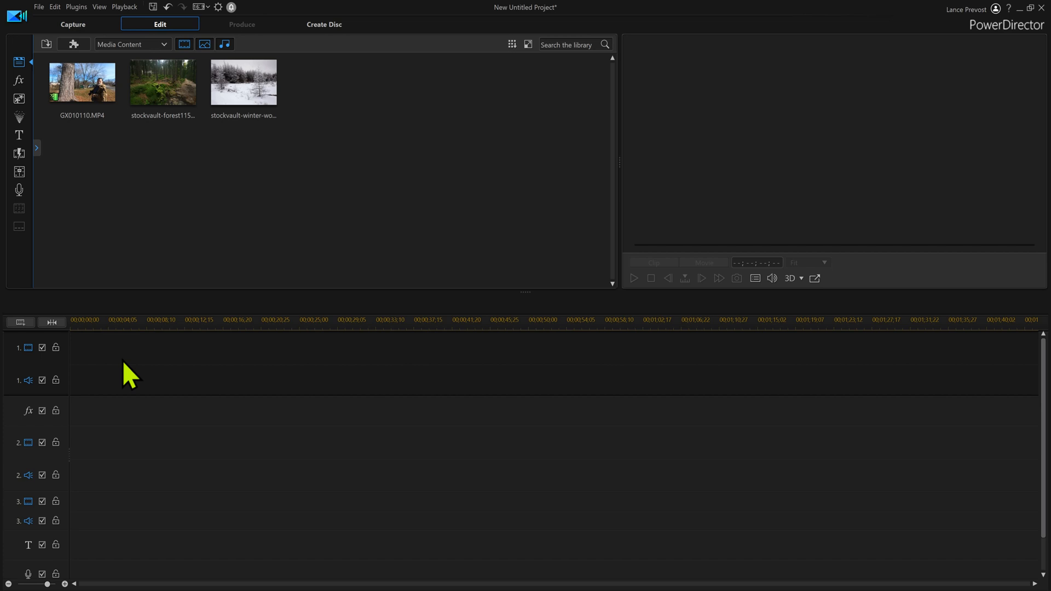
pyautogui.moveTo(63, 84)
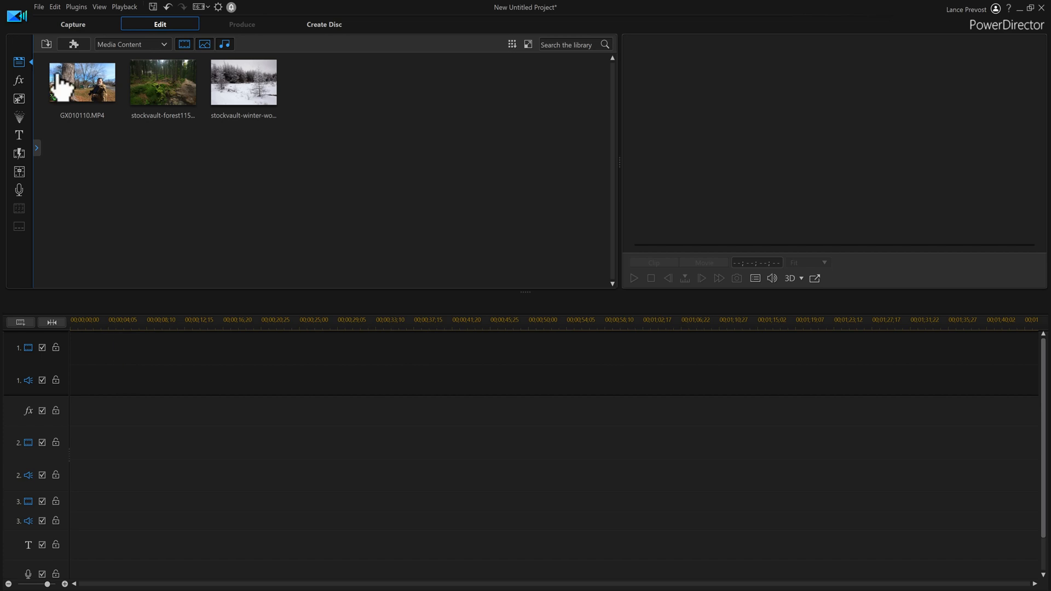
# - Place the man's clip GX010110.MP4 on track 2 above the winter image and remove its audio
pyautogui.click(81, 82)
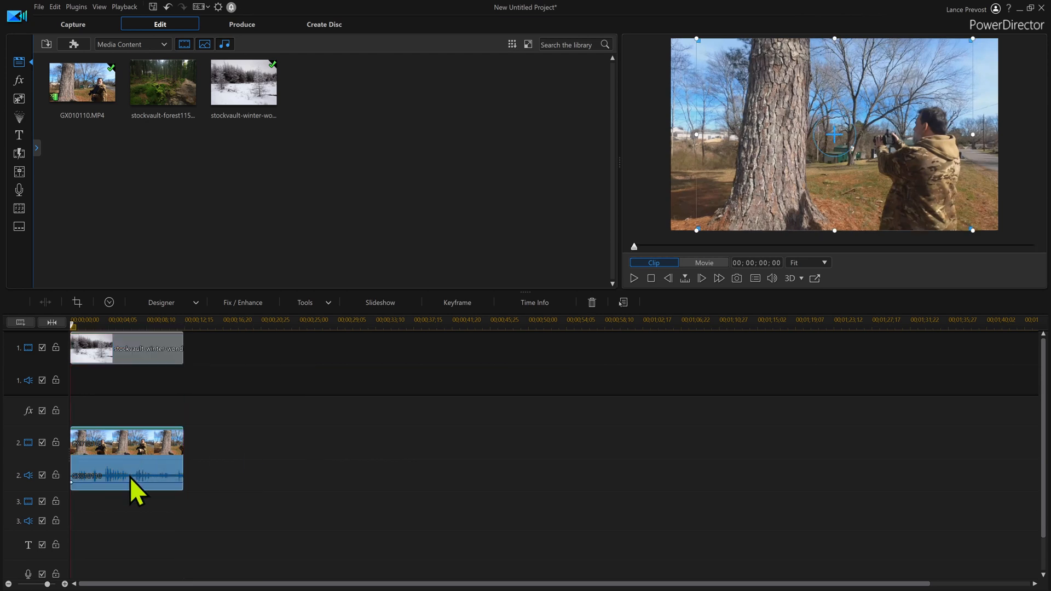
pyautogui.rightClick(134, 483)
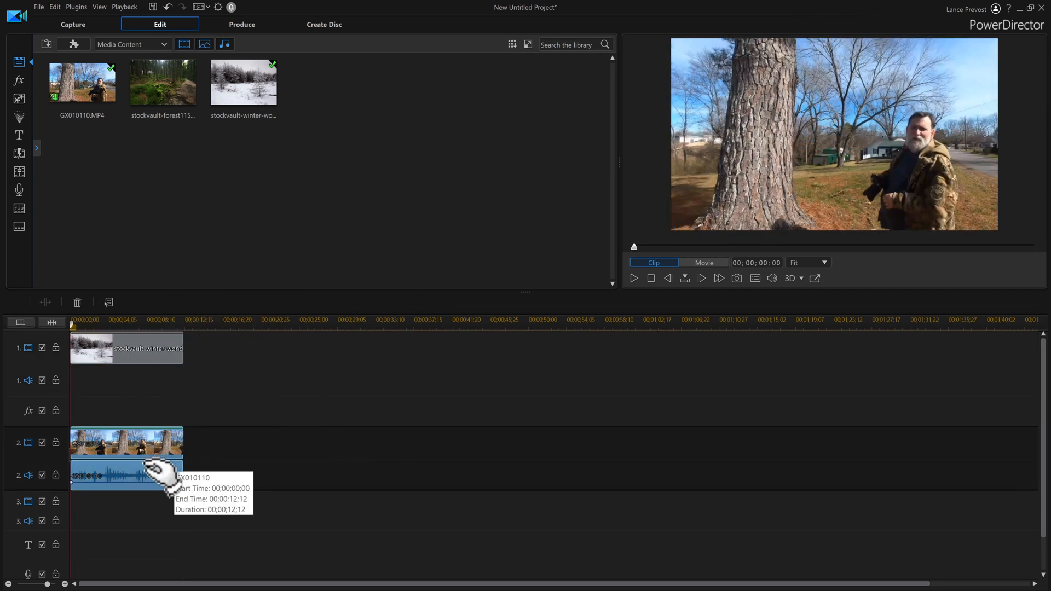
pyautogui.click(703, 262)
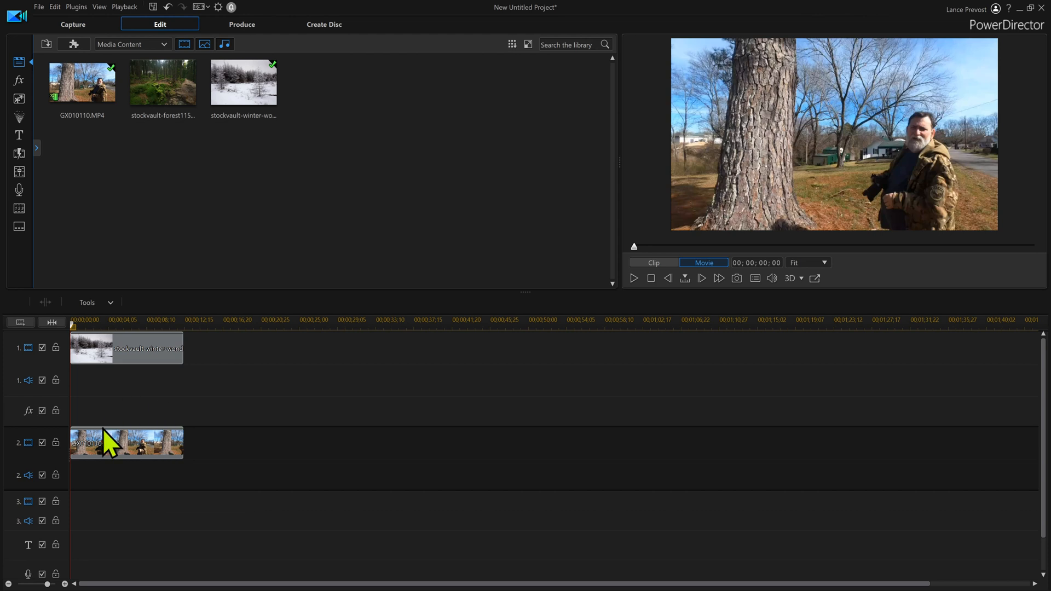
pyautogui.moveTo(151, 426)
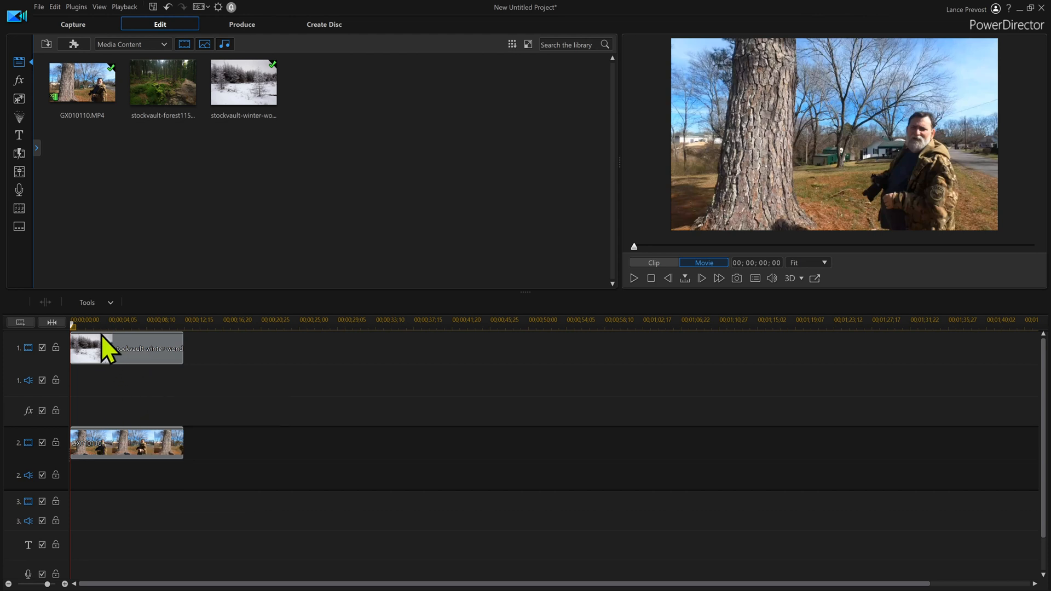
pyautogui.moveTo(120, 369)
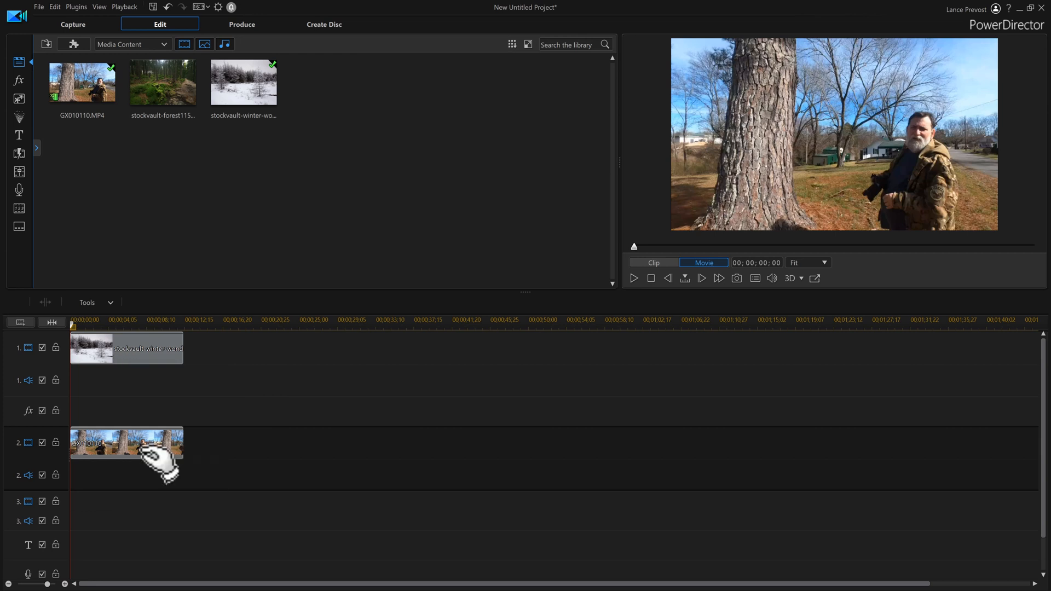
# - Bring up the editing tools list for the selected GX010110 clip to reach ColorDirector
pyautogui.click(281, 302)
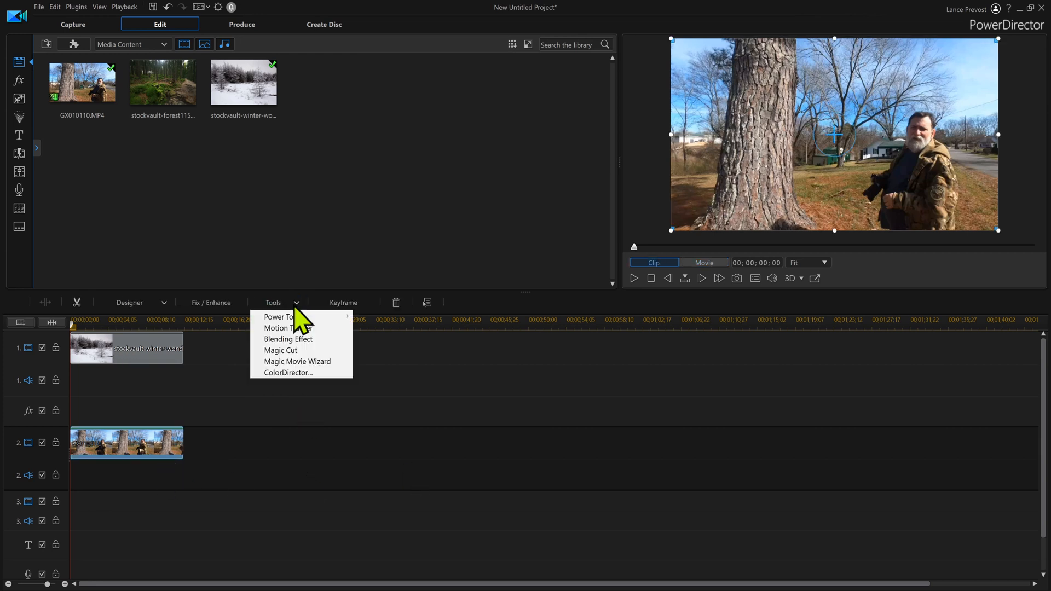
pyautogui.moveTo(302, 373)
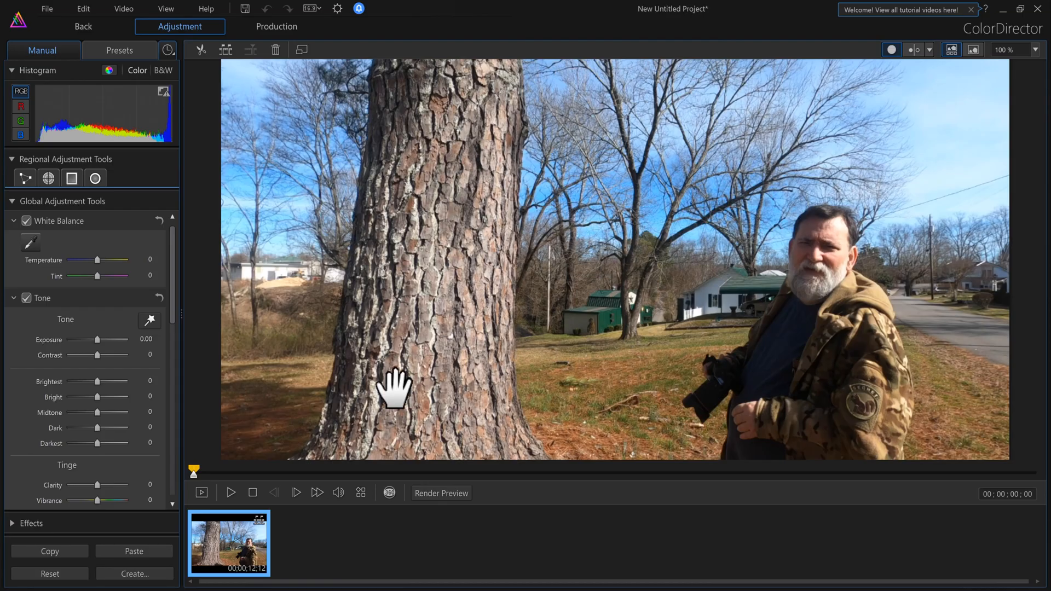
pyautogui.moveTo(192, 313)
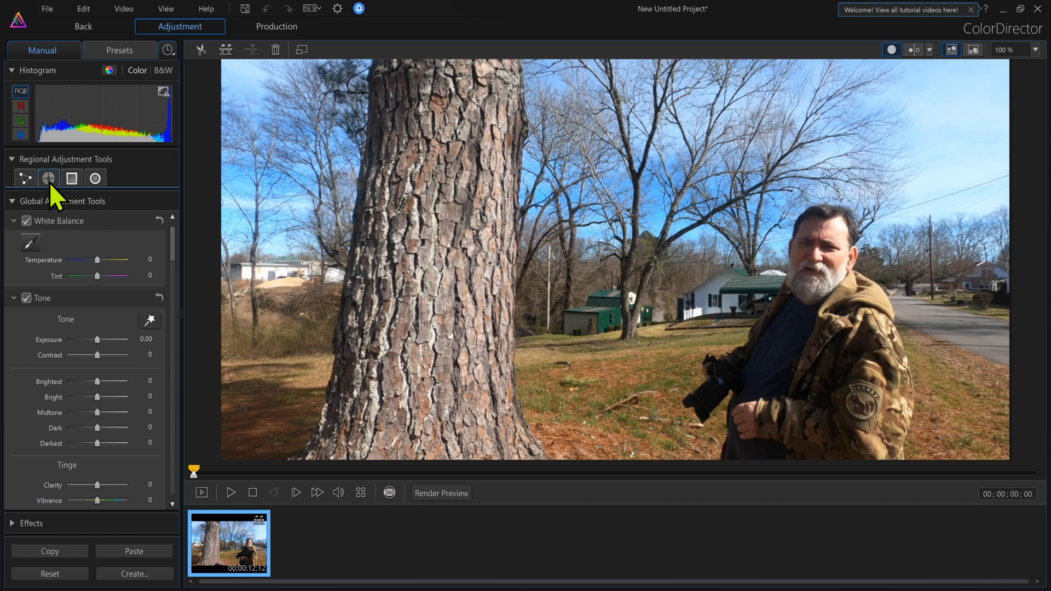
# - Start a brush regional mask at size 24.3 and paint it over the man's body
pyautogui.click(48, 177)
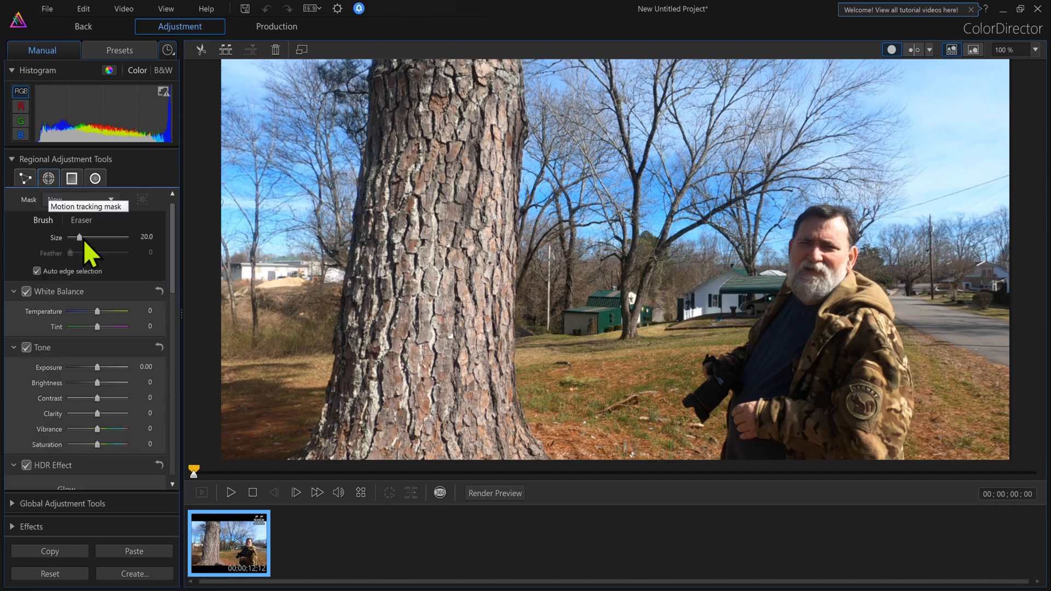
pyautogui.moveTo(81, 236); pyautogui.dragTo(97, 236)
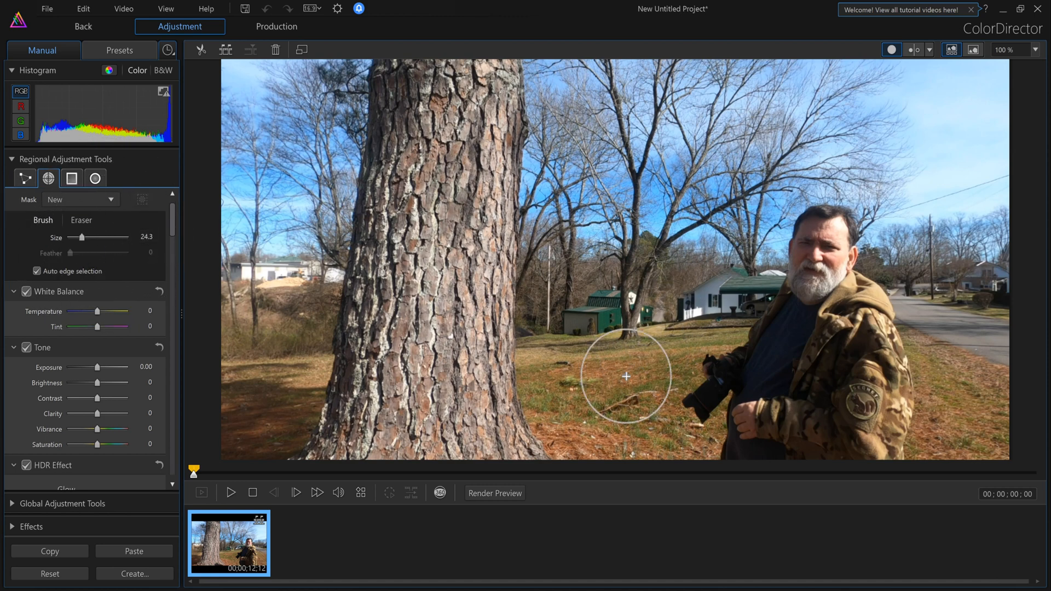
pyautogui.moveTo(627, 376); pyautogui.dragTo(793, 348)
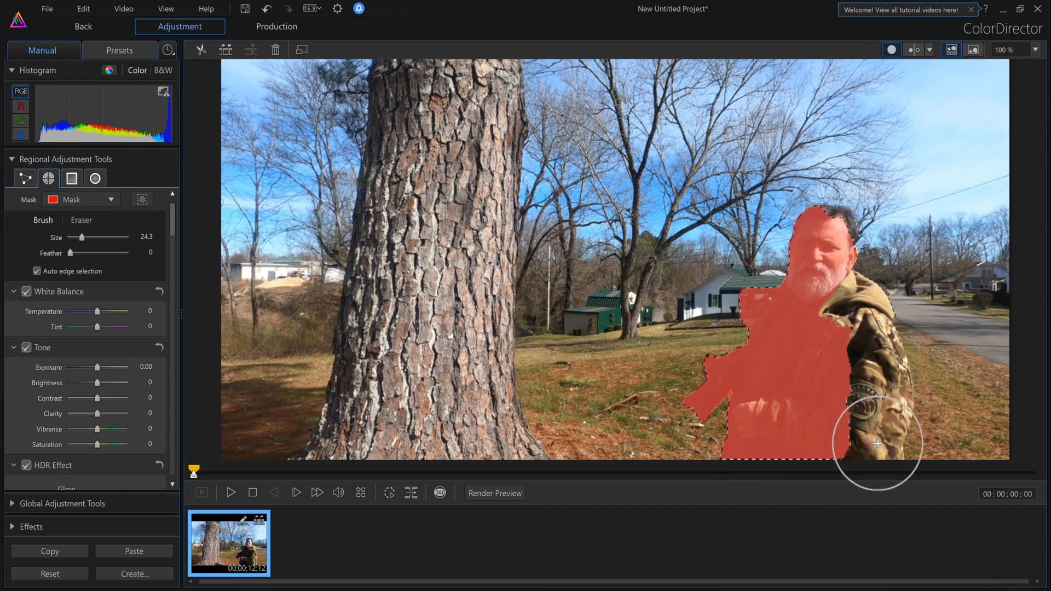
pyautogui.moveTo(877, 444); pyautogui.dragTo(879, 404)
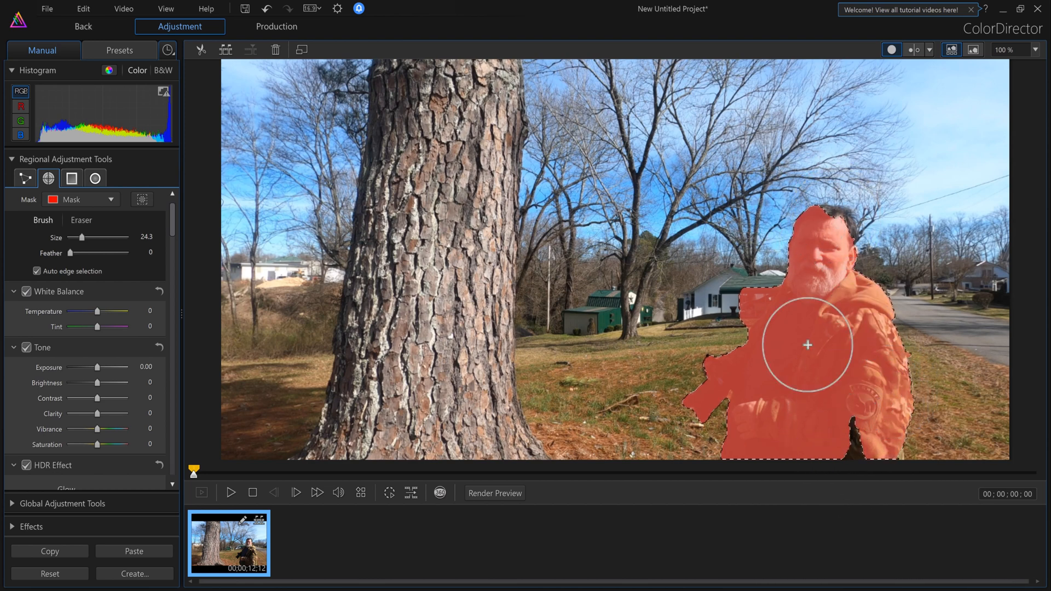
pyautogui.moveTo(808, 345); pyautogui.dragTo(740, 444)
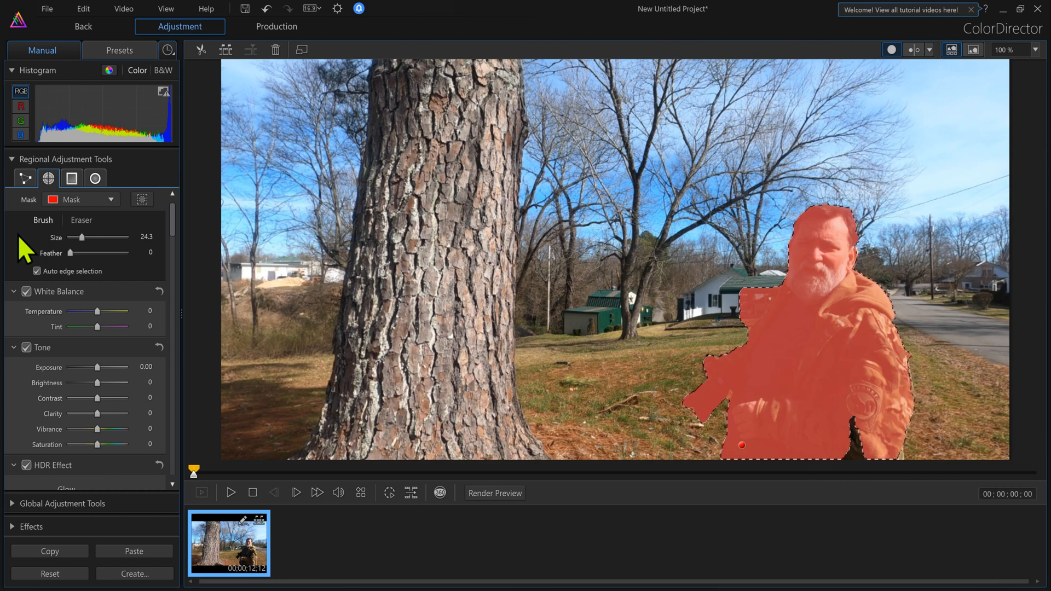
# - Erase mask spill around the man's head and lower edge
pyautogui.click(80, 221)
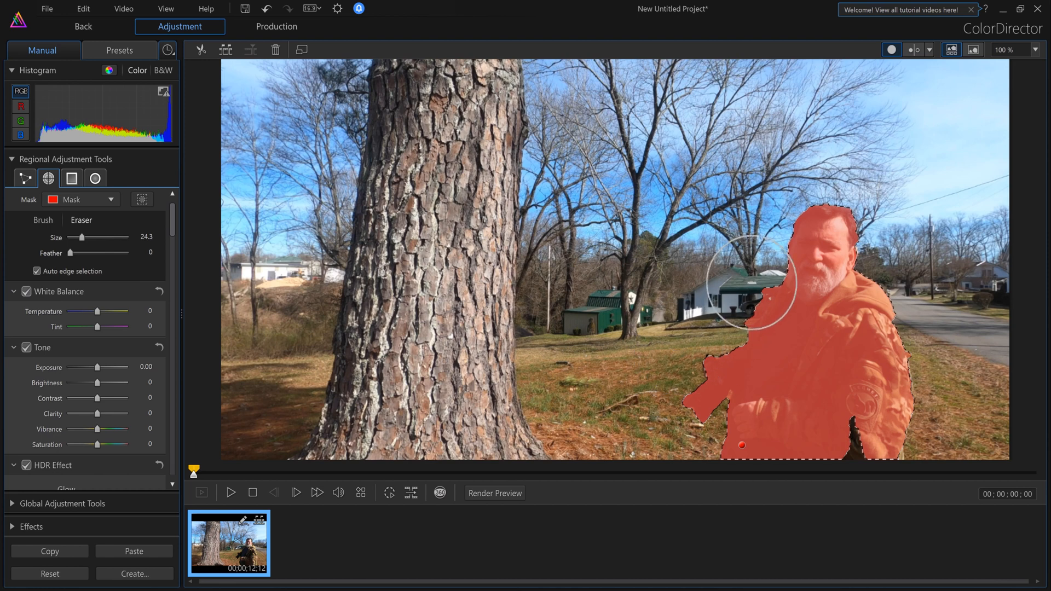
pyautogui.moveTo(749, 281); pyautogui.dragTo(749, 308)
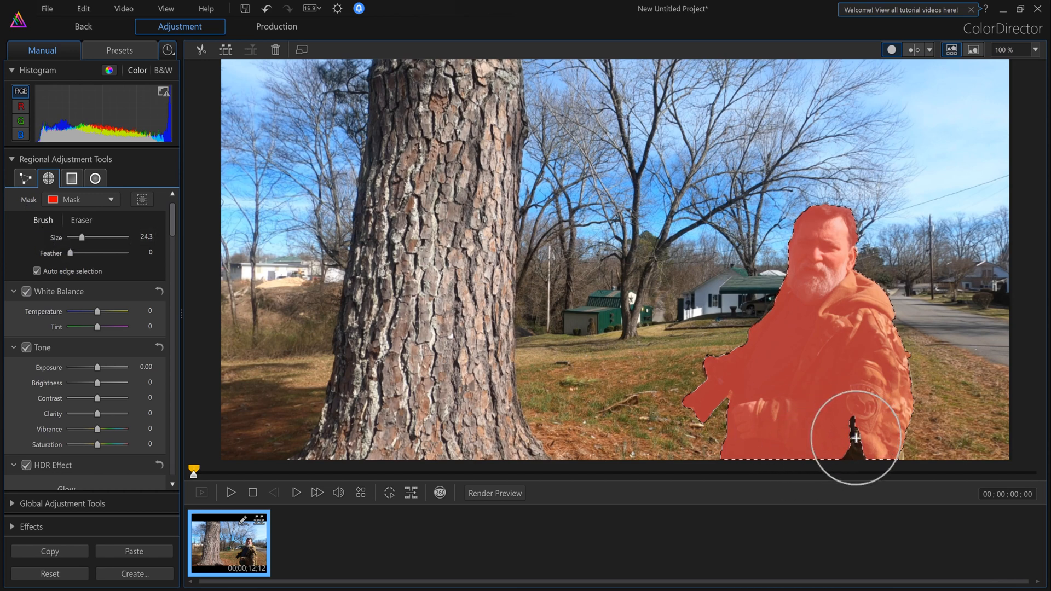
pyautogui.moveTo(856, 439); pyautogui.dragTo(879, 459)
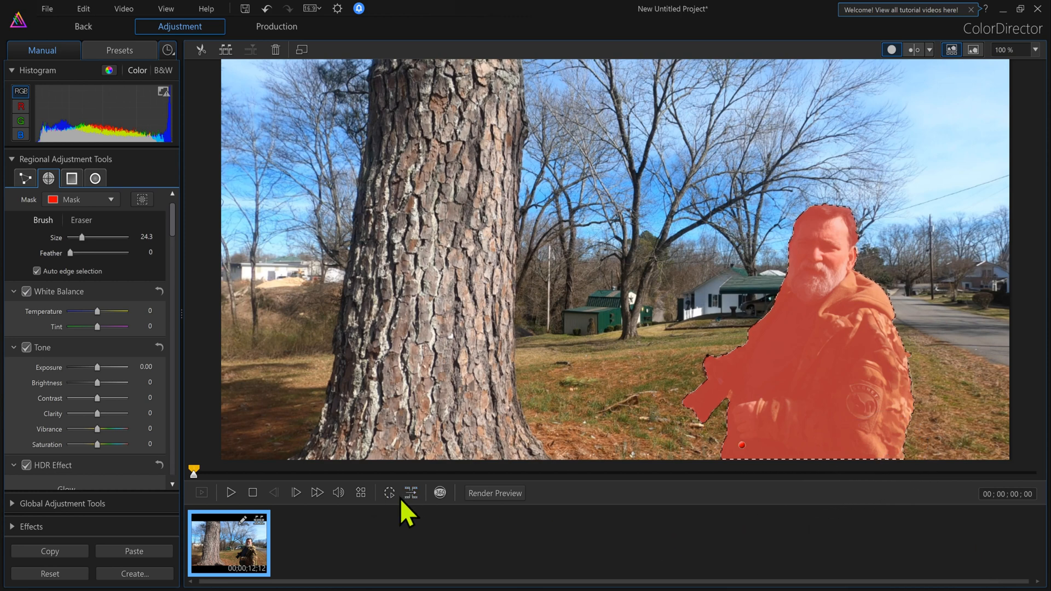
pyautogui.moveTo(389, 493)
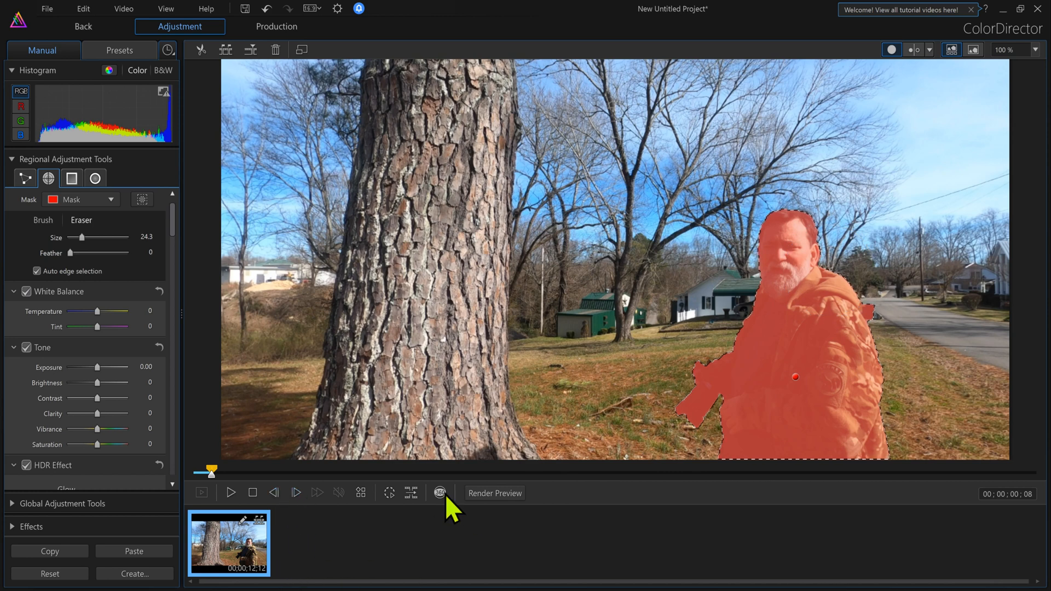
# - Track the painted mask through the clip, pausing and advancing to check it follows the man
pyautogui.click(388, 492)
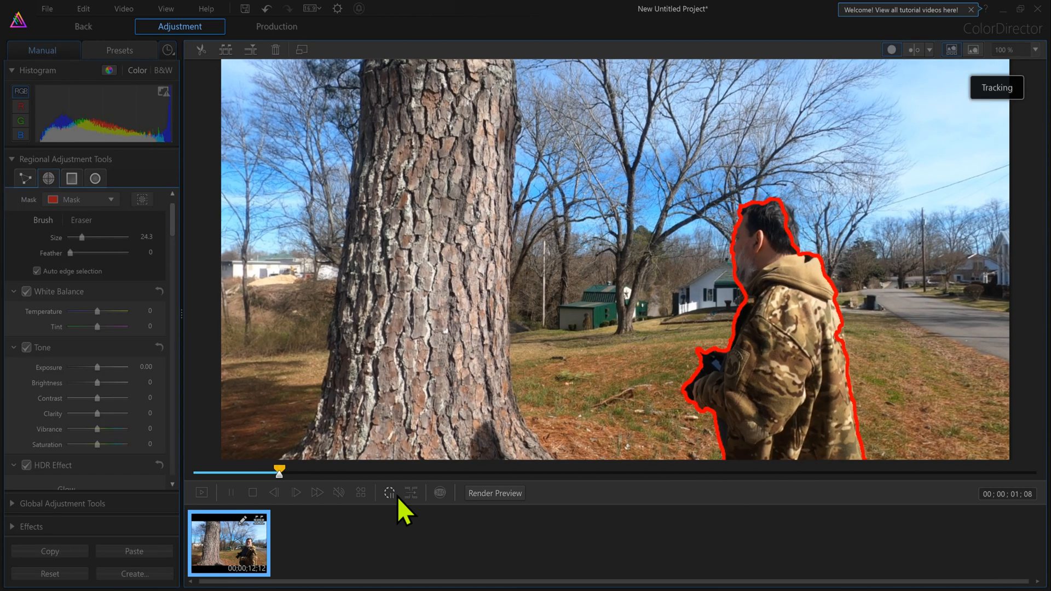
pyautogui.click(389, 493)
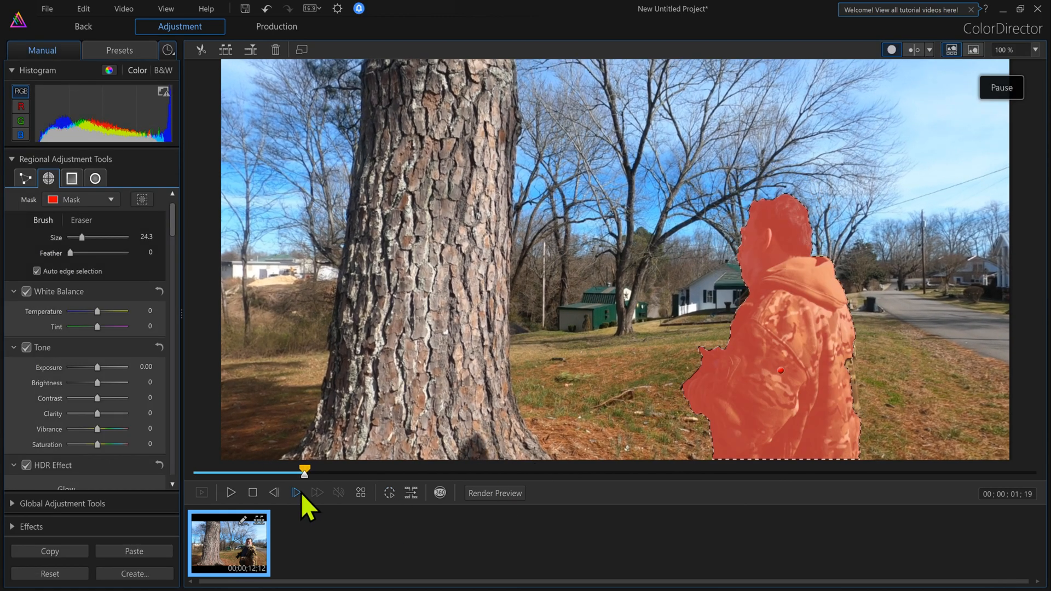
pyautogui.click(273, 493)
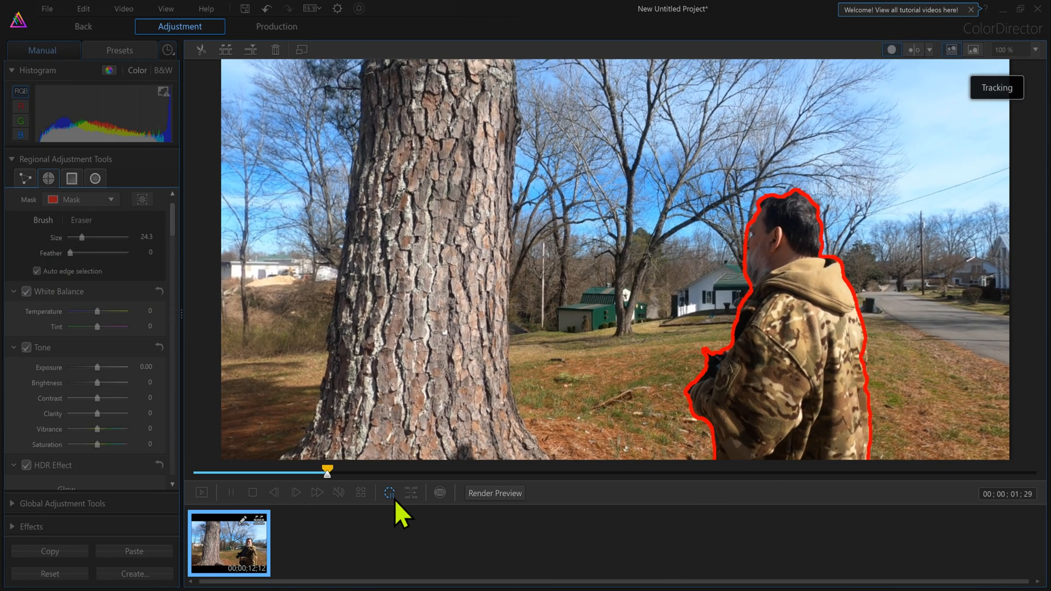
pyautogui.click(389, 492)
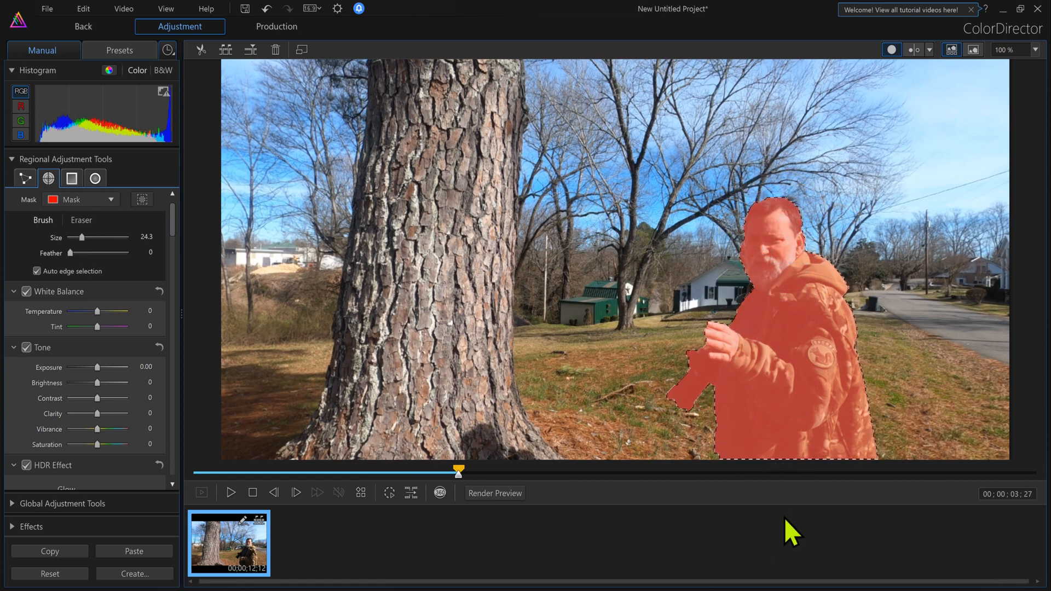
pyautogui.click(389, 492)
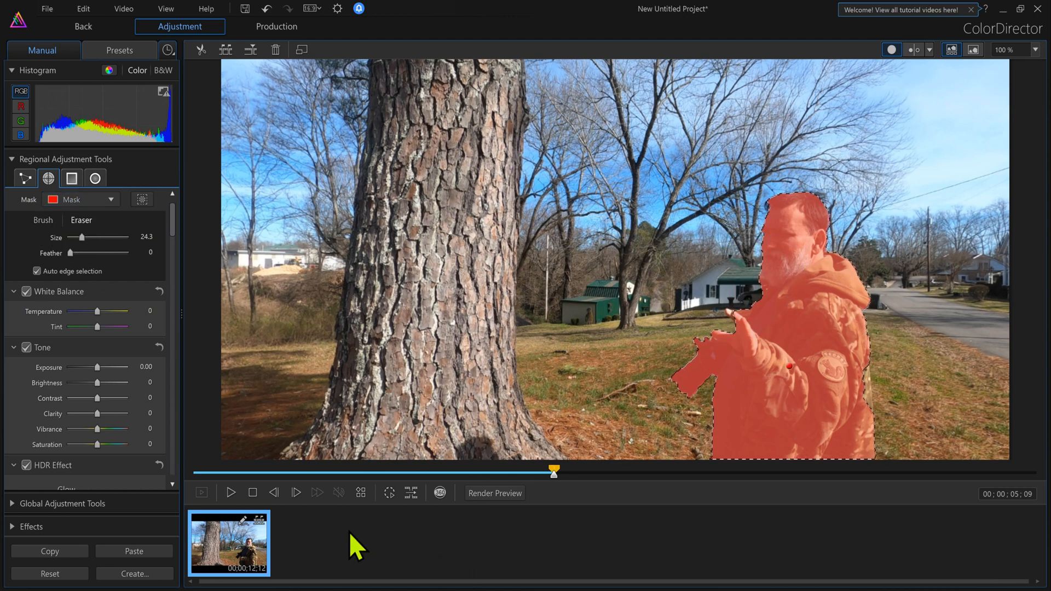
# - Fill the uncovered top of the man's head with the brush and re-track the corrected mask
pyautogui.click(42, 220)
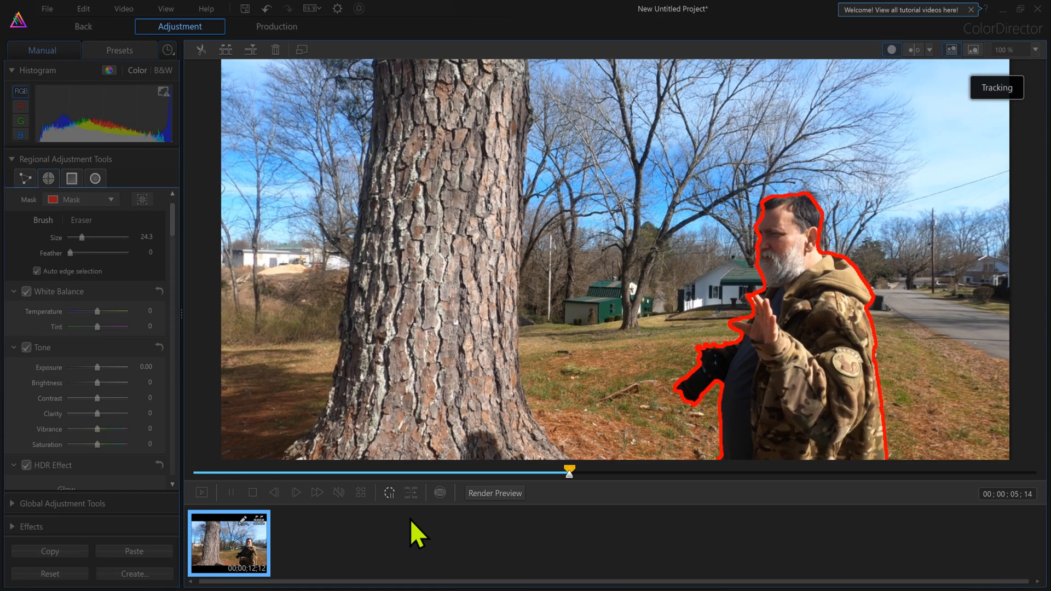
pyautogui.moveTo(568, 471); pyautogui.dragTo(622, 471)
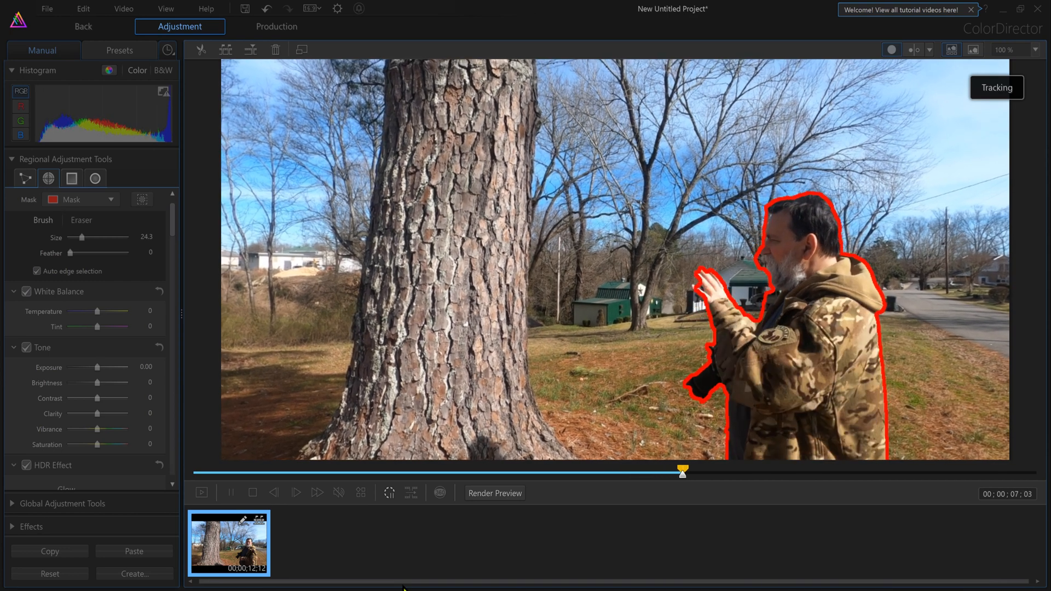
pyautogui.click(200, 493)
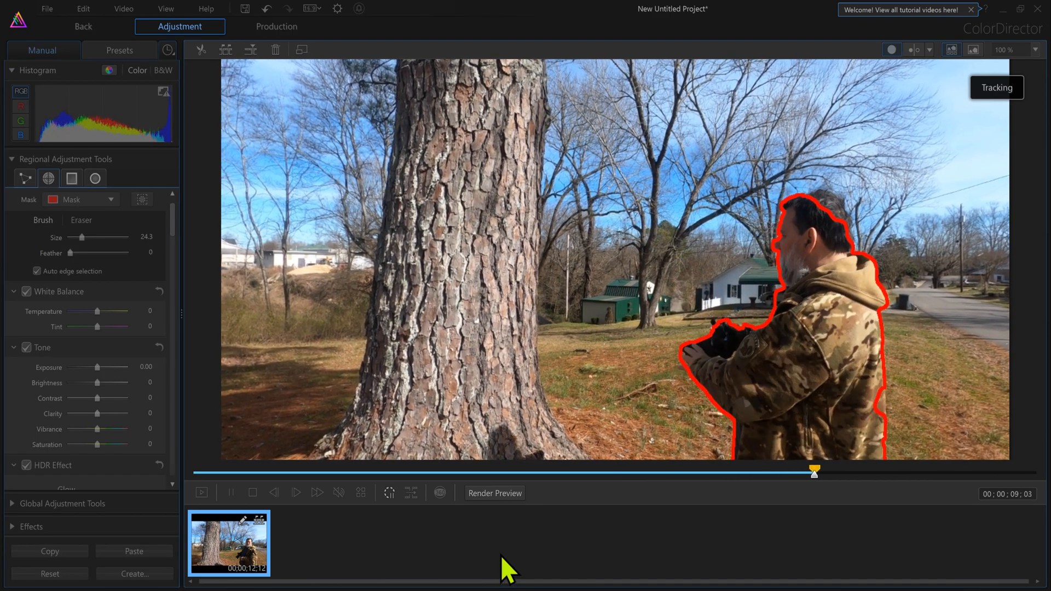
pyautogui.click(200, 492)
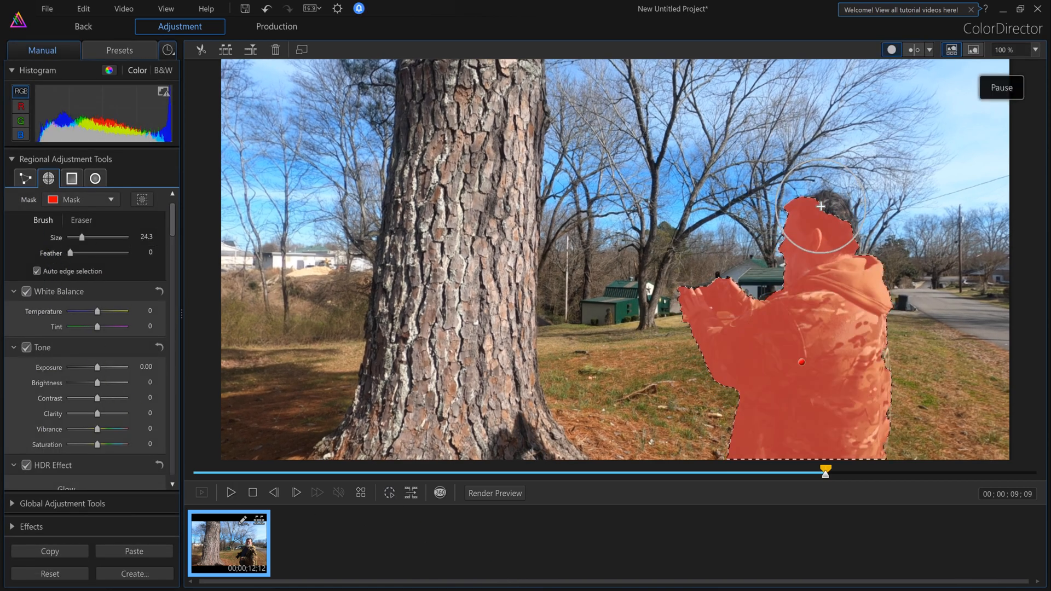
pyautogui.moveTo(818, 207); pyautogui.dragTo(836, 276)
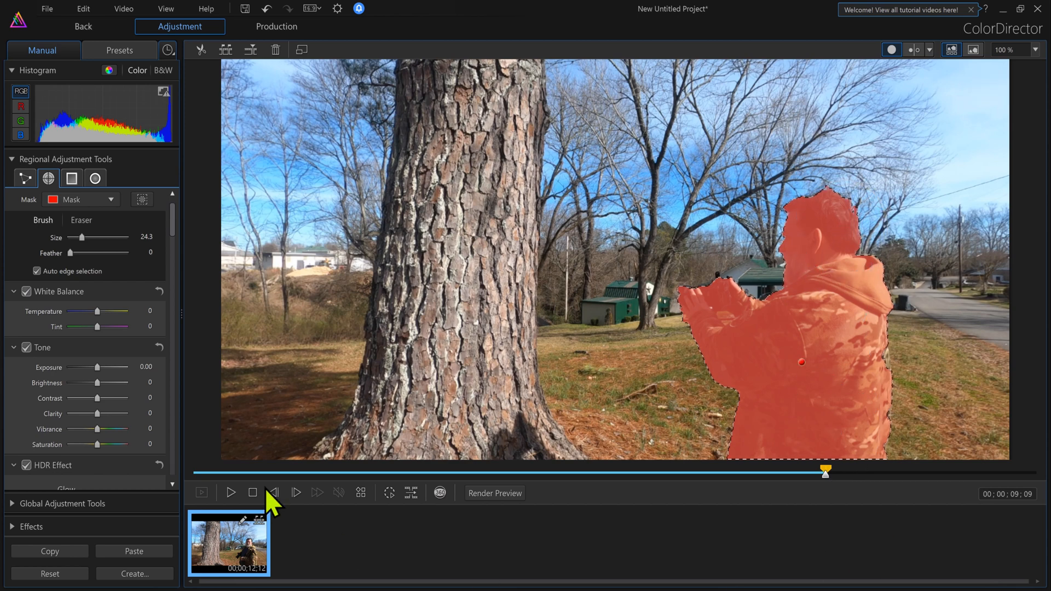
pyautogui.click(389, 493)
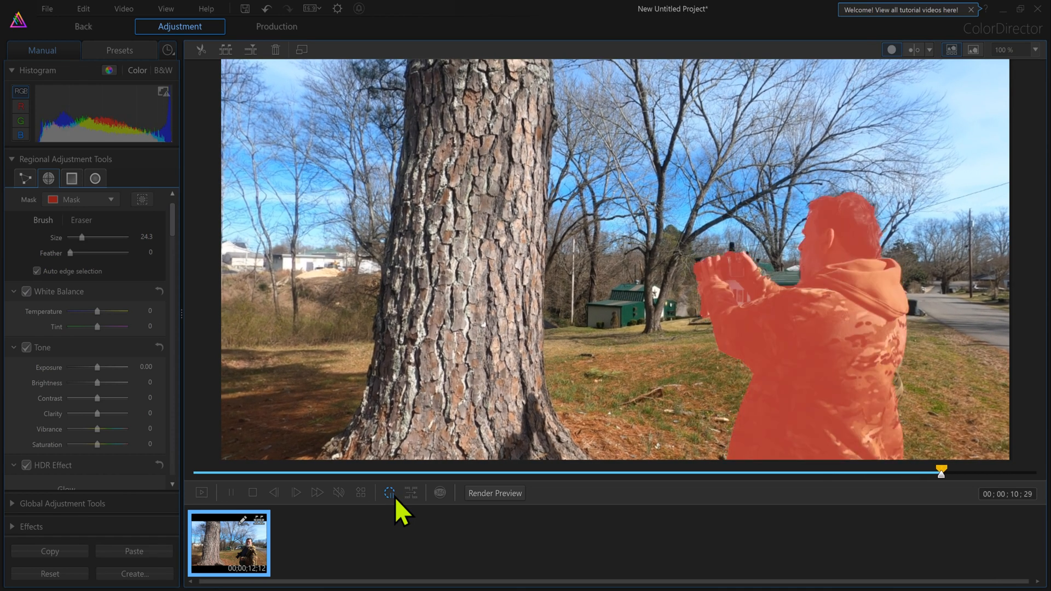
pyautogui.click(389, 492)
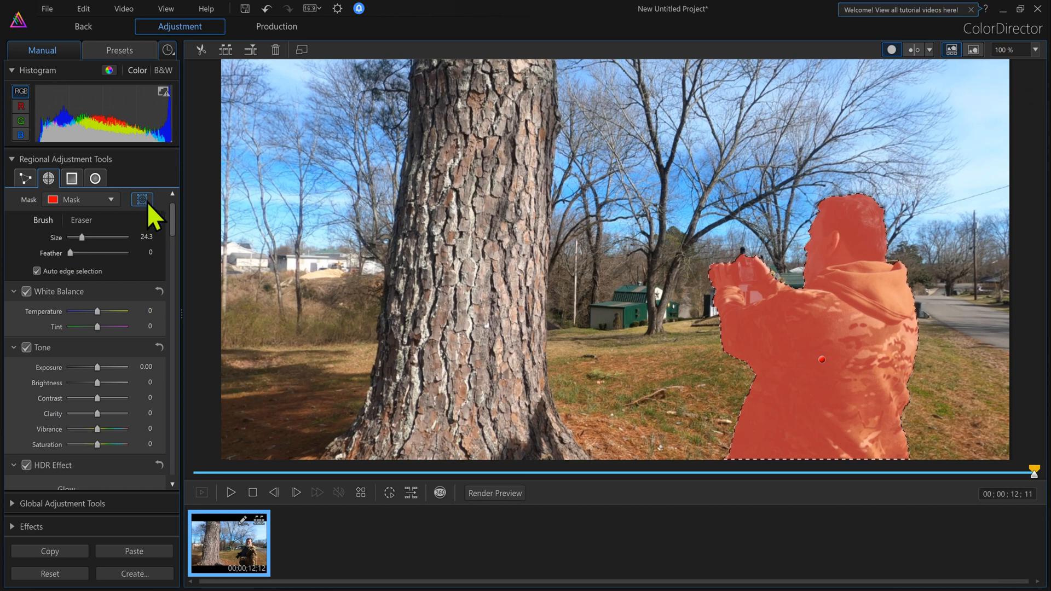
# - Invert the mask onto the background and drop Exposure to -4.00 and Brightness to -100
pyautogui.click(141, 199)
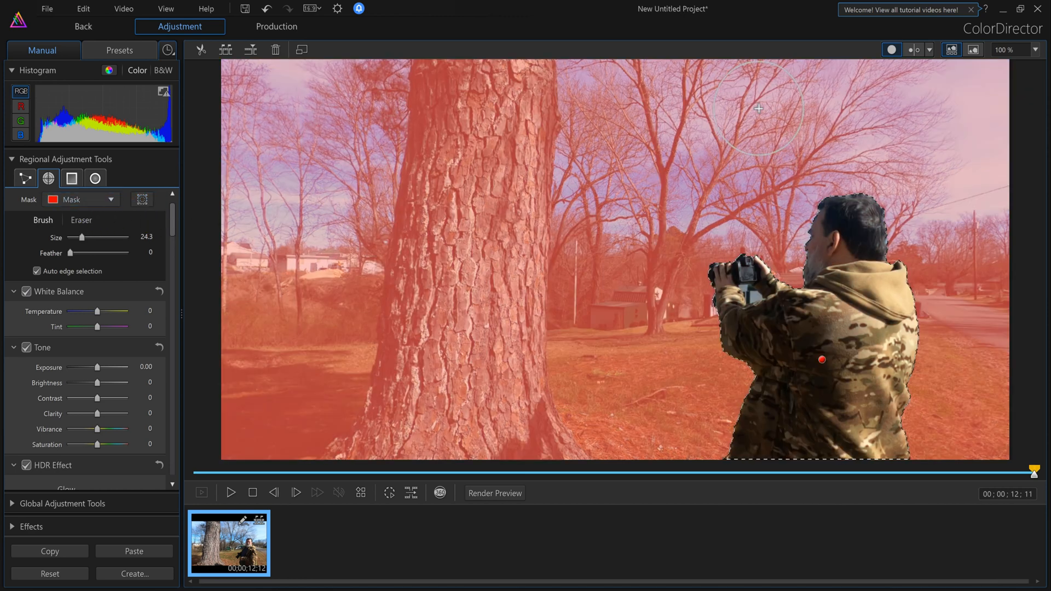
pyautogui.moveTo(476, 300)
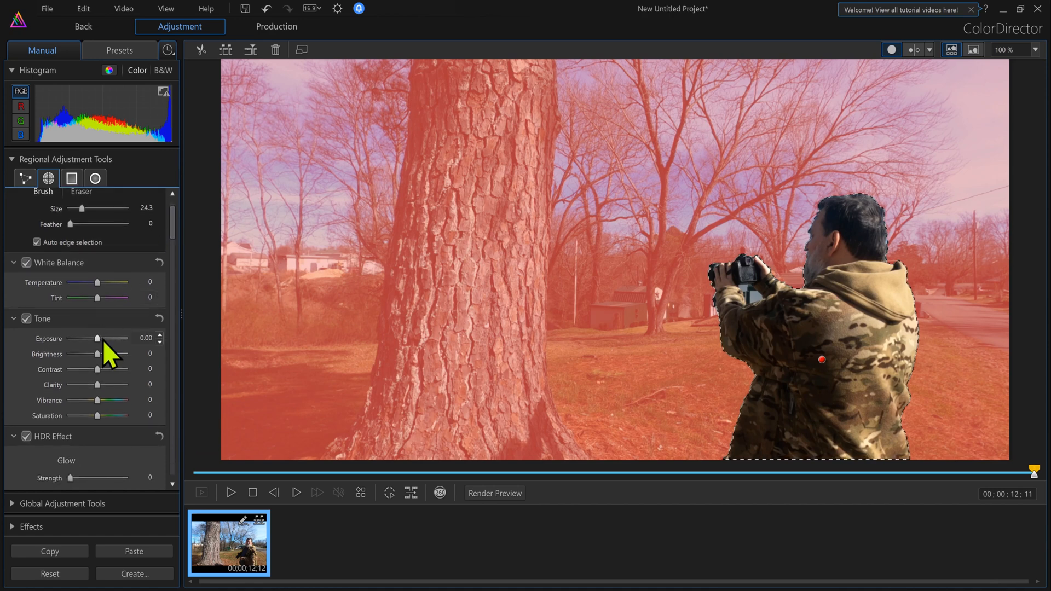
pyautogui.moveTo(96, 338); pyautogui.dragTo(68, 338)
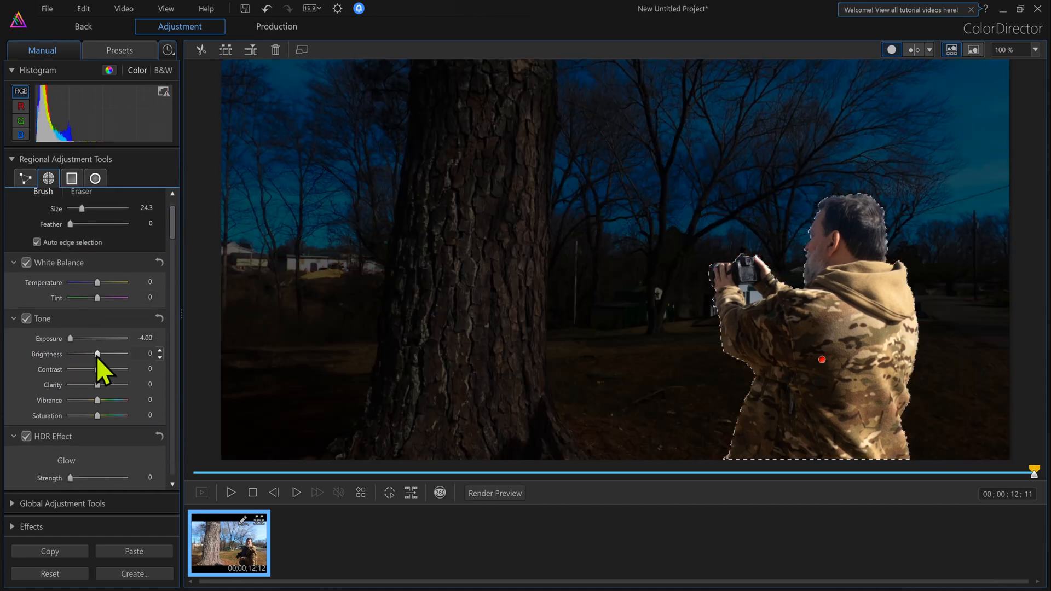
pyautogui.moveTo(107, 353); pyautogui.dragTo(71, 353)
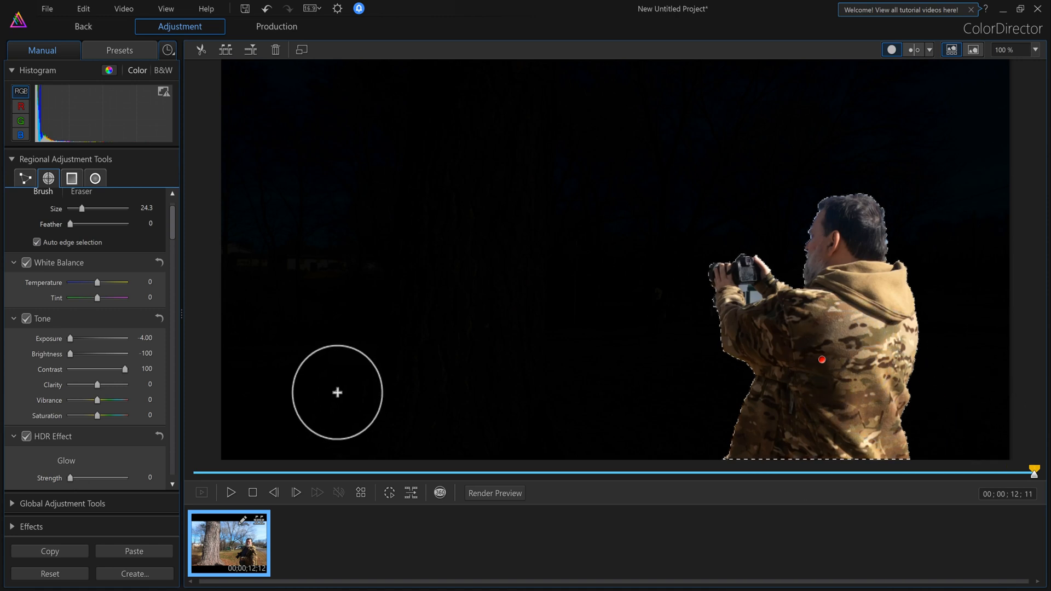
# - Replace the sampled black background colour with green 00FF00, then request a reset of all adjustments
pyautogui.scroll(-3)
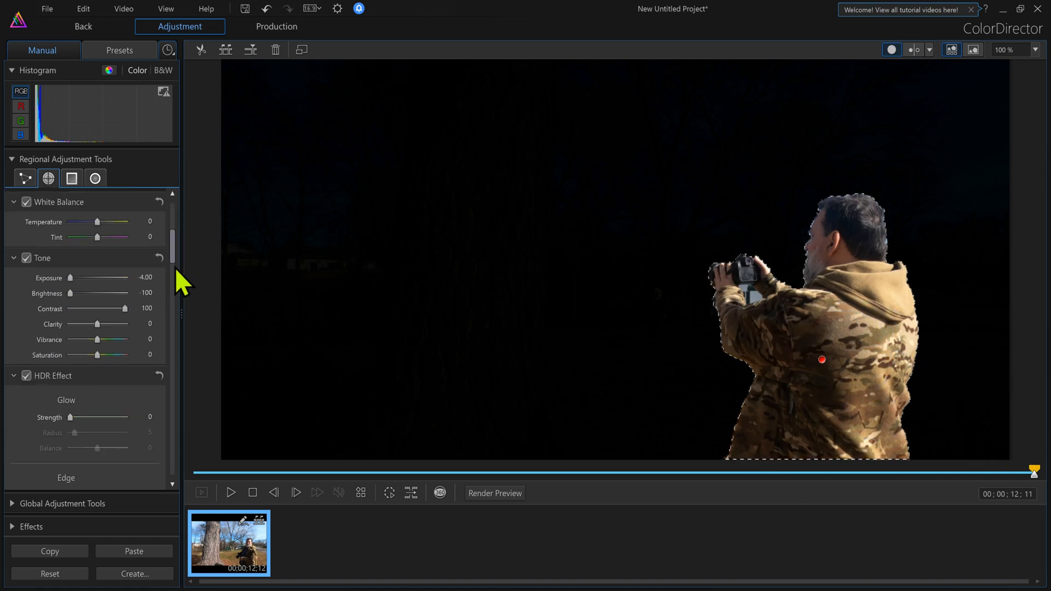
pyautogui.scroll(-3)
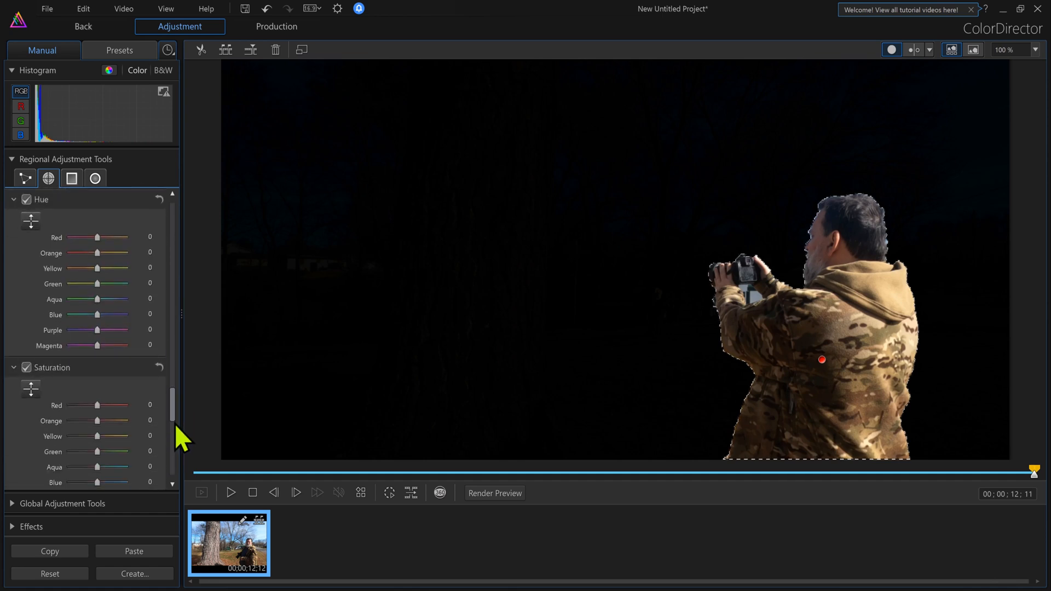
pyautogui.scroll(-3)
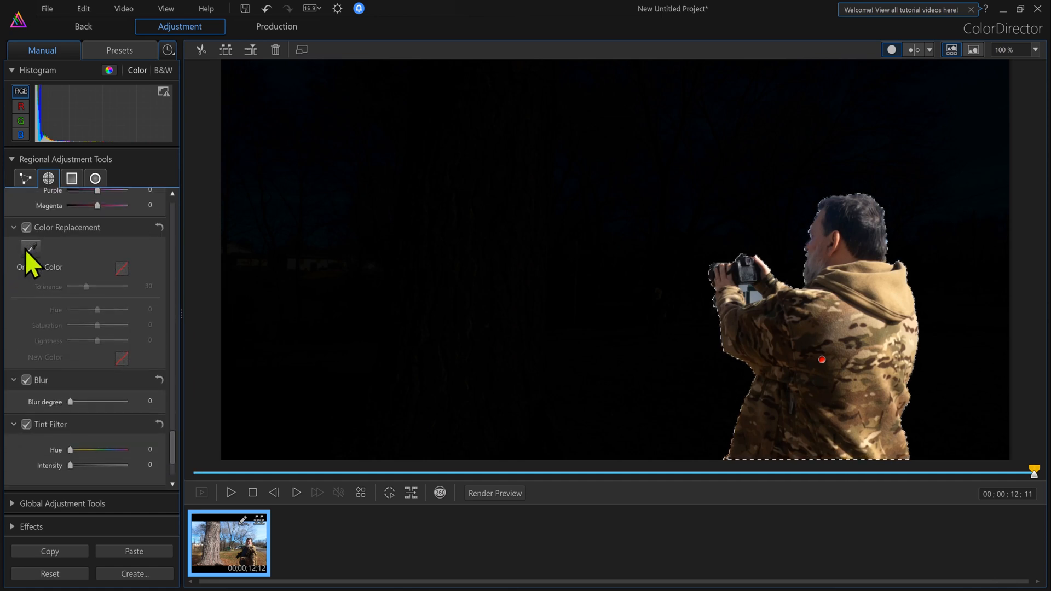
pyautogui.click(28, 250)
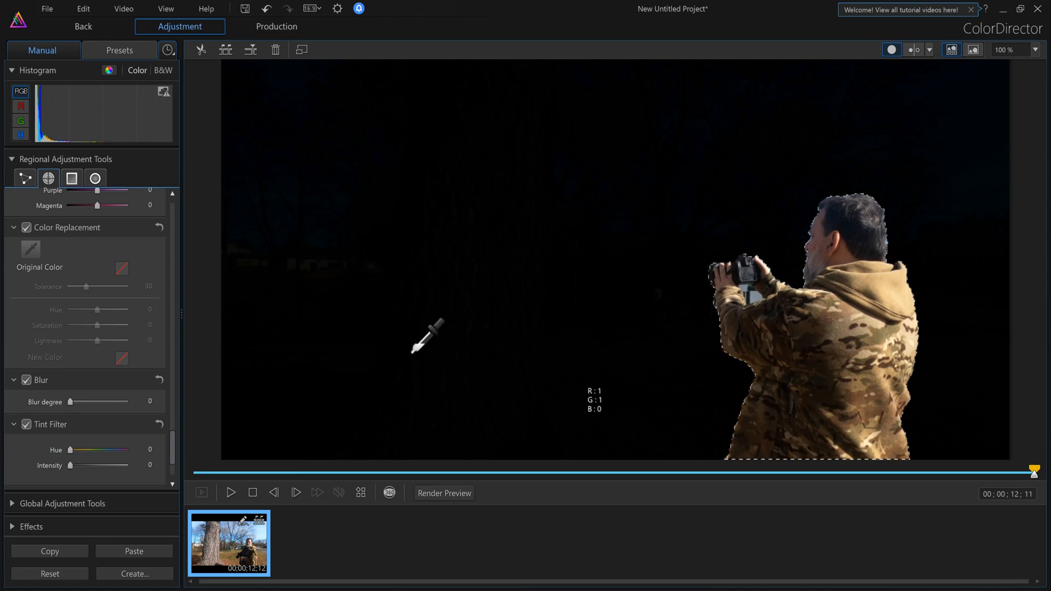
pyautogui.click(821, 359)
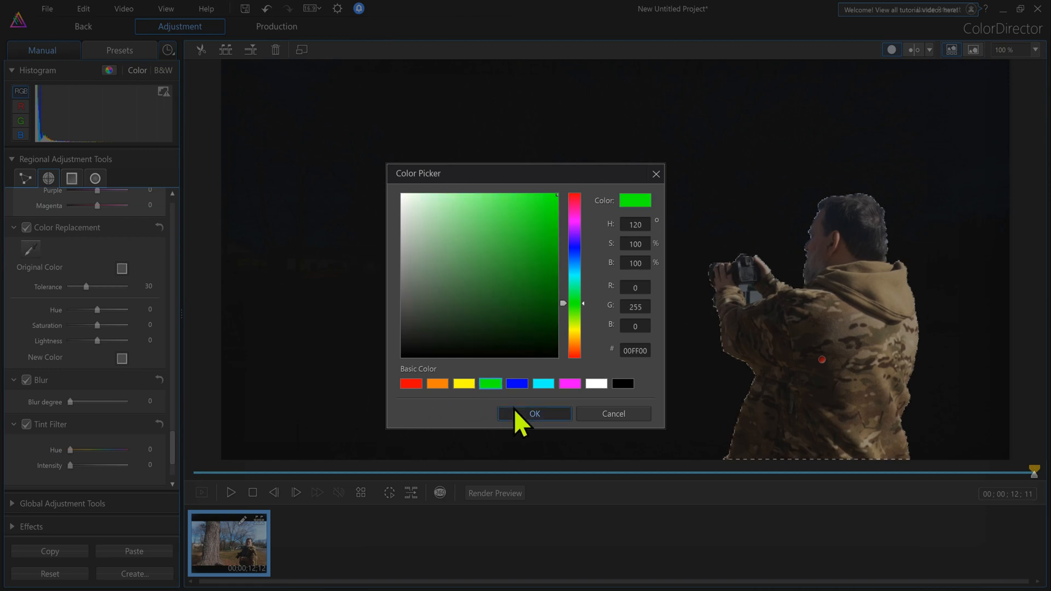
pyautogui.click(534, 414)
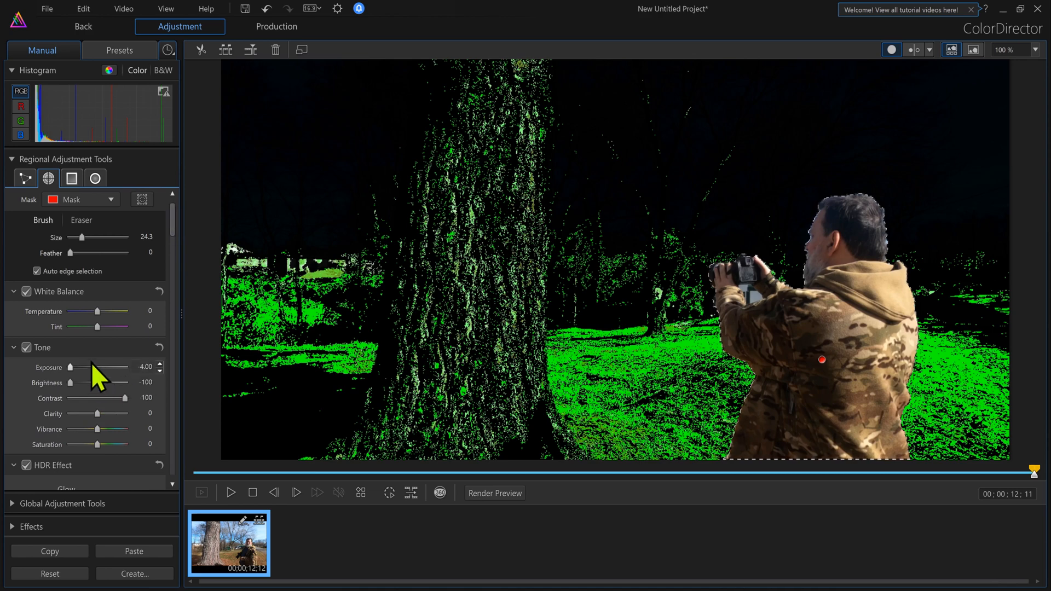
pyautogui.click(48, 574)
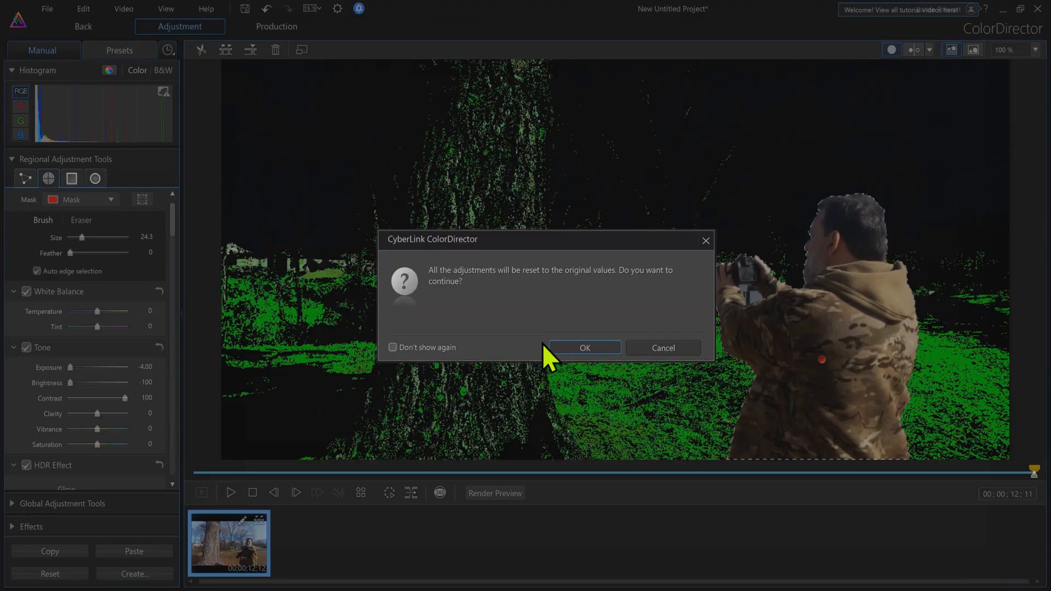
# - Confirm the reset, switch off Color Replacement and return to the brush regional adjustment tool
pyautogui.click(583, 348)
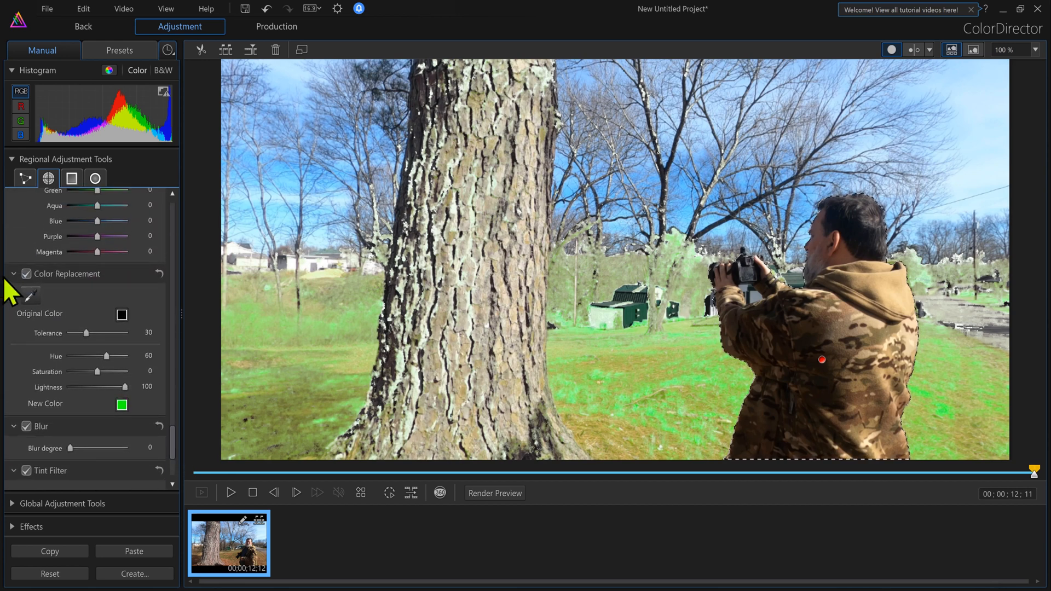
pyautogui.click(27, 274)
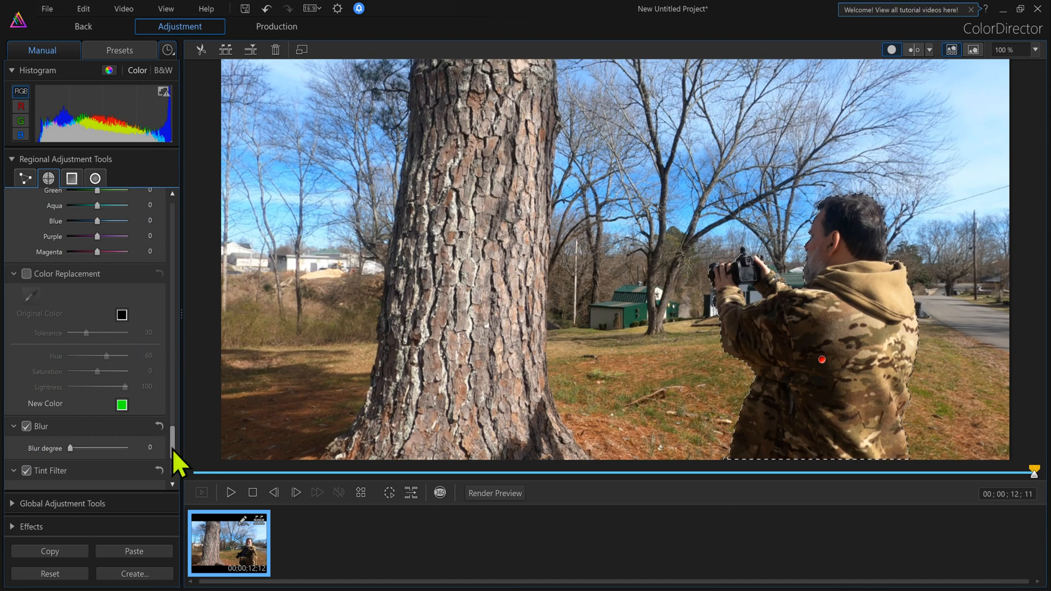
pyautogui.click(48, 178)
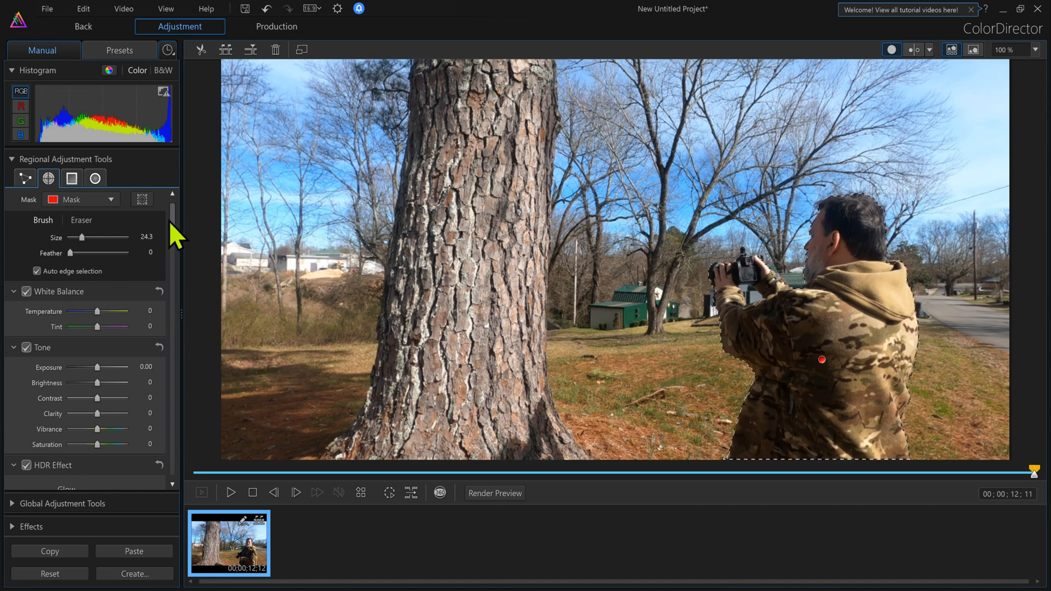
# - Scroll down the adjustment panel to the Level section for the Red, Green and Blue channel sliders
pyautogui.scroll(-3)
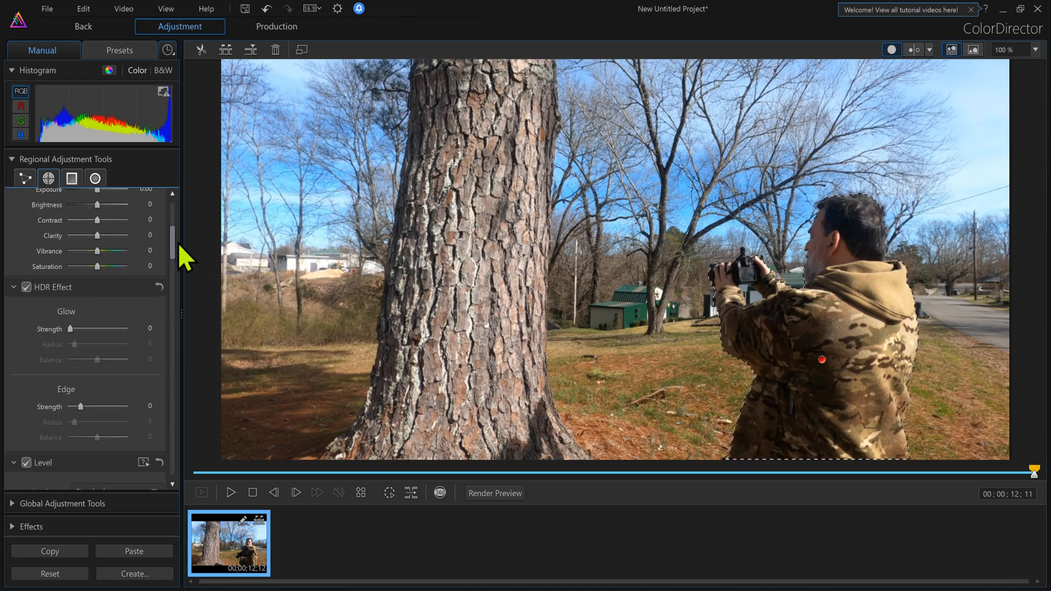
pyautogui.scroll(-3)
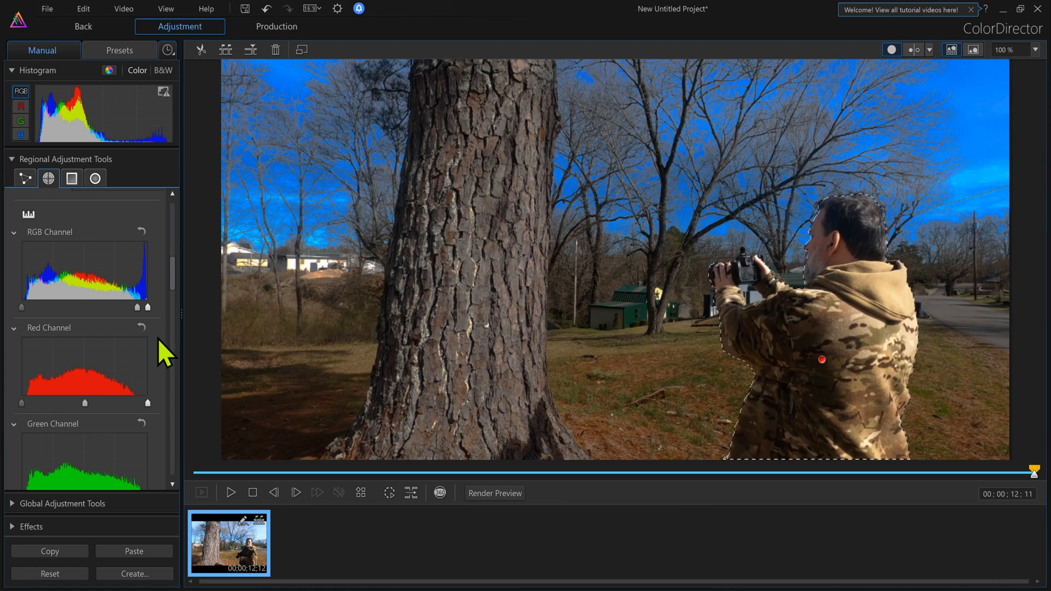
pyautogui.scroll(-3)
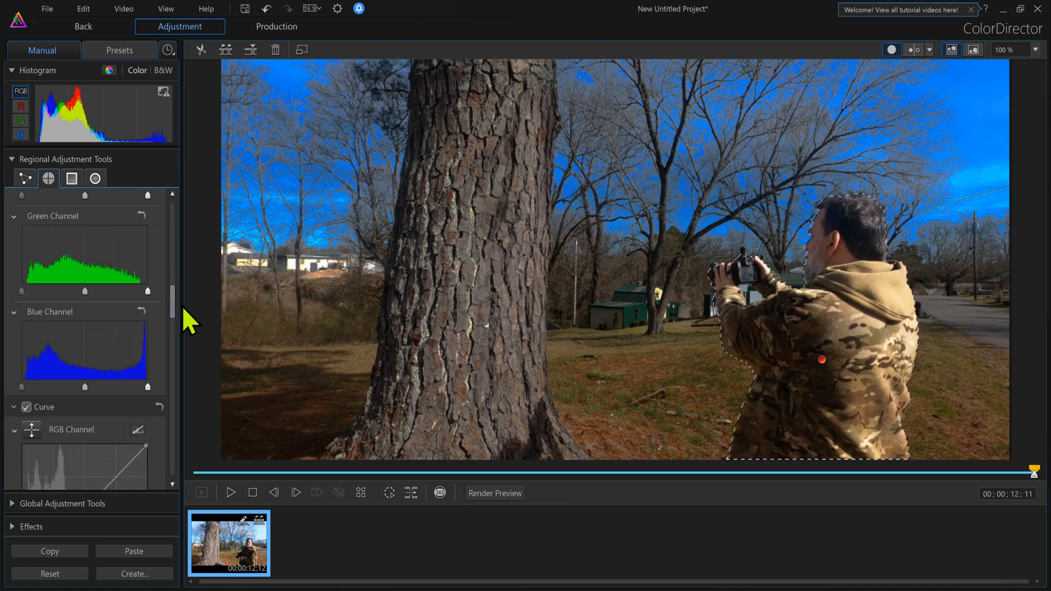
pyautogui.scroll(-3)
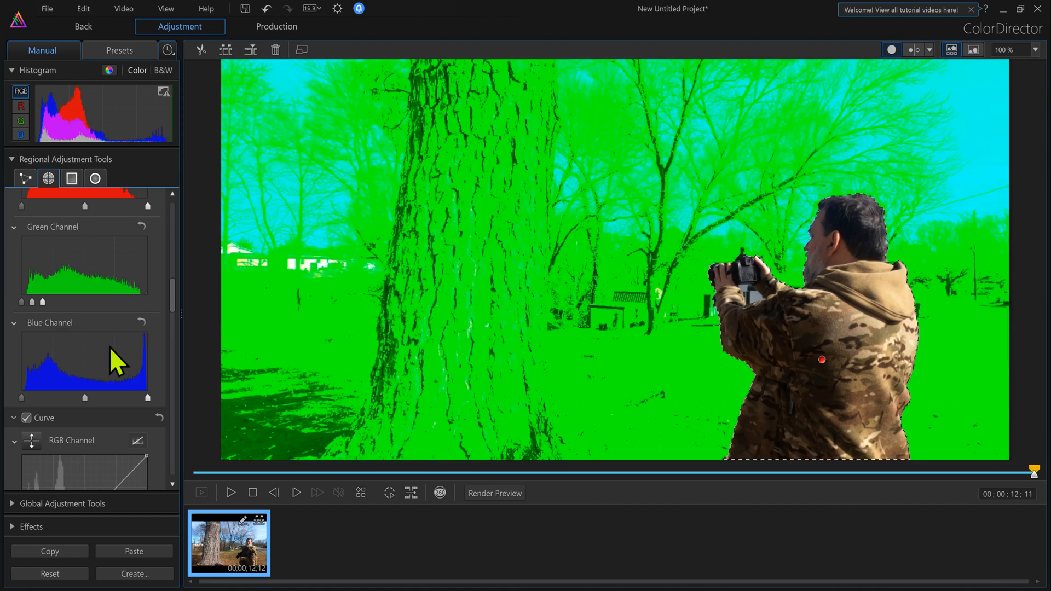
pyautogui.scroll(-3)
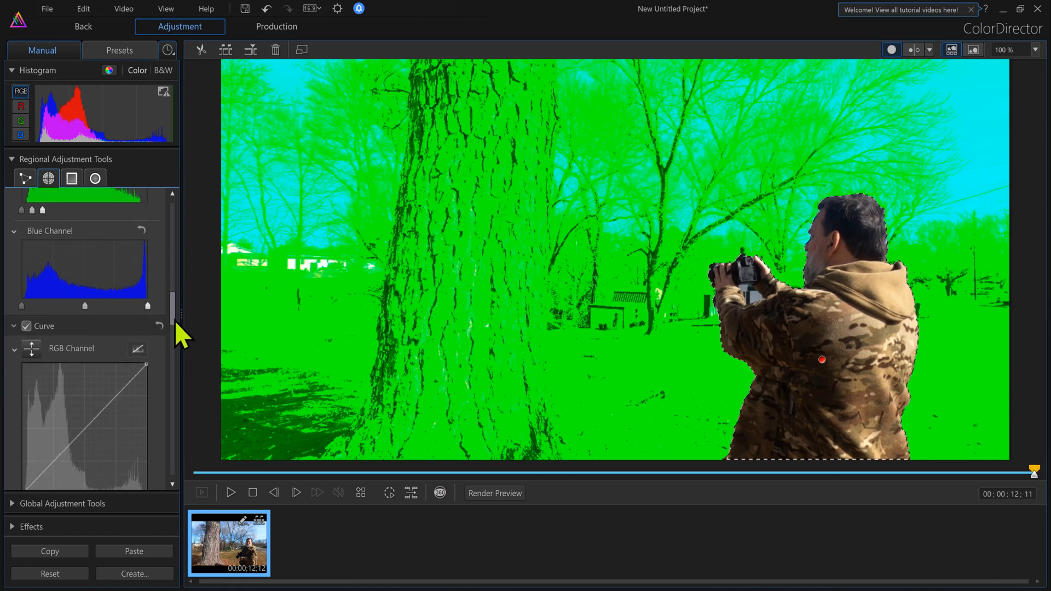
pyautogui.scroll(-3)
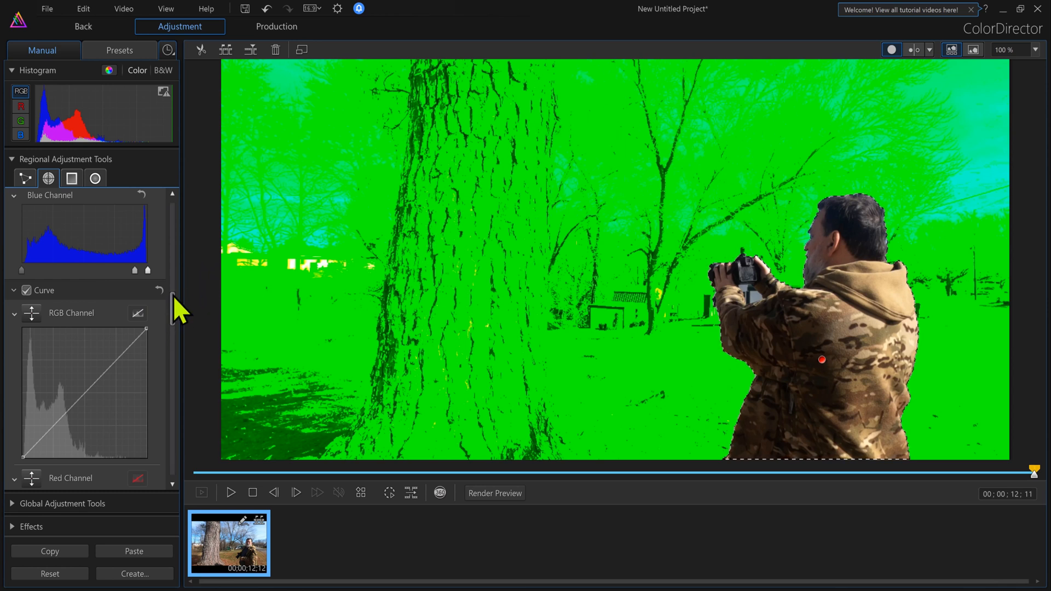
pyautogui.scroll(-3)
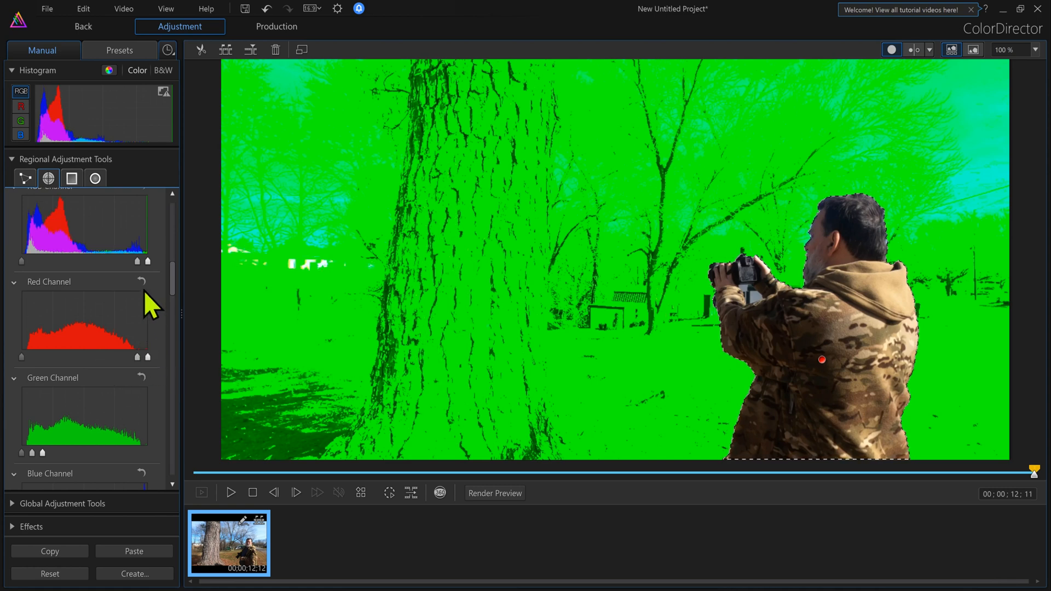
pyautogui.scroll(-3)
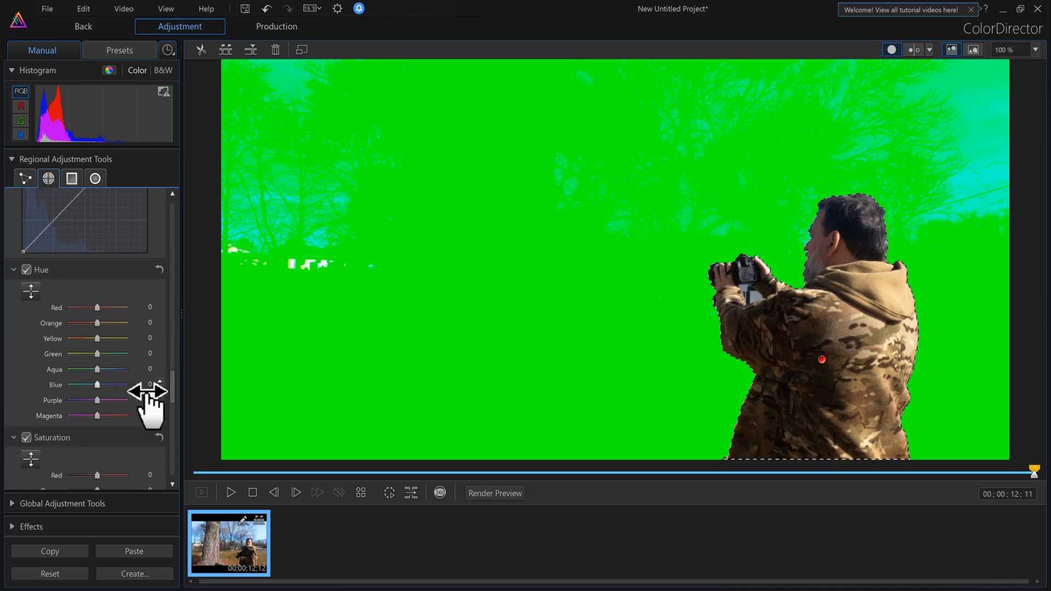
# - Shift the background's blue hue to -80 and green hue, then accept the reset-adjustments warning
pyautogui.moveTo(98, 385); pyautogui.dragTo(77, 384)
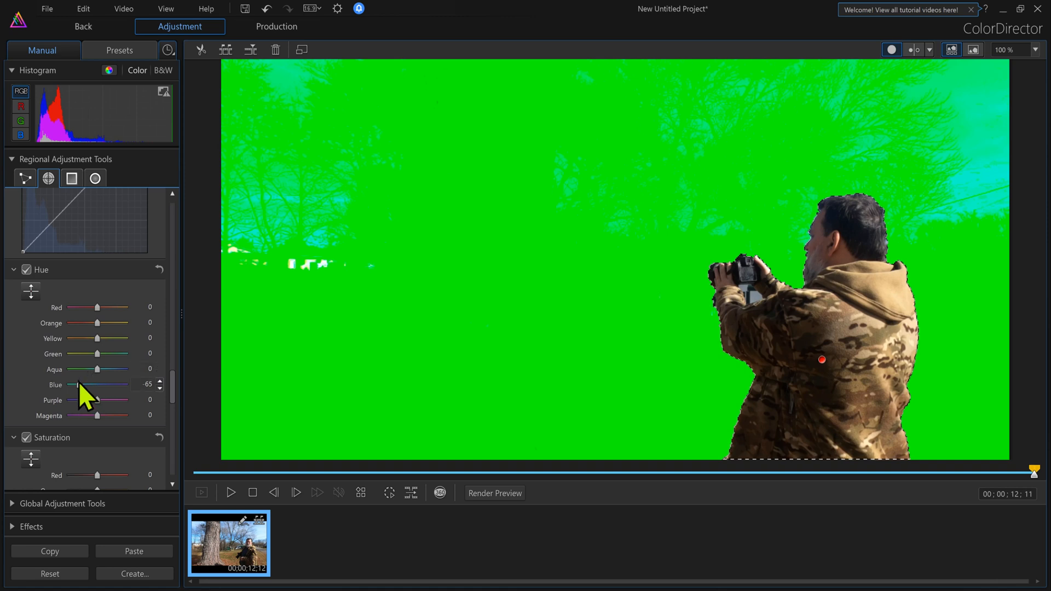
pyautogui.moveTo(78, 384); pyautogui.dragTo(75, 384)
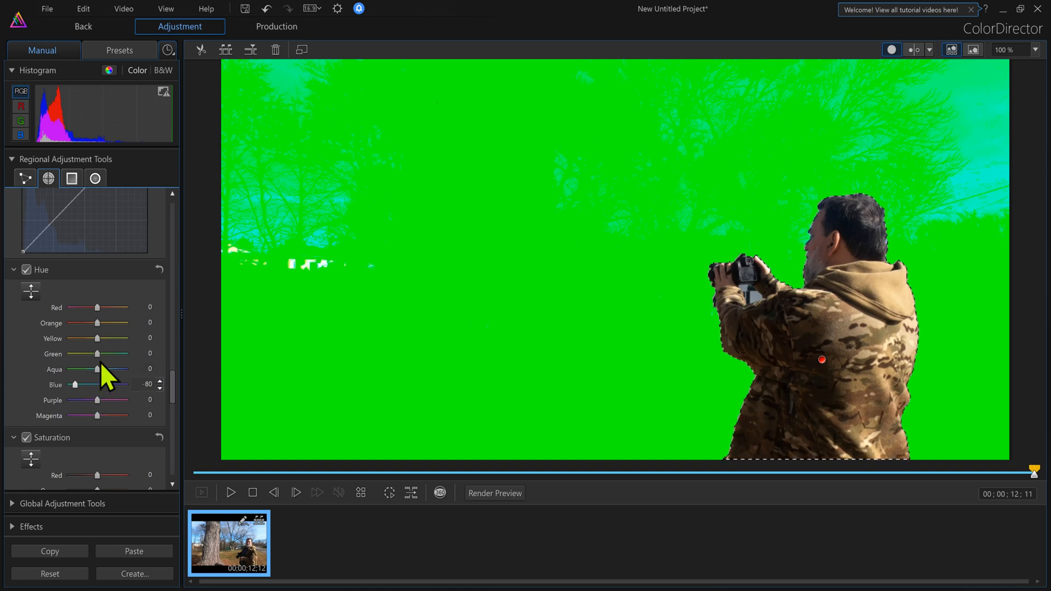
pyautogui.moveTo(98, 353); pyautogui.dragTo(114, 353)
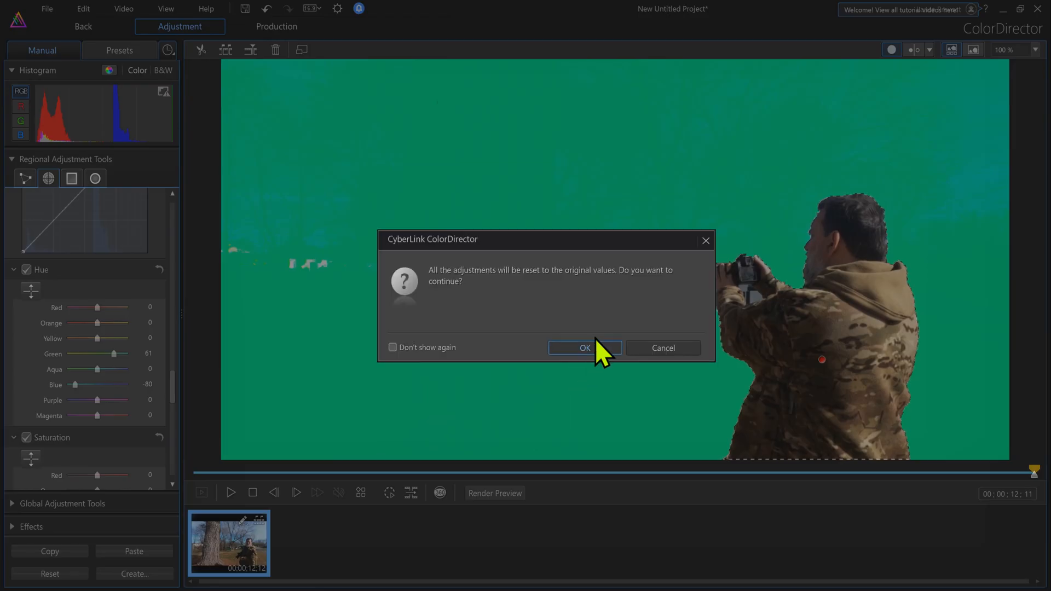
pyautogui.moveTo(389, 372)
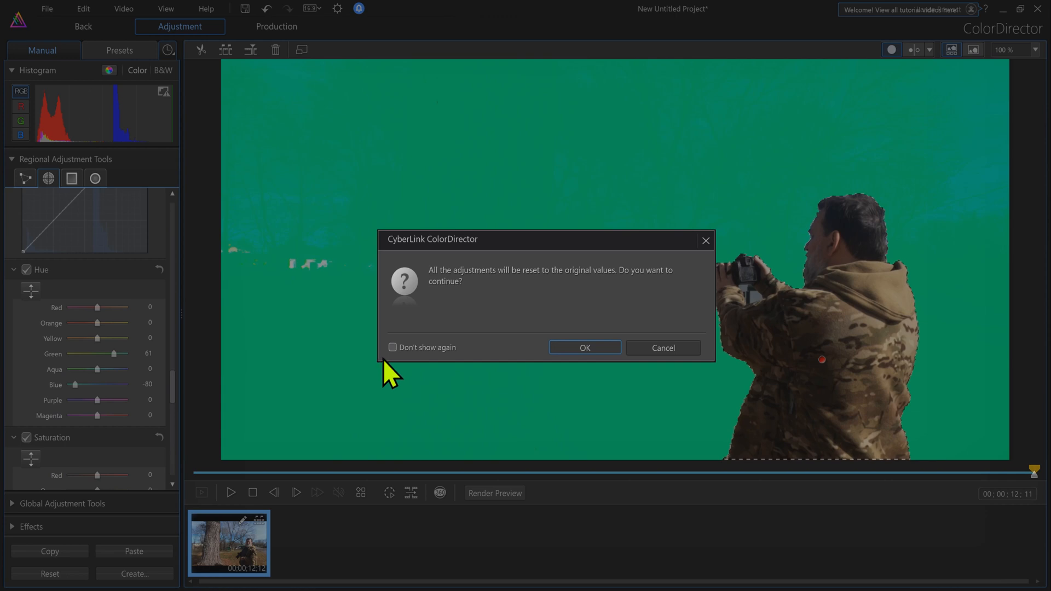
pyautogui.click(393, 347)
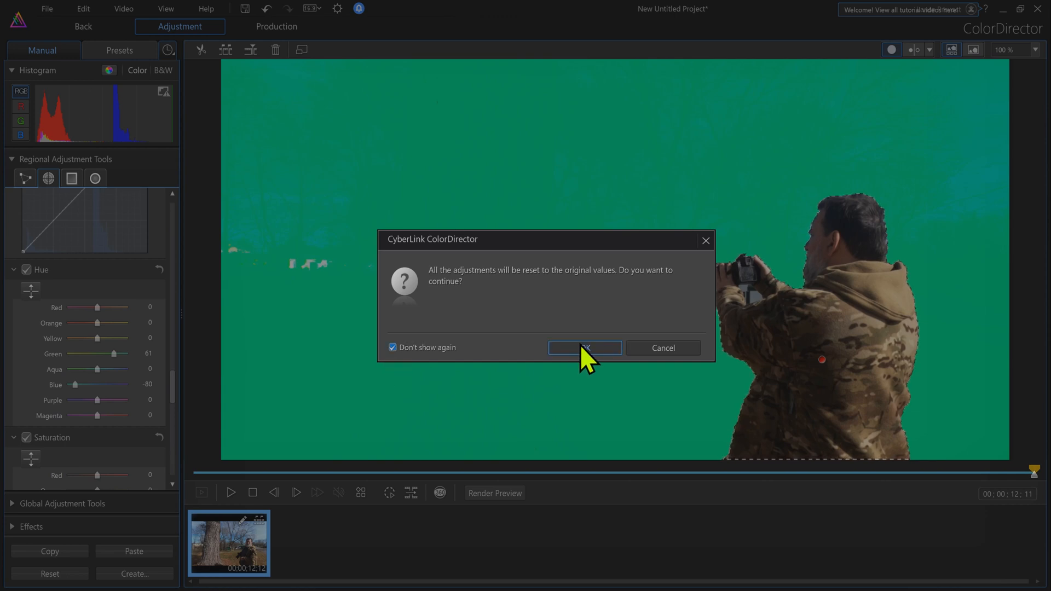
pyautogui.click(584, 347)
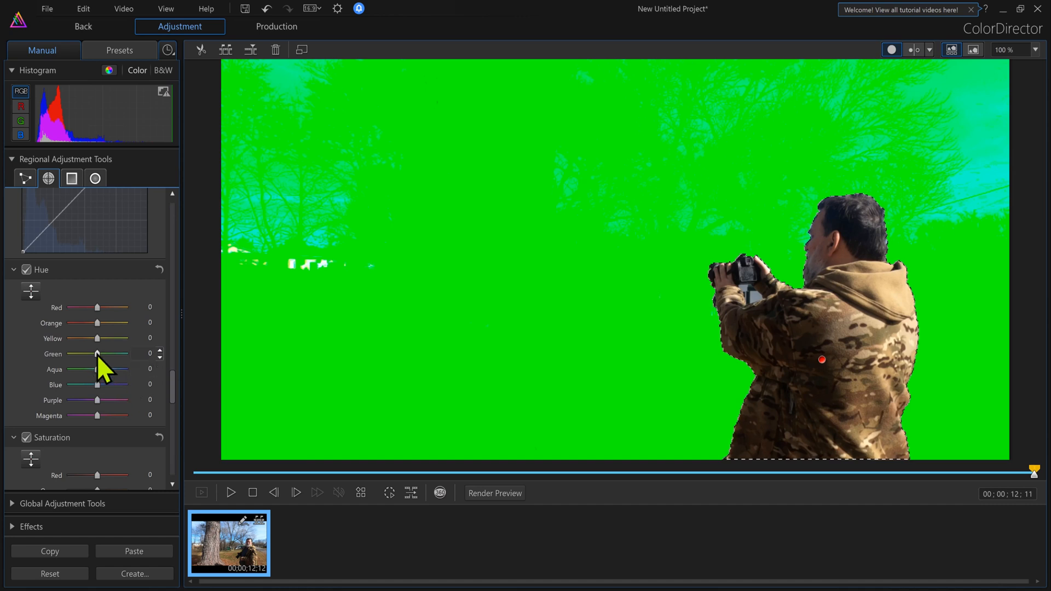
# - Push the Green, Orange and Blue hue sliders to 100, turning the background turquoise
pyautogui.moveTo(99, 353); pyautogui.dragTo(125, 353)
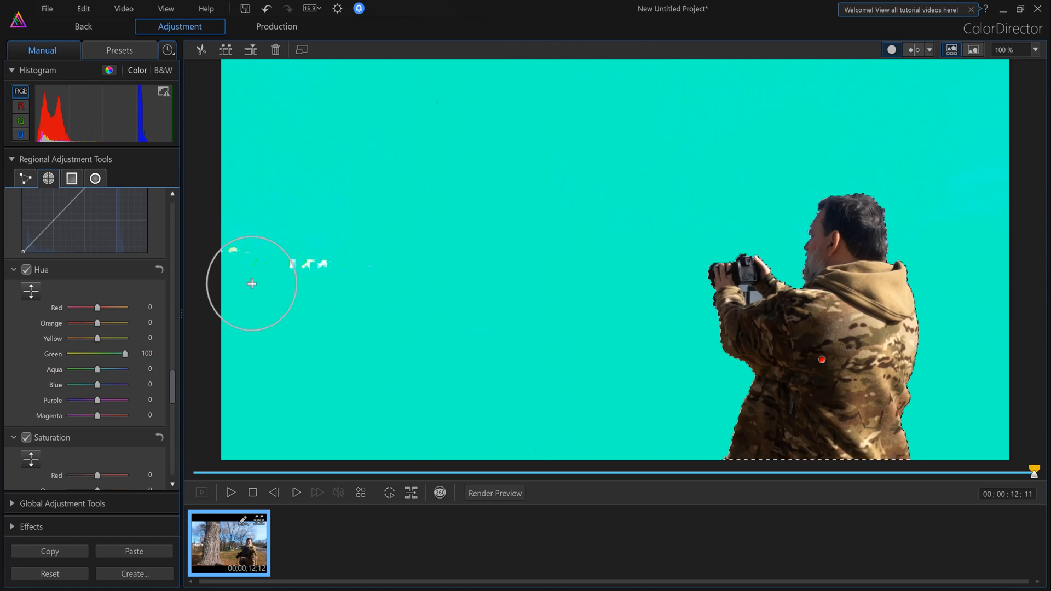
pyautogui.moveTo(98, 341)
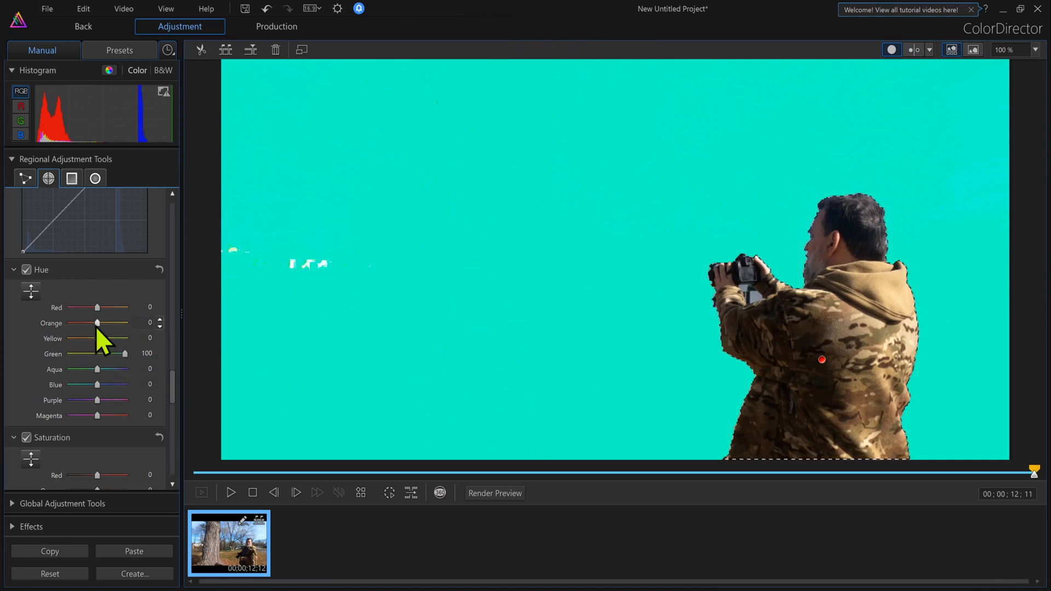
pyautogui.moveTo(98, 322); pyautogui.dragTo(124, 323)
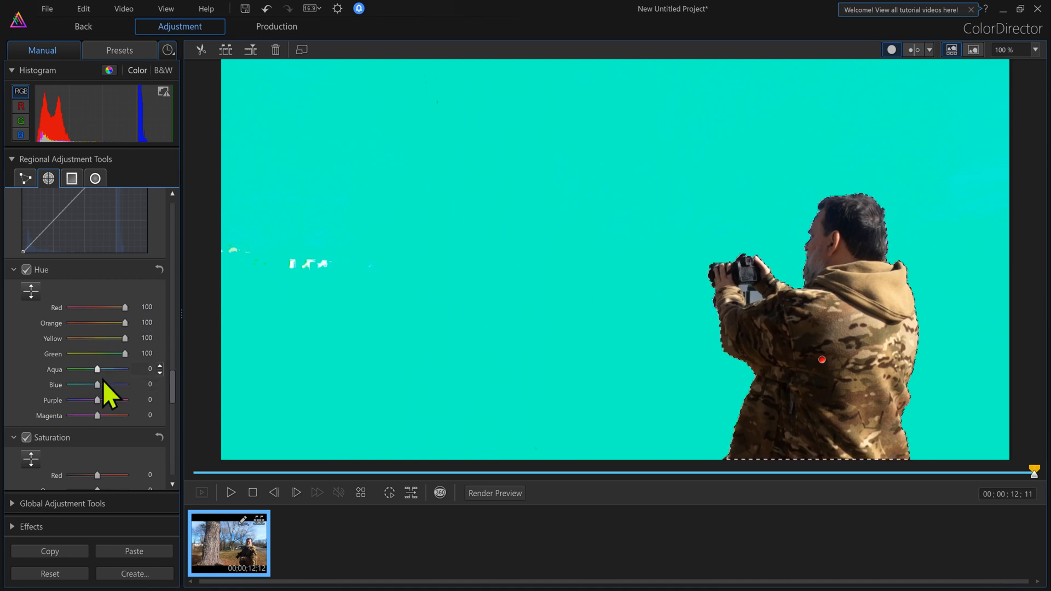
pyautogui.moveTo(86, 384); pyautogui.dragTo(124, 384)
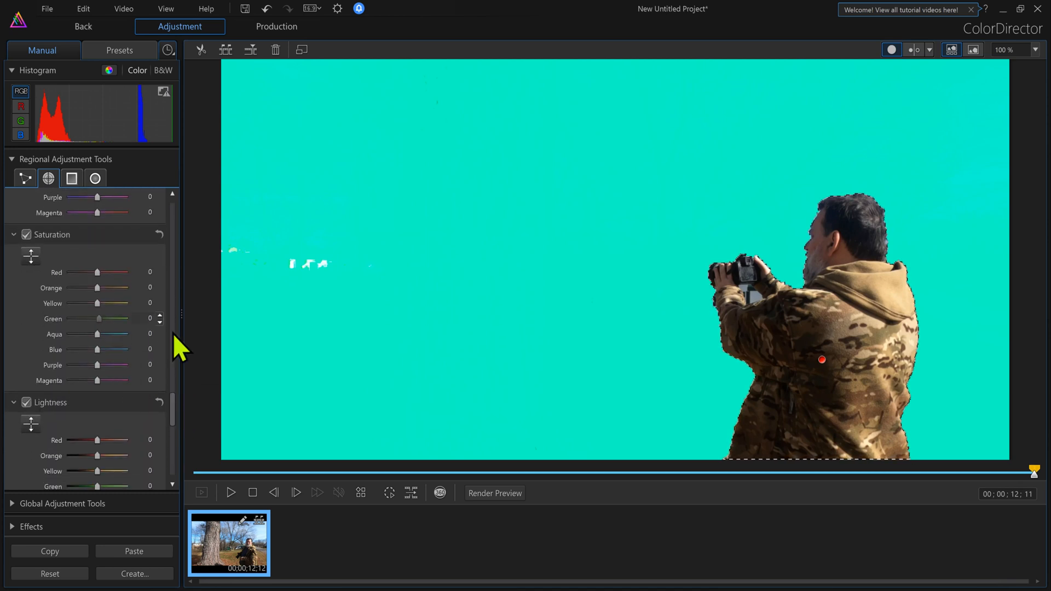
# - Raise the green tones to full lightness 100 and scroll down to the Color Replacement section
pyautogui.moveTo(98, 318); pyautogui.dragTo(126, 319)
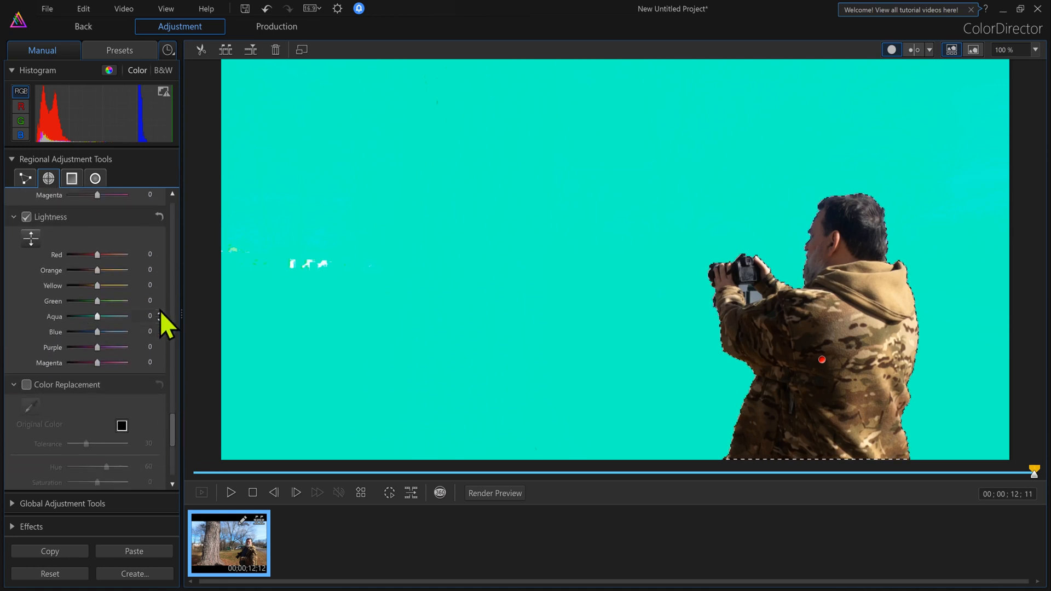
pyautogui.moveTo(96, 301); pyautogui.dragTo(128, 300)
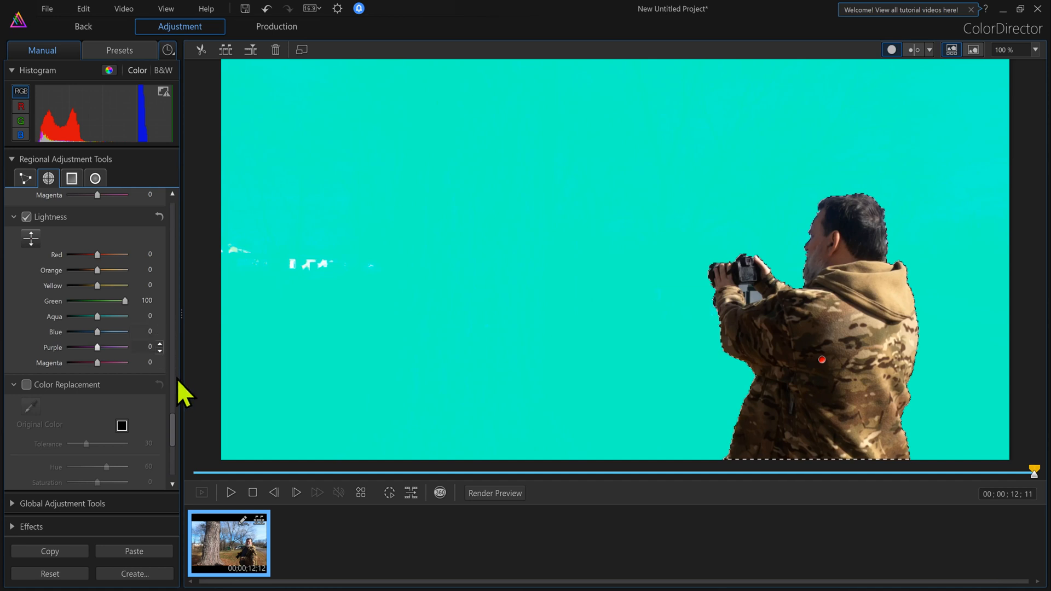
pyautogui.scroll(-3)
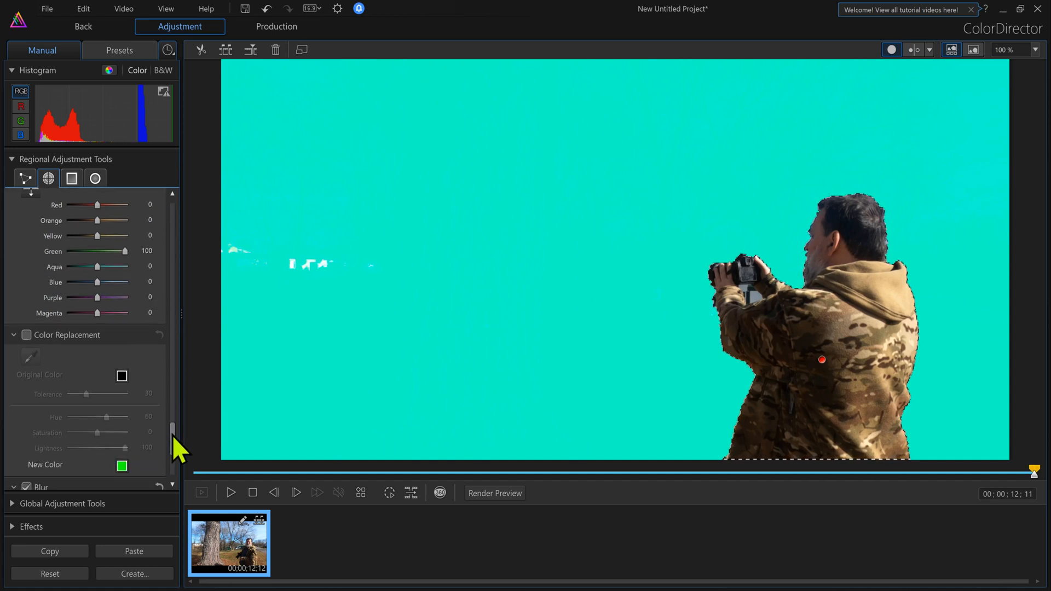
pyautogui.scroll(-3)
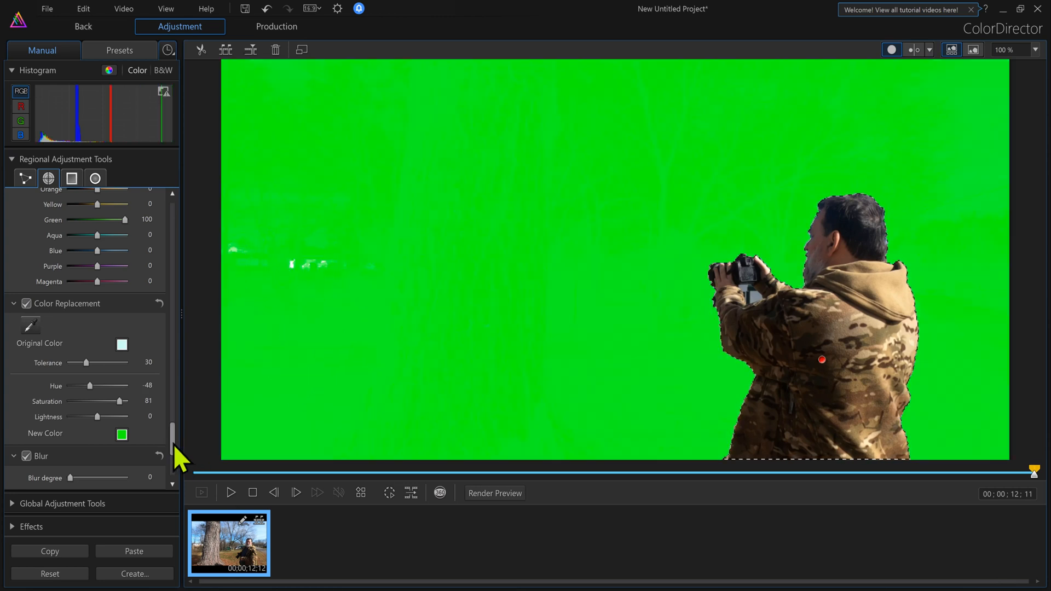
pyautogui.scroll(-3)
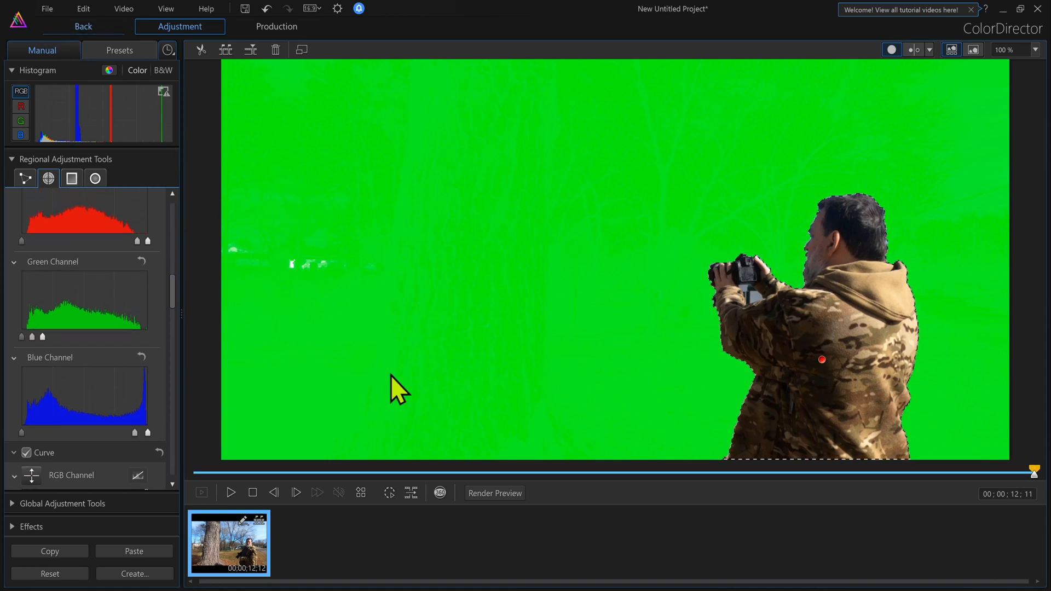
pyautogui.moveTo(416, 362)
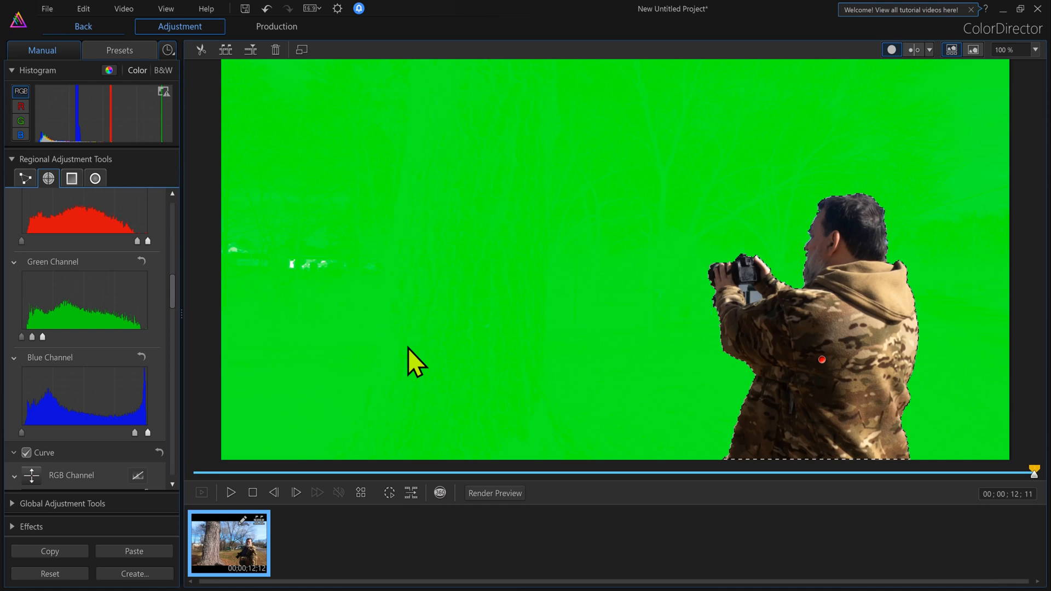
pyautogui.moveTo(83, 36)
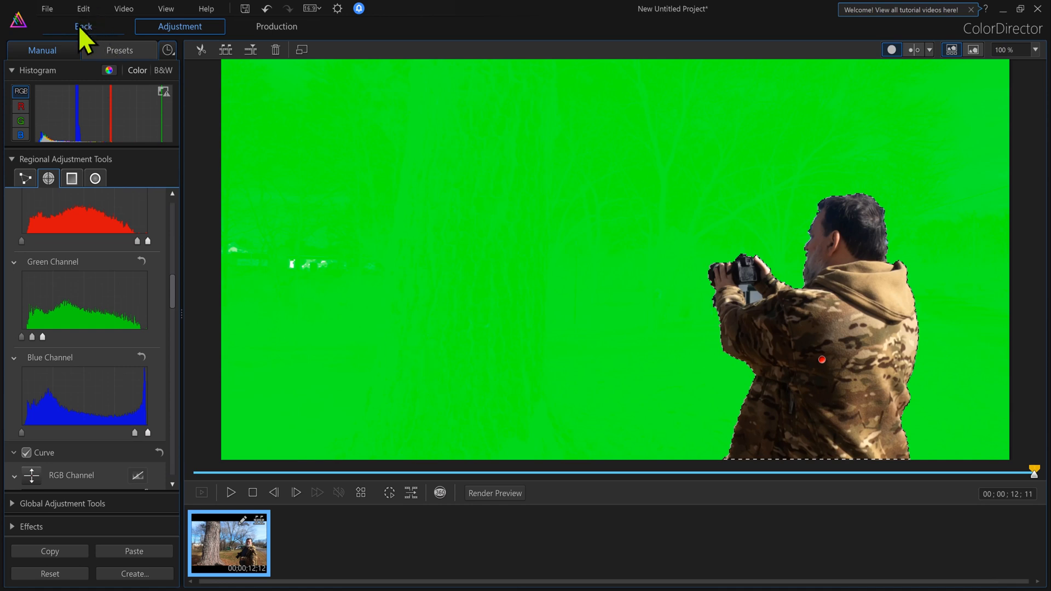
# - Return to the editor and bring the man's green-screen clip into PiP Designer
pyautogui.click(83, 27)
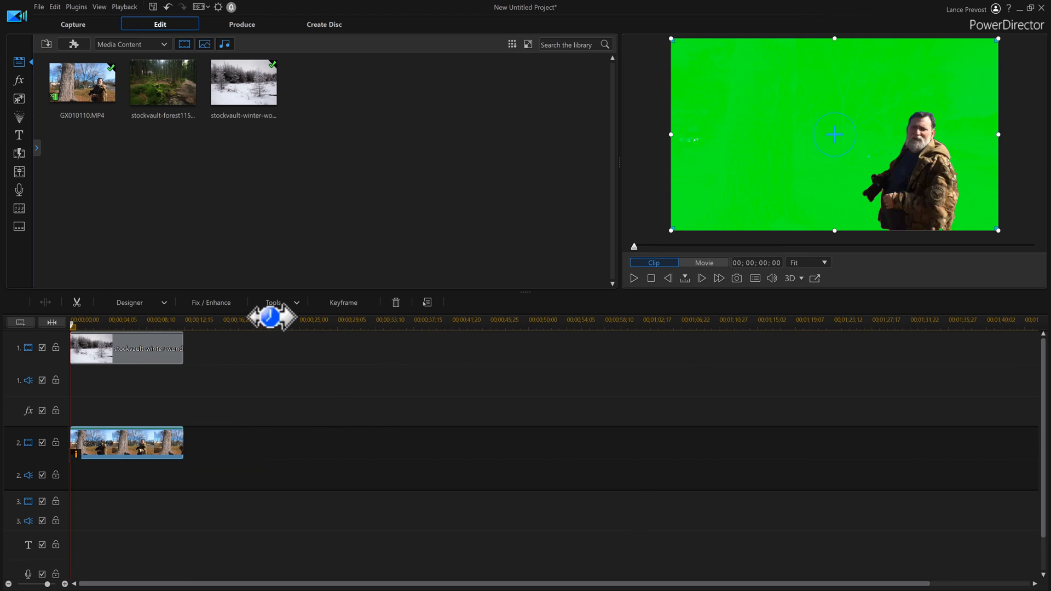
pyautogui.click(126, 348)
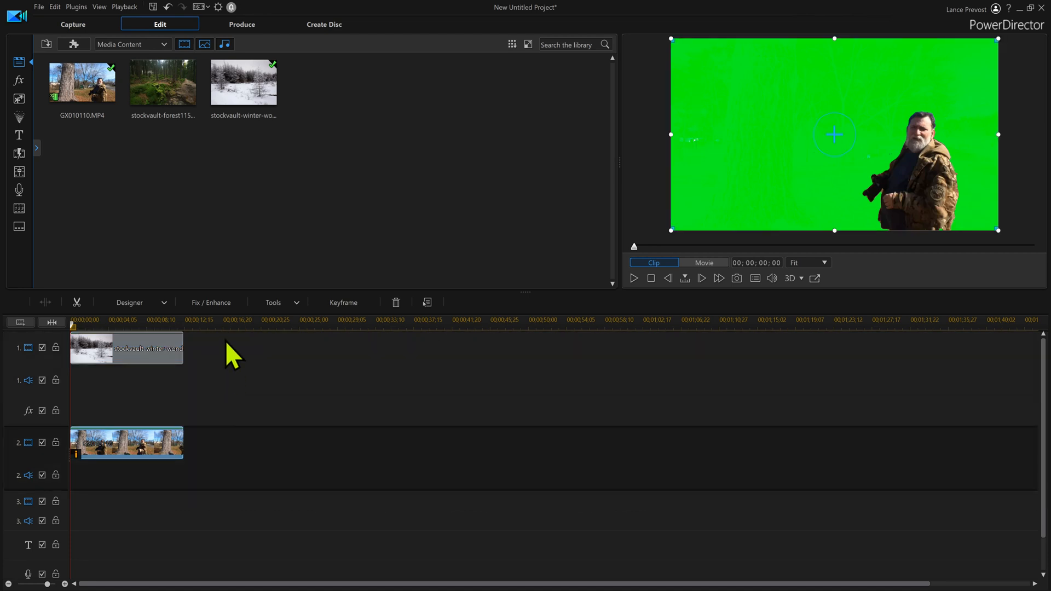
pyautogui.click(129, 302)
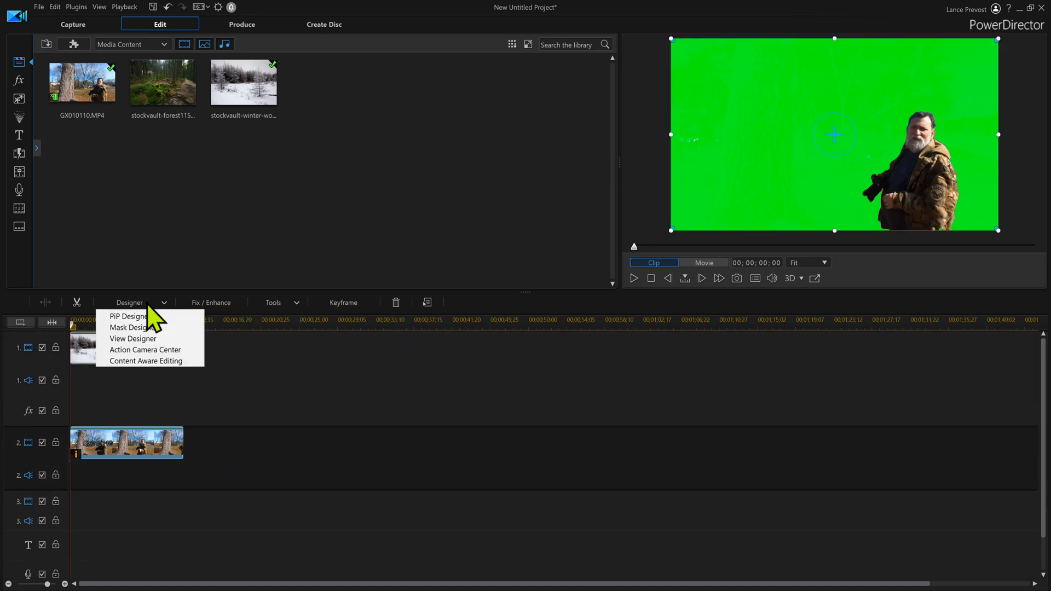
pyautogui.moveTo(126, 463)
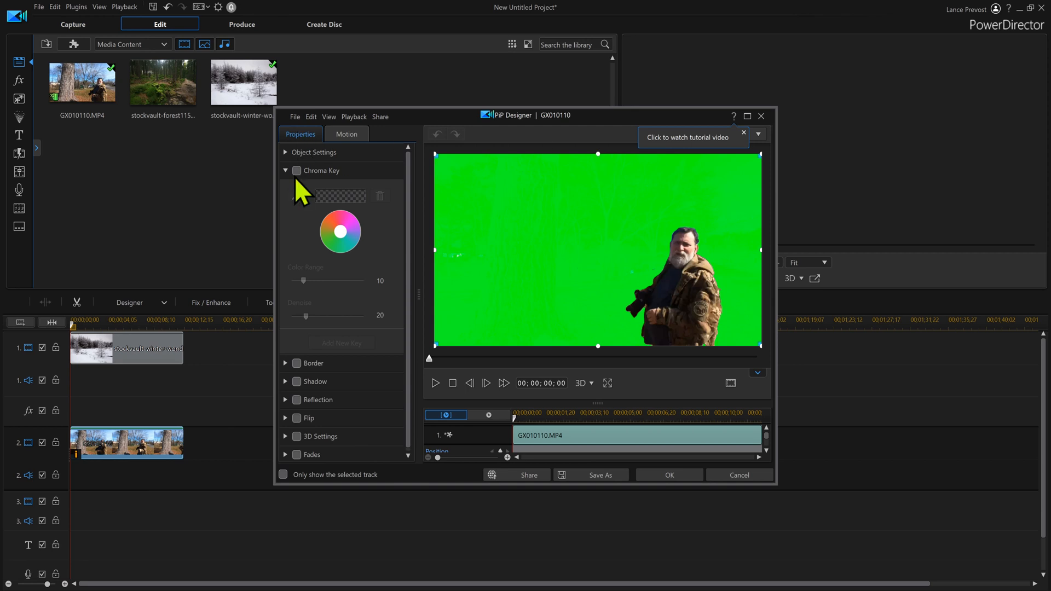
# - Enable Chroma Key, sample the green background, add a second key and apply
pyautogui.click(296, 170)
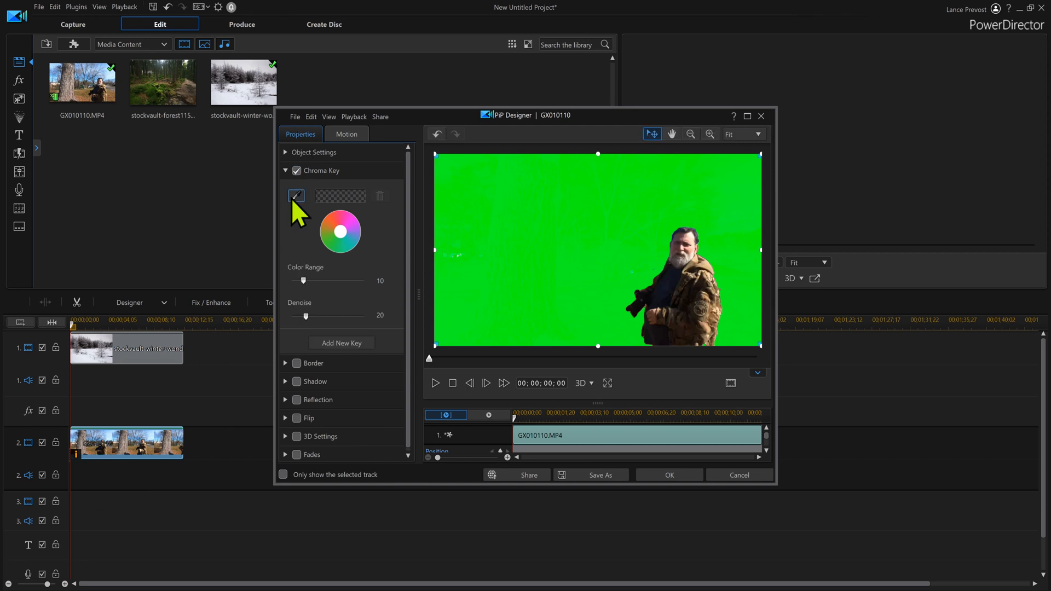
pyautogui.click(295, 195)
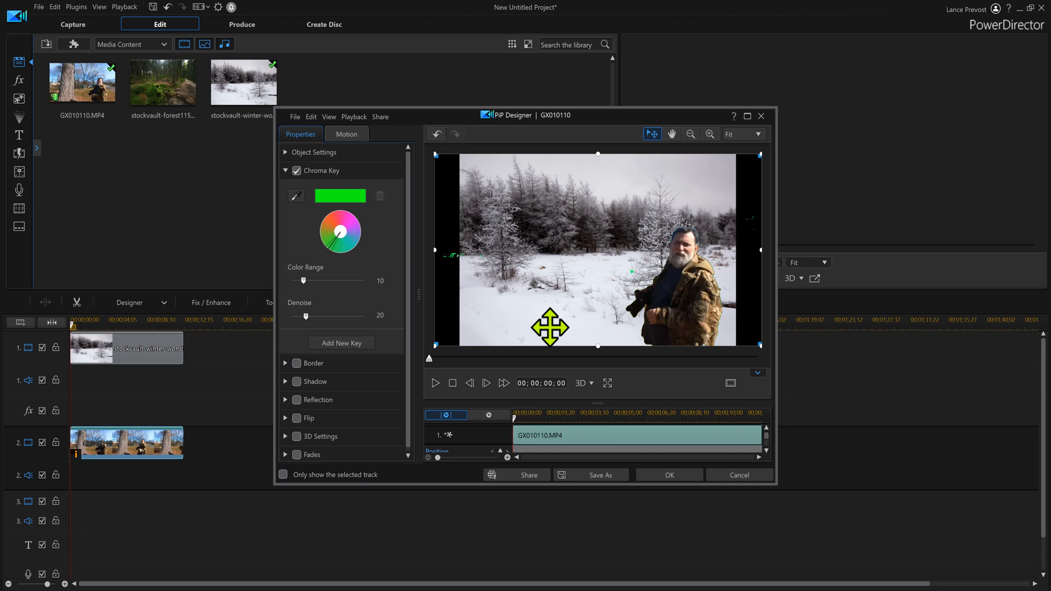
pyautogui.moveTo(402, 361)
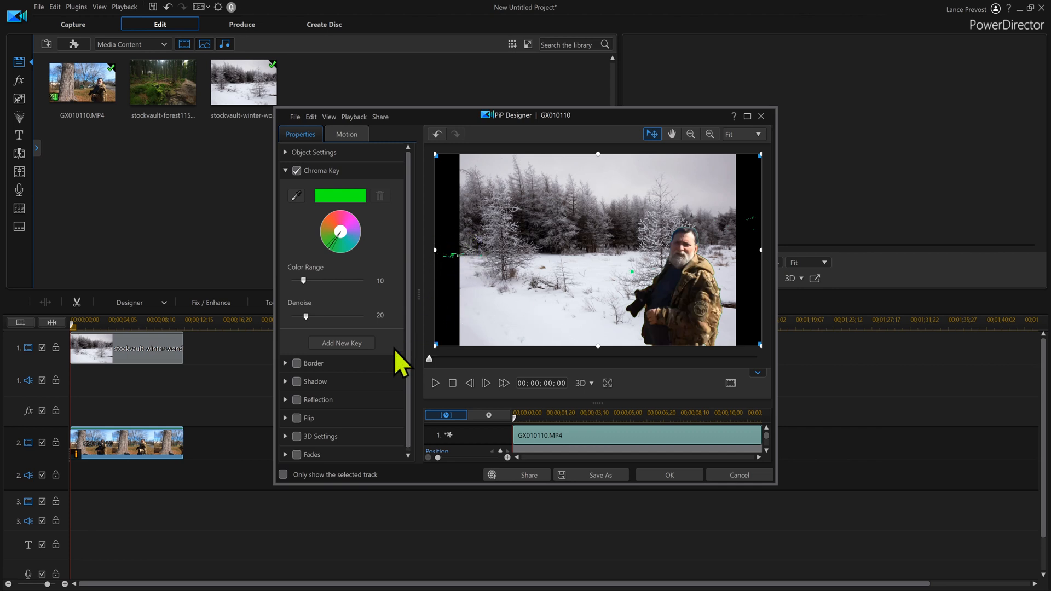
pyautogui.click(340, 343)
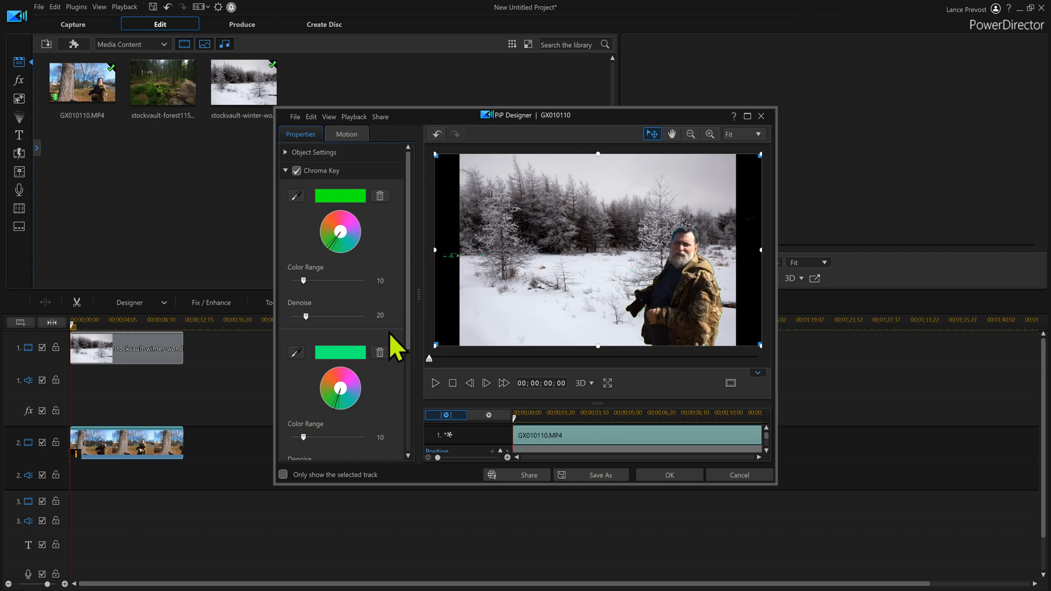
pyautogui.scroll(-3)
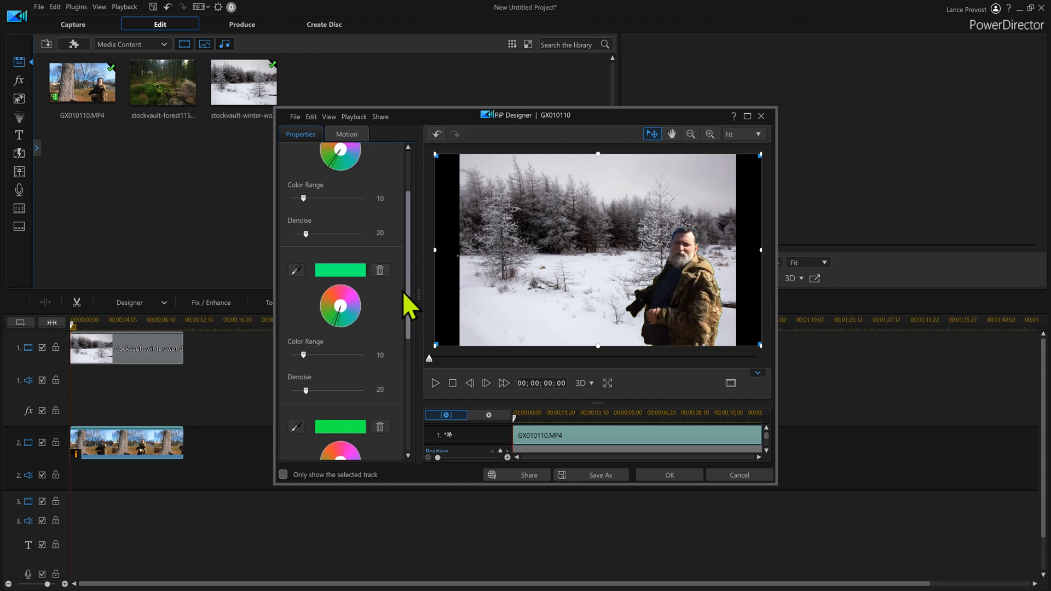
pyautogui.moveTo(348, 245)
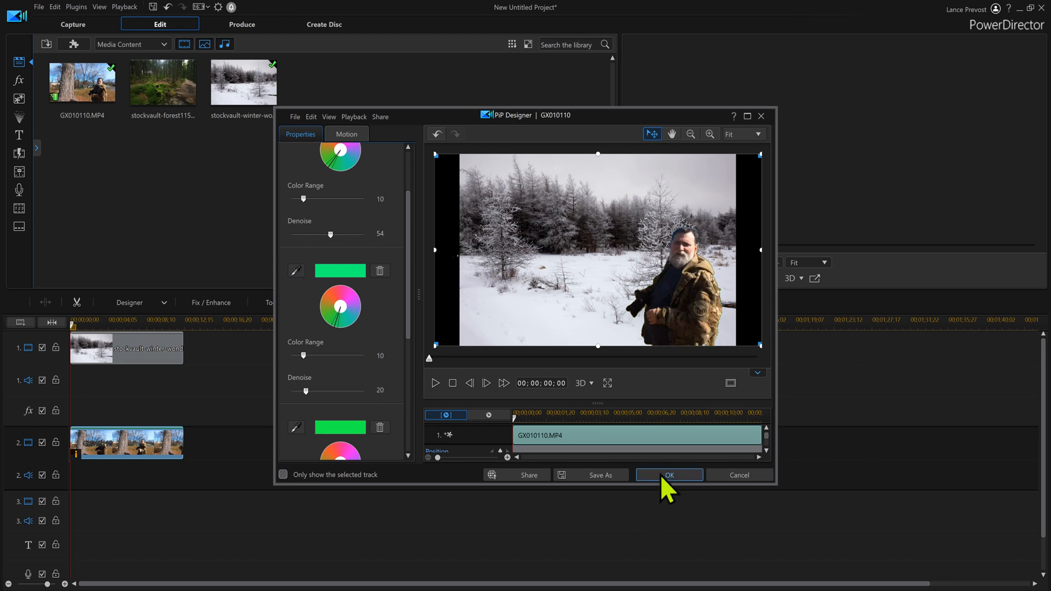
pyautogui.click(667, 474)
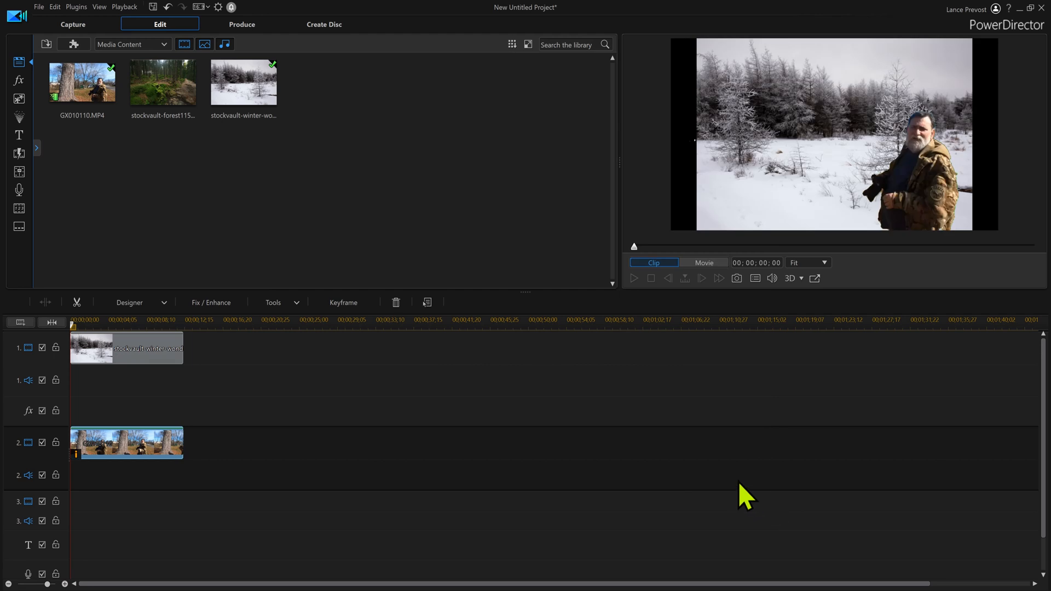
# - Resize the winter image to fill the frame and play back the keyed composite
pyautogui.click(126, 347)
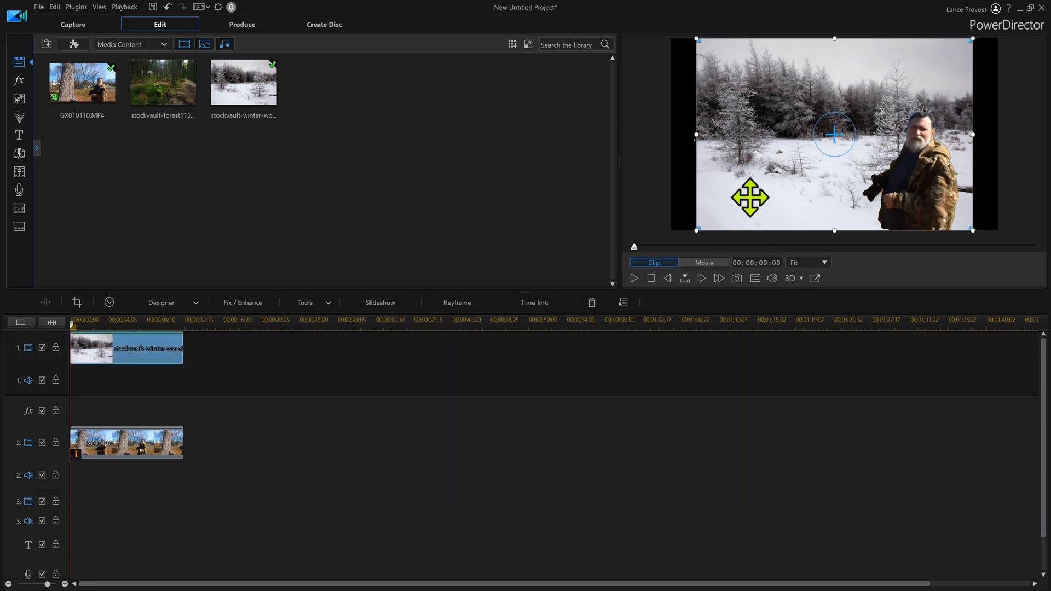
pyautogui.moveTo(702, 151)
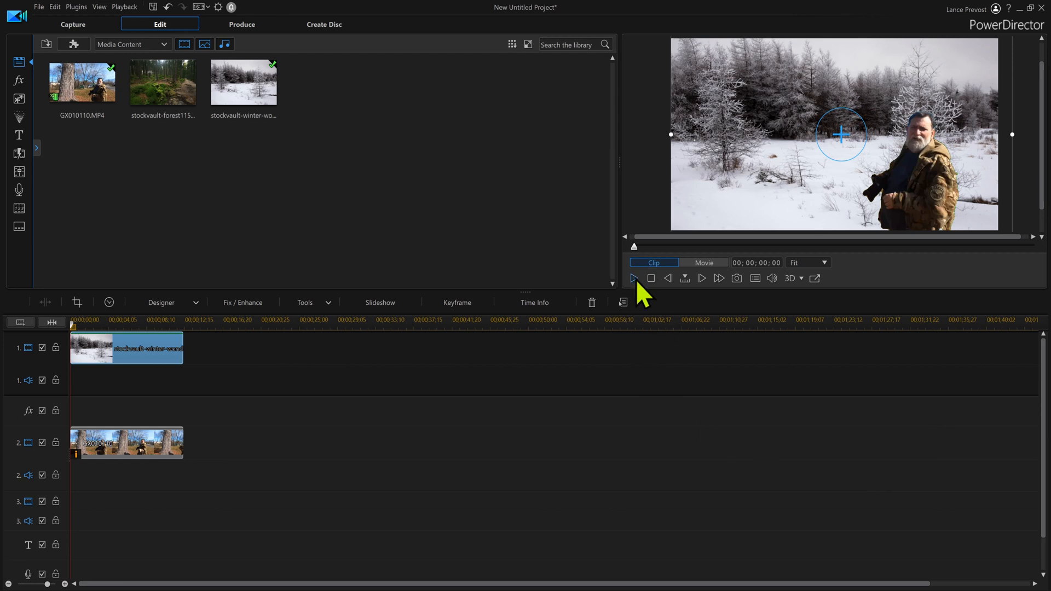
pyautogui.click(632, 278)
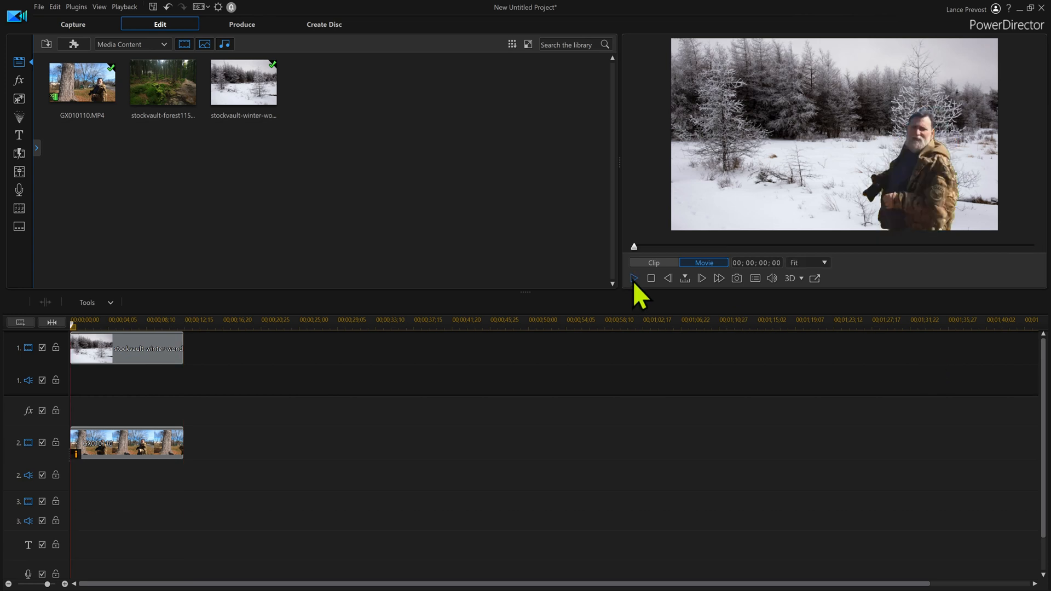
pyautogui.click(633, 278)
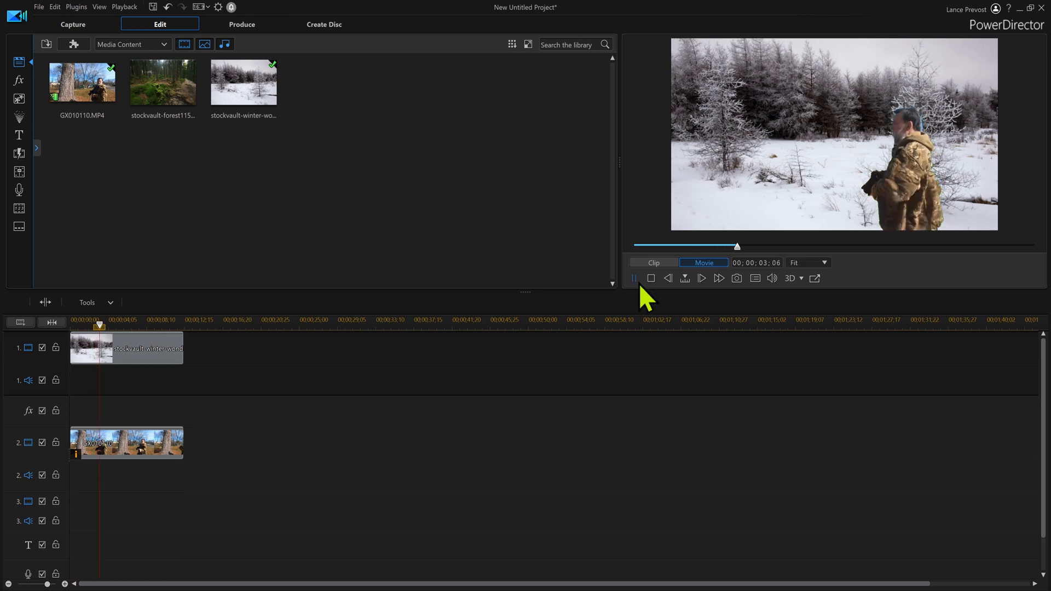
pyautogui.click(633, 278)
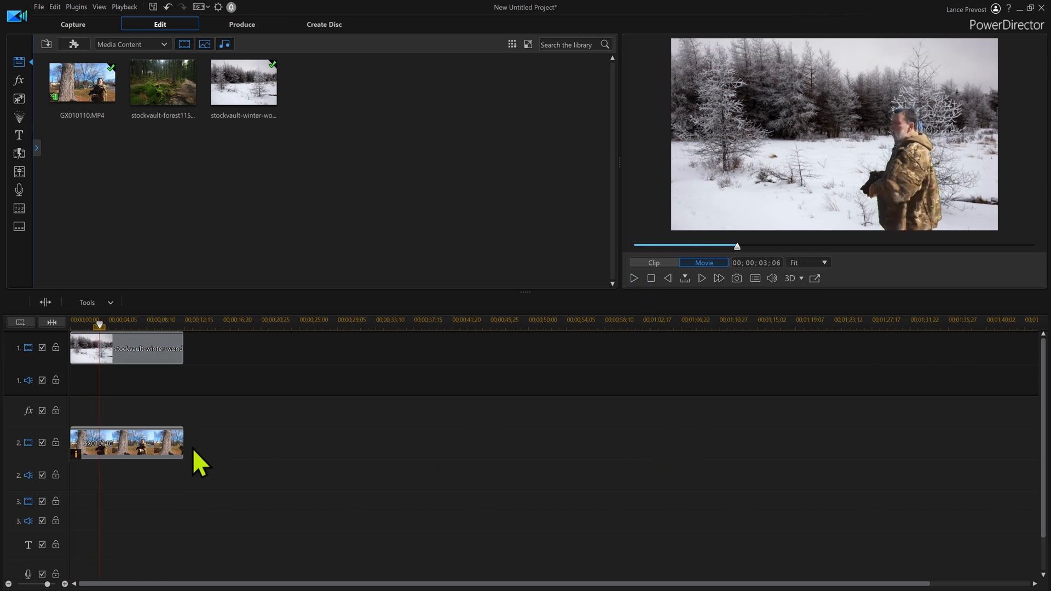
pyautogui.click(126, 442)
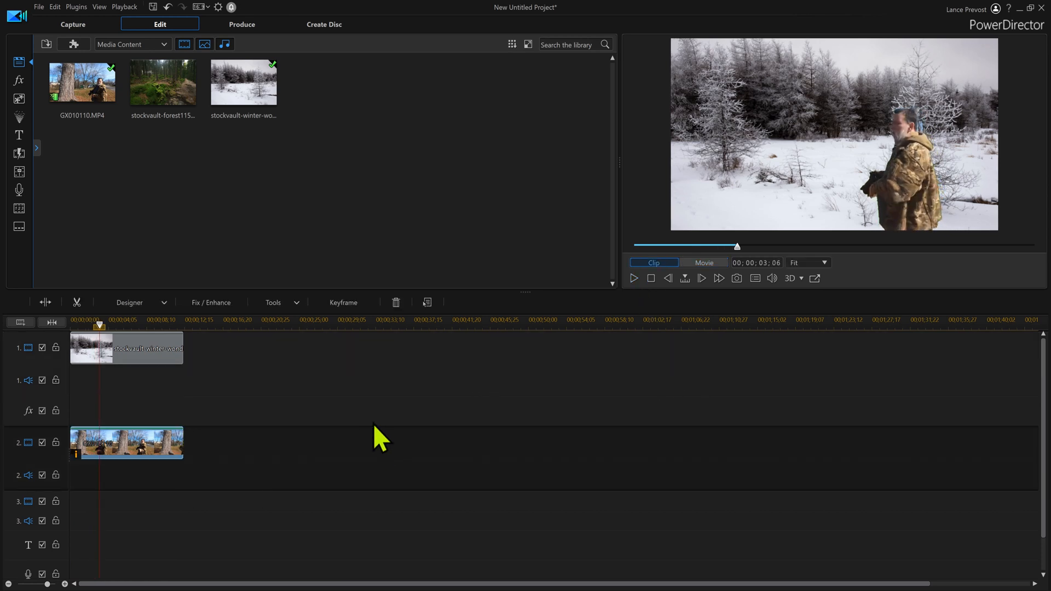
pyautogui.click(277, 302)
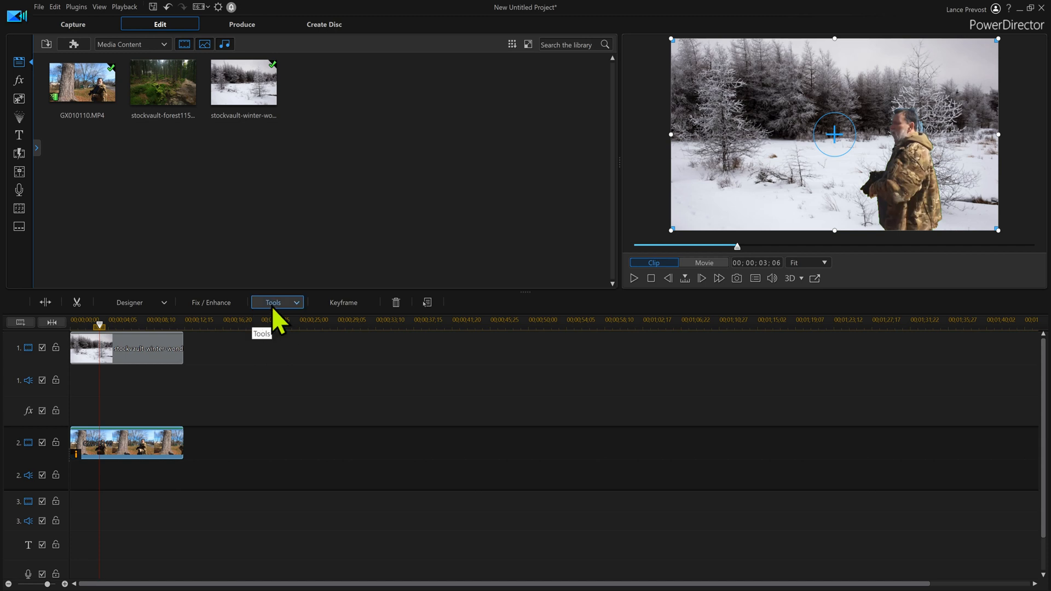
# - Send the man's clip to ColorDirector and select its existing regional mask
pyautogui.click(274, 302)
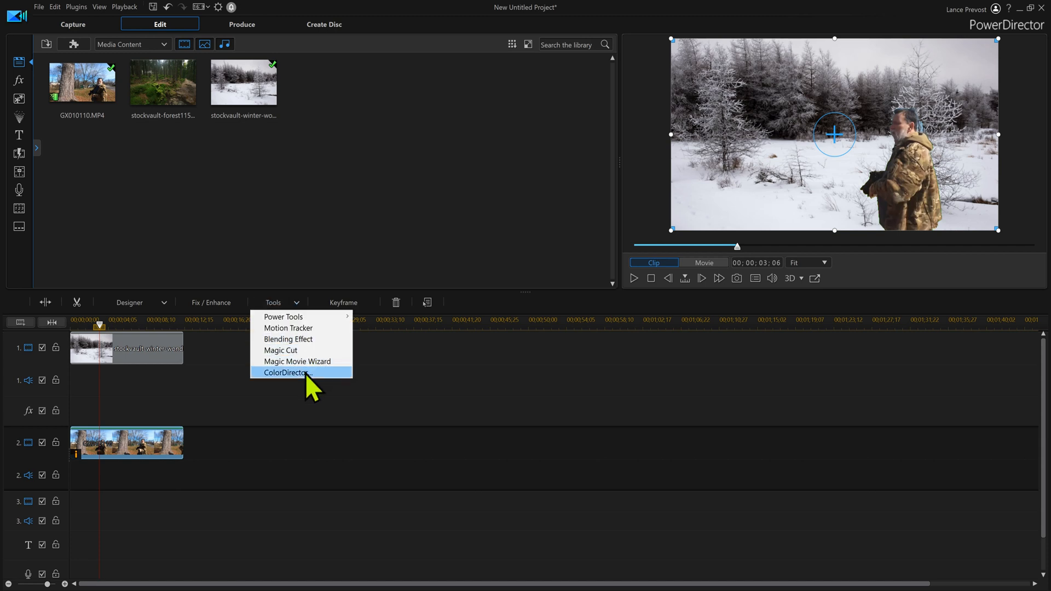
pyautogui.click(286, 372)
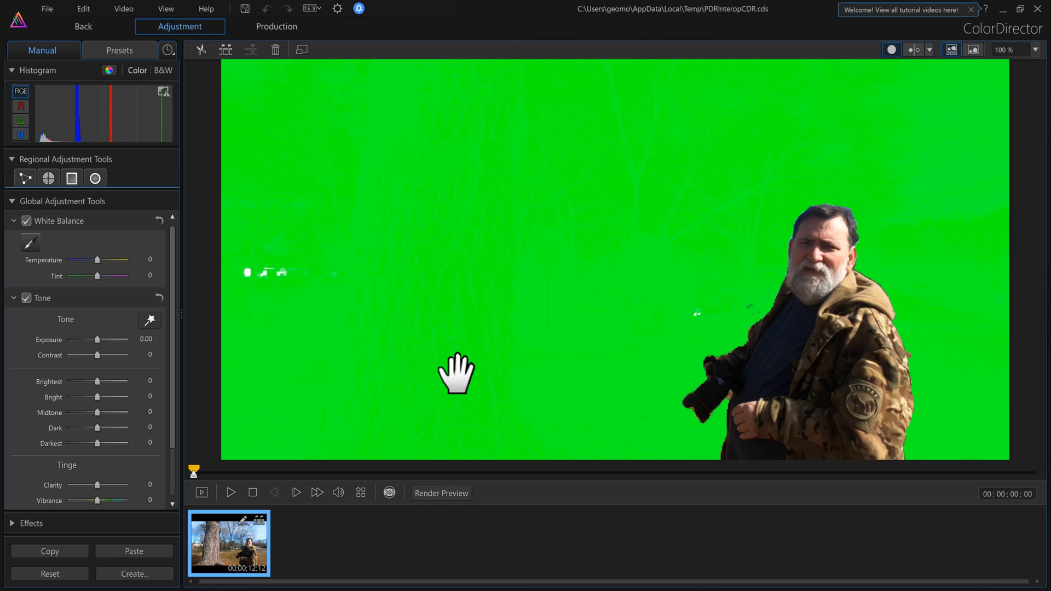
pyautogui.moveTo(27, 188)
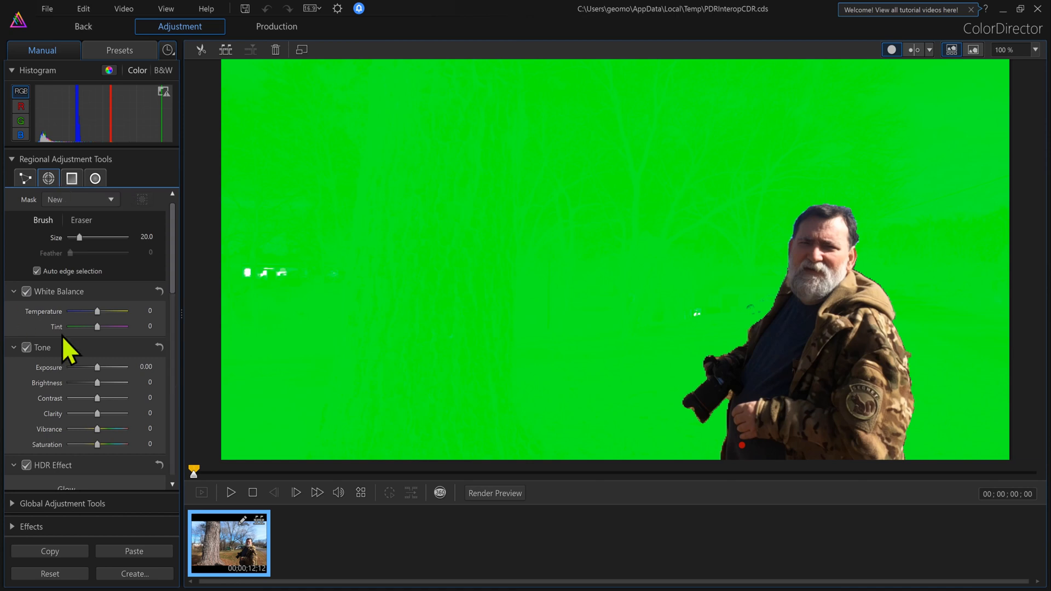
pyautogui.click(78, 199)
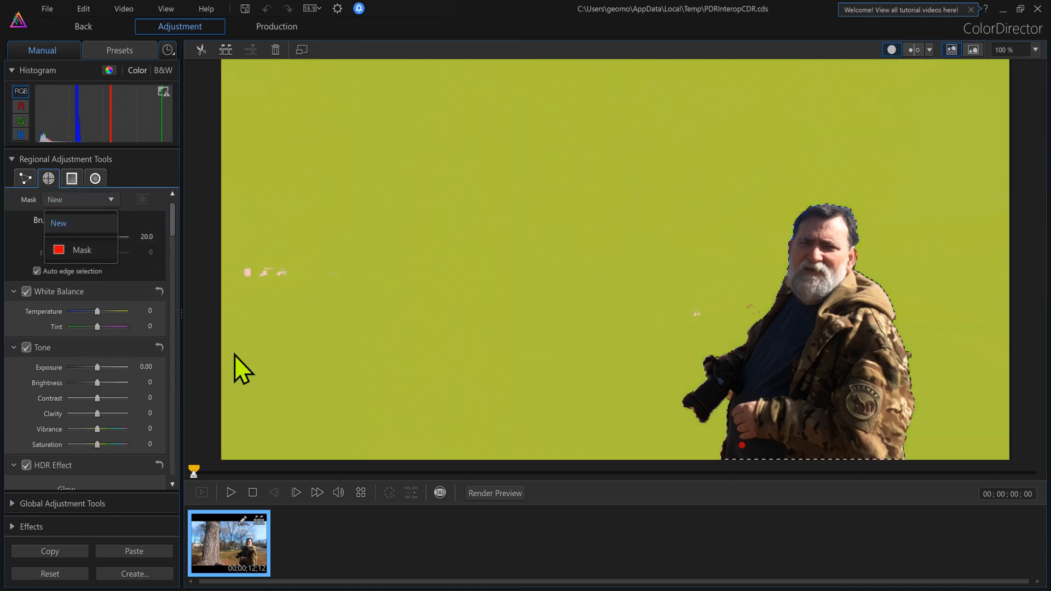
pyautogui.click(82, 250)
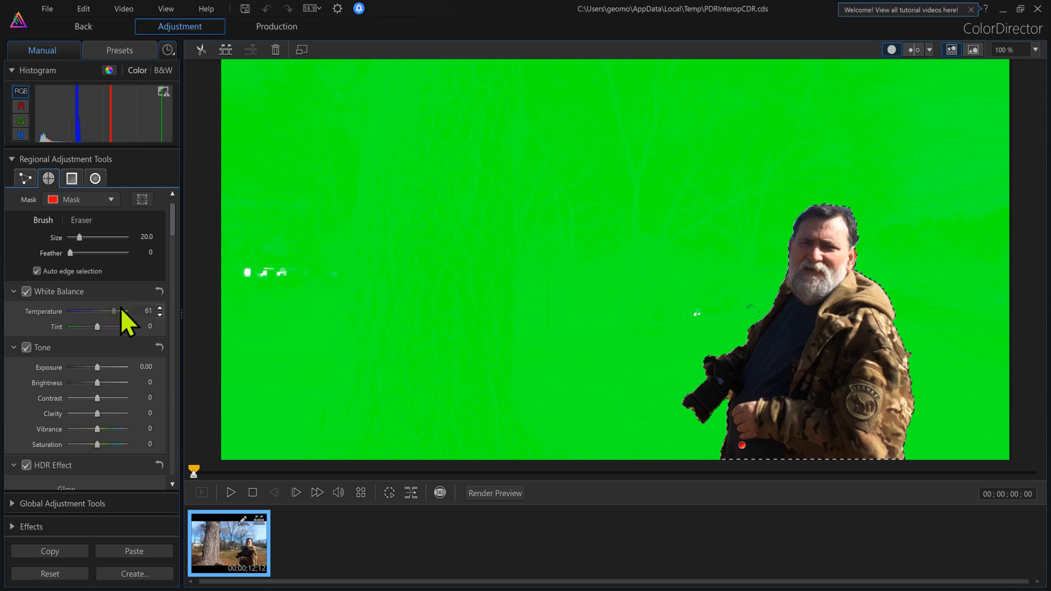
# - Drag the masked background's White Balance Temperature up to about 69
pyautogui.moveTo(114, 311); pyautogui.dragTo(124, 311)
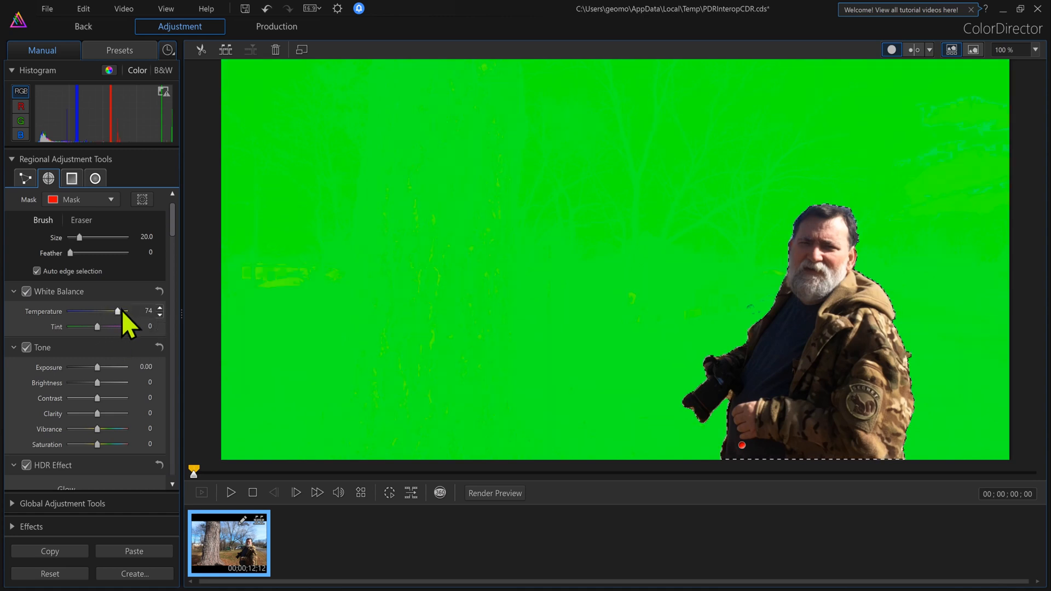
pyautogui.moveTo(119, 311); pyautogui.dragTo(90, 311)
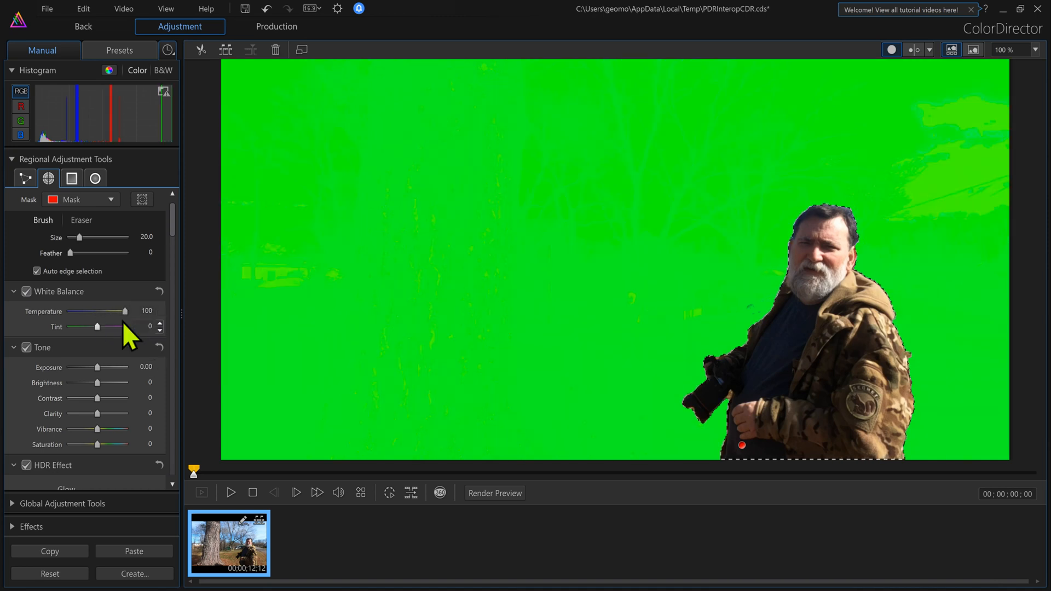
pyautogui.moveTo(125, 311); pyautogui.dragTo(117, 311)
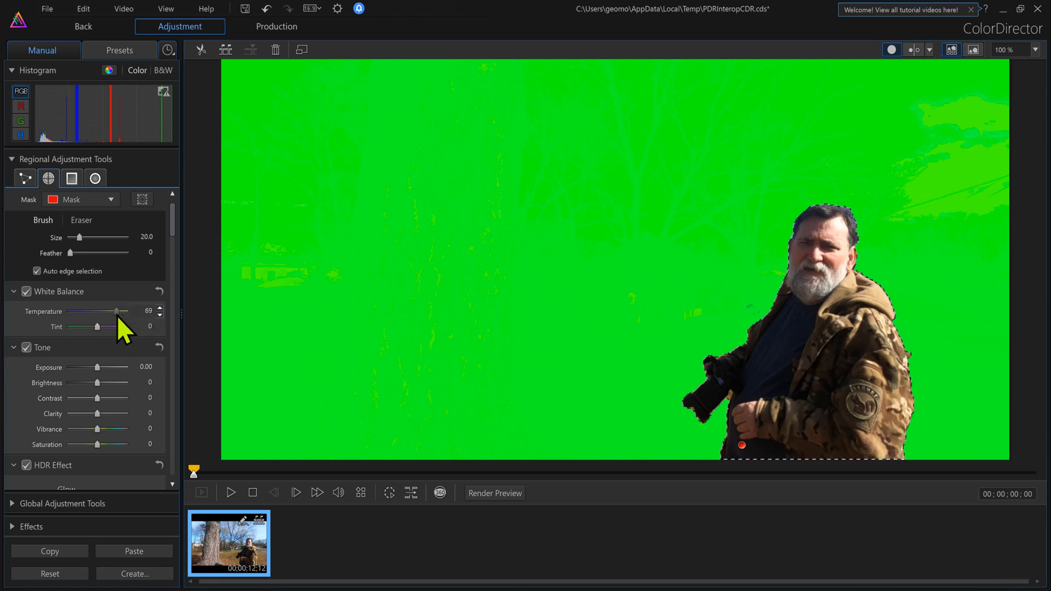
pyautogui.moveTo(119, 311); pyautogui.dragTo(115, 310)
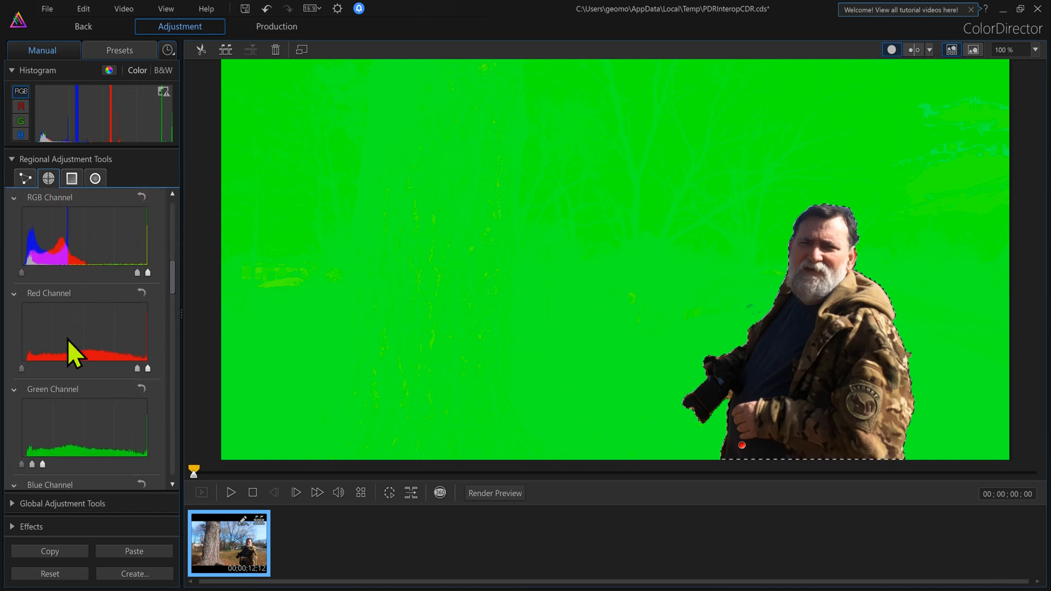
pyautogui.scroll(-3)
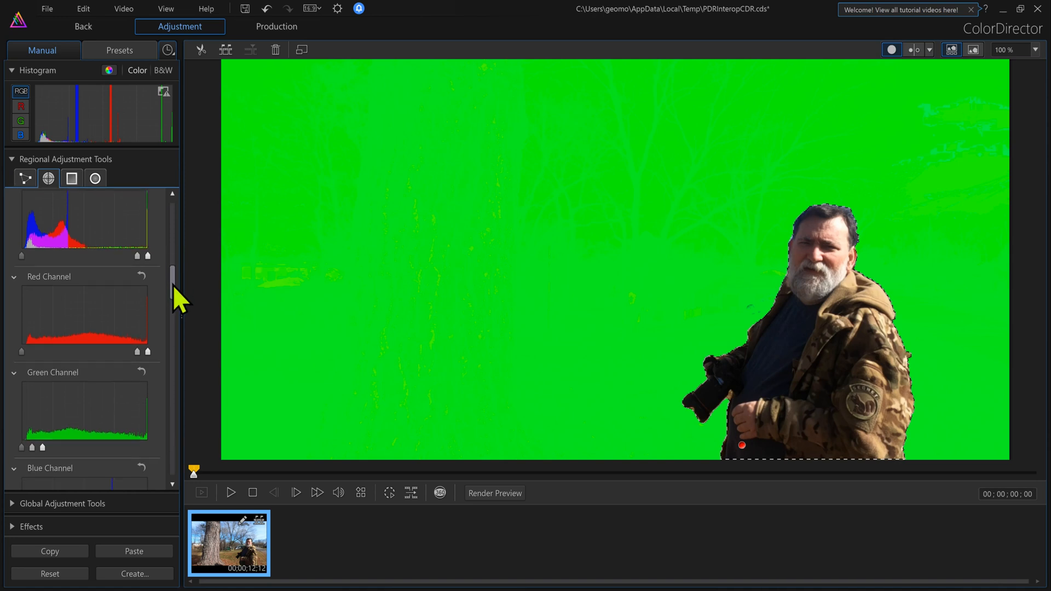
pyautogui.scroll(-3)
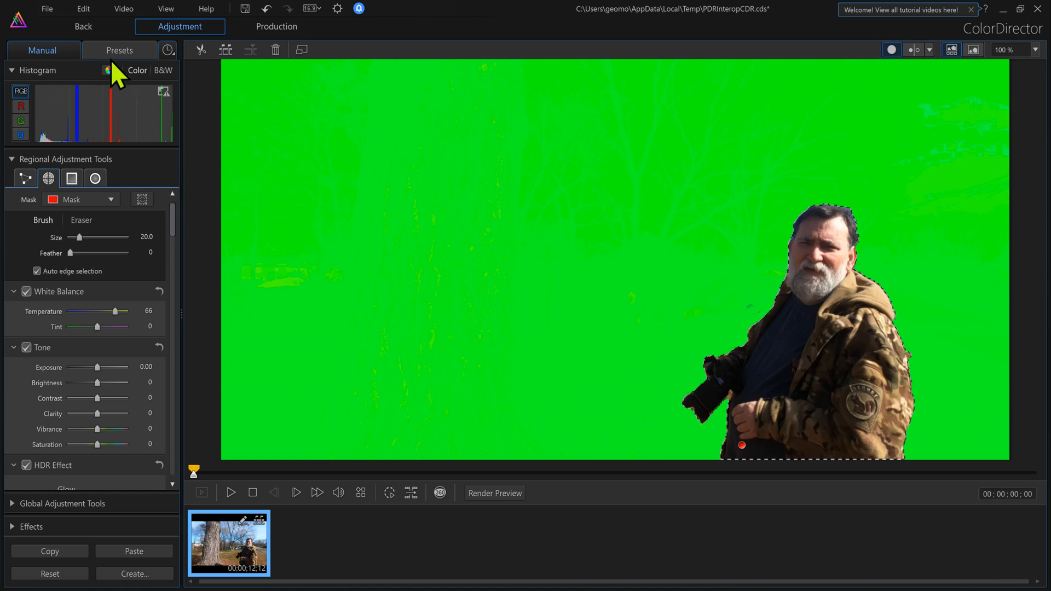
pyautogui.moveTo(411, 419)
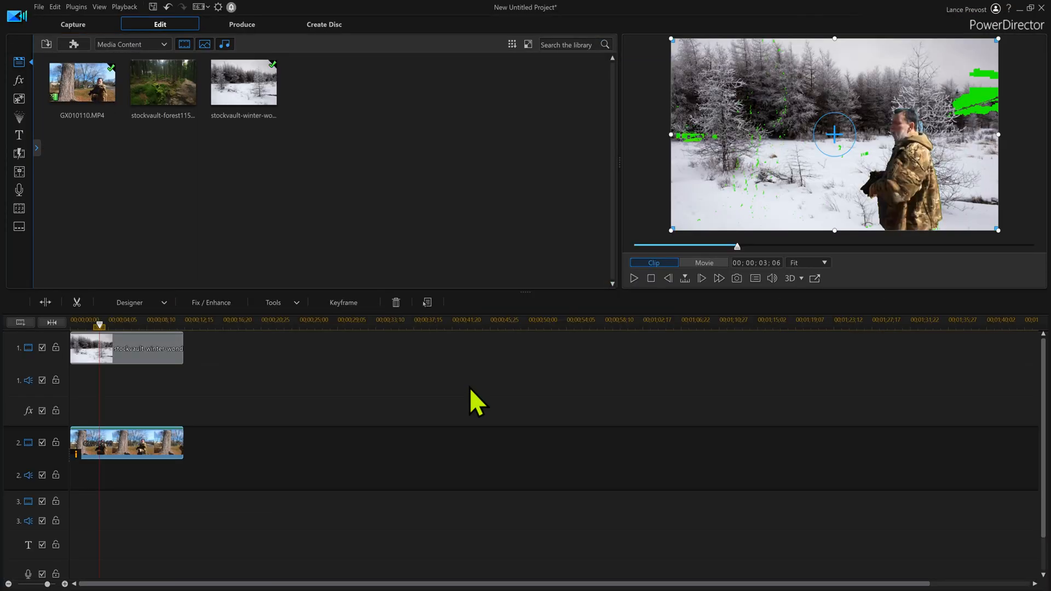
pyautogui.moveTo(154, 442)
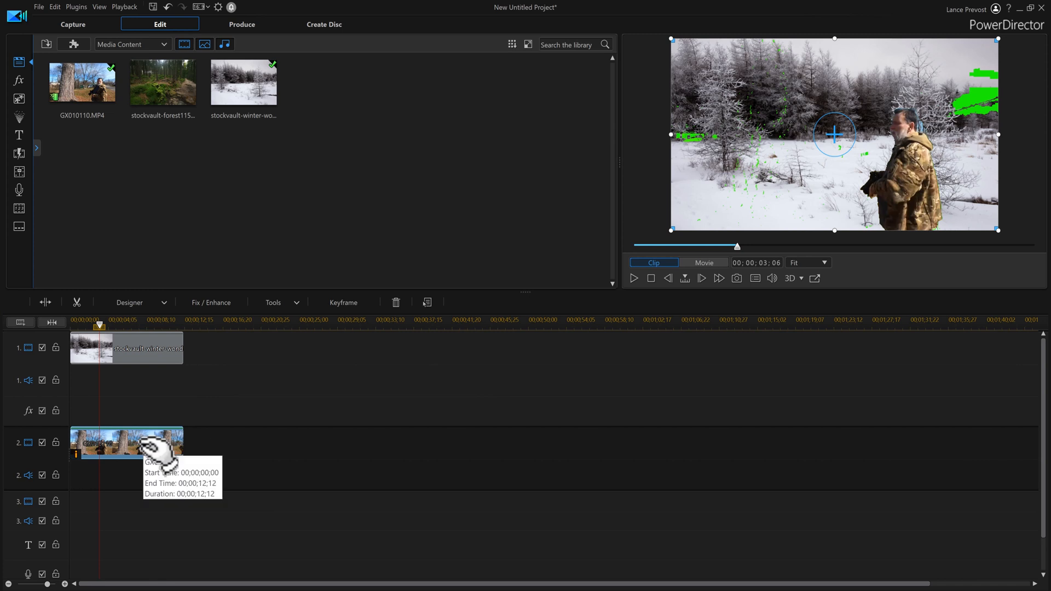
pyautogui.moveTo(465, 441)
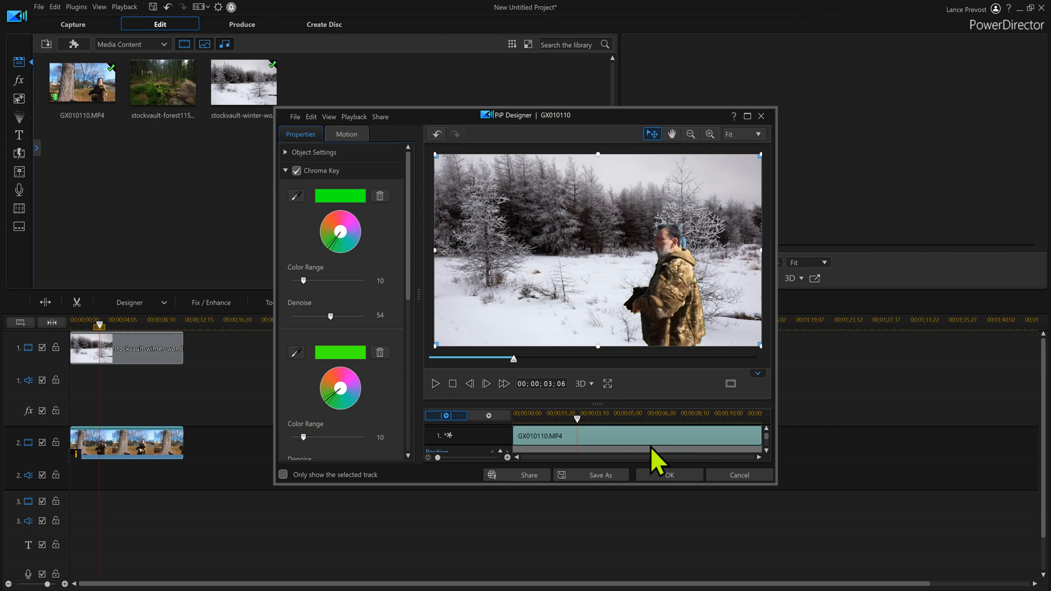
# - Sample a leftover green patch in the preview as a third chroma key colour
pyautogui.click(668, 475)
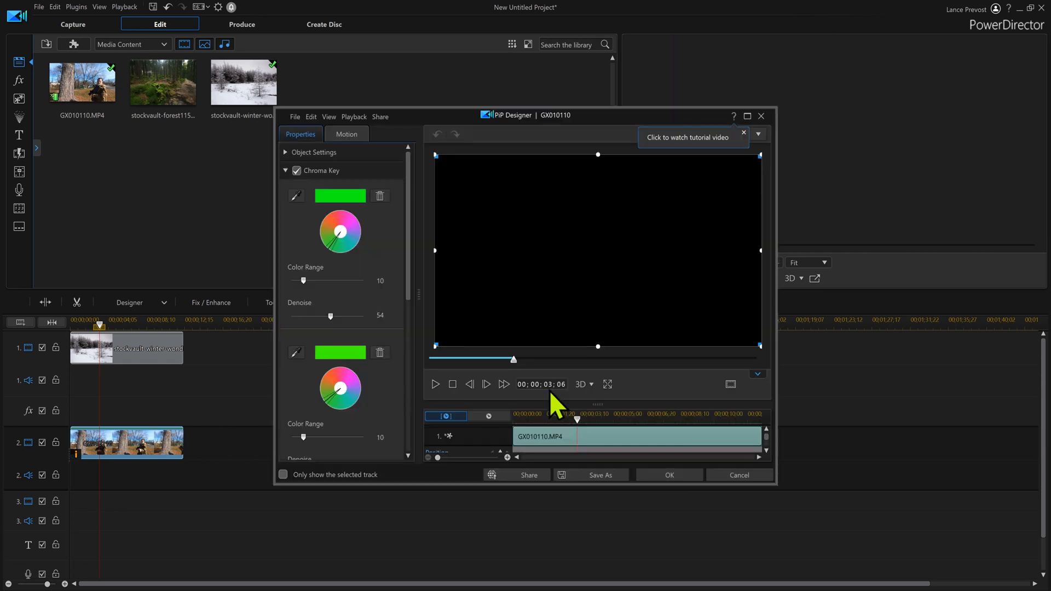
pyautogui.moveTo(419, 291)
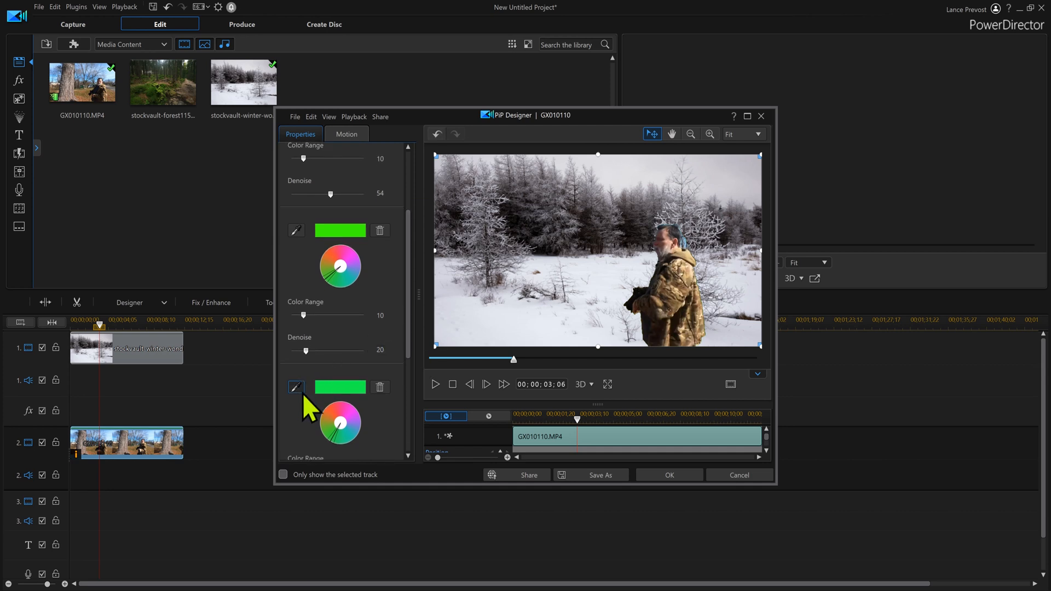
pyautogui.click(295, 387)
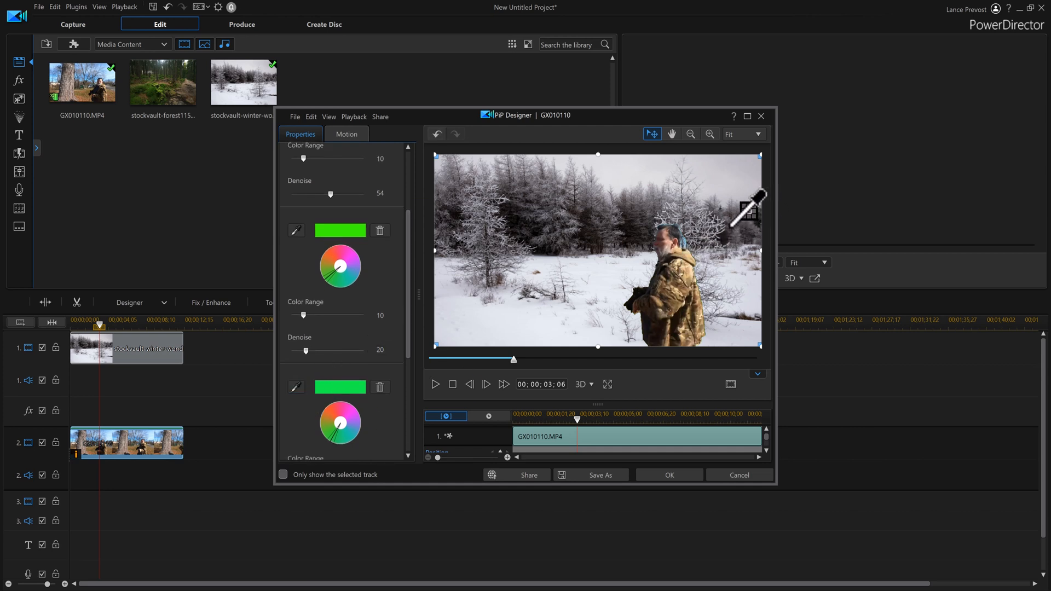
pyautogui.moveTo(656, 395)
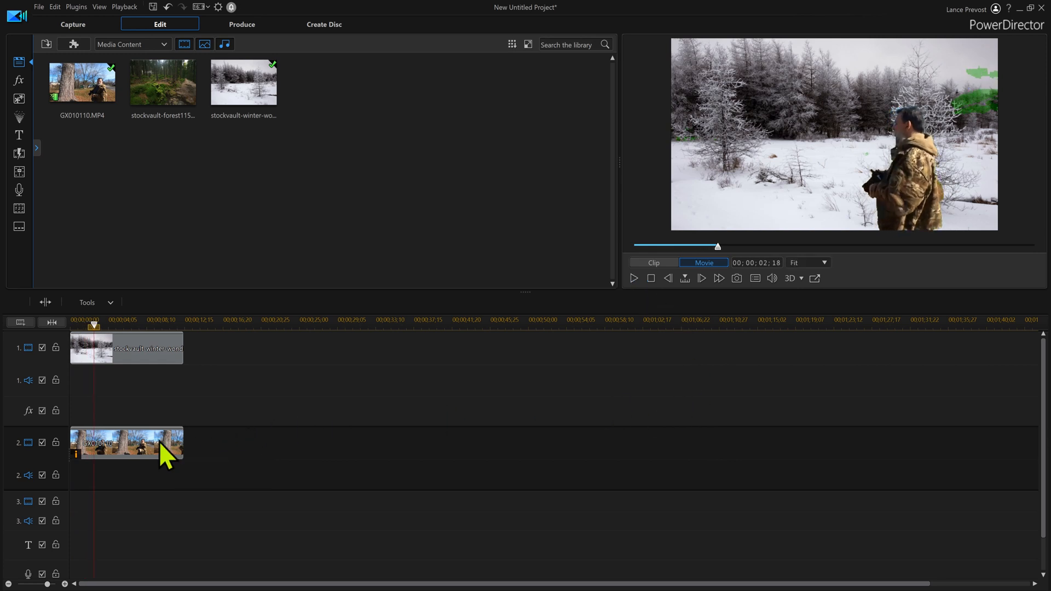
# - Raise the first key's Color Range to 16 and the second to about 14, then apply
pyautogui.click(126, 443)
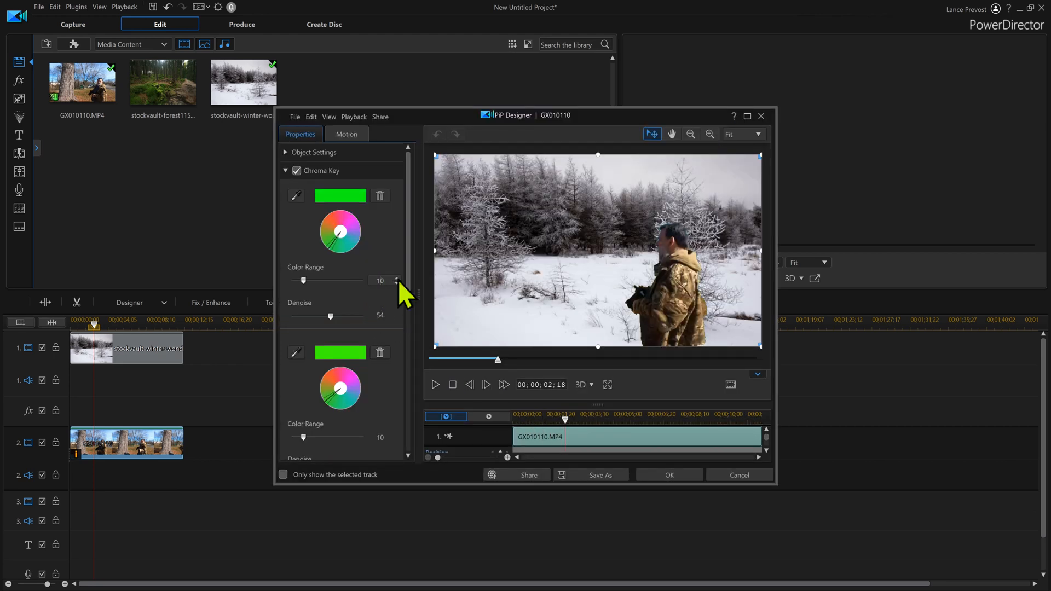
pyautogui.click(395, 278)
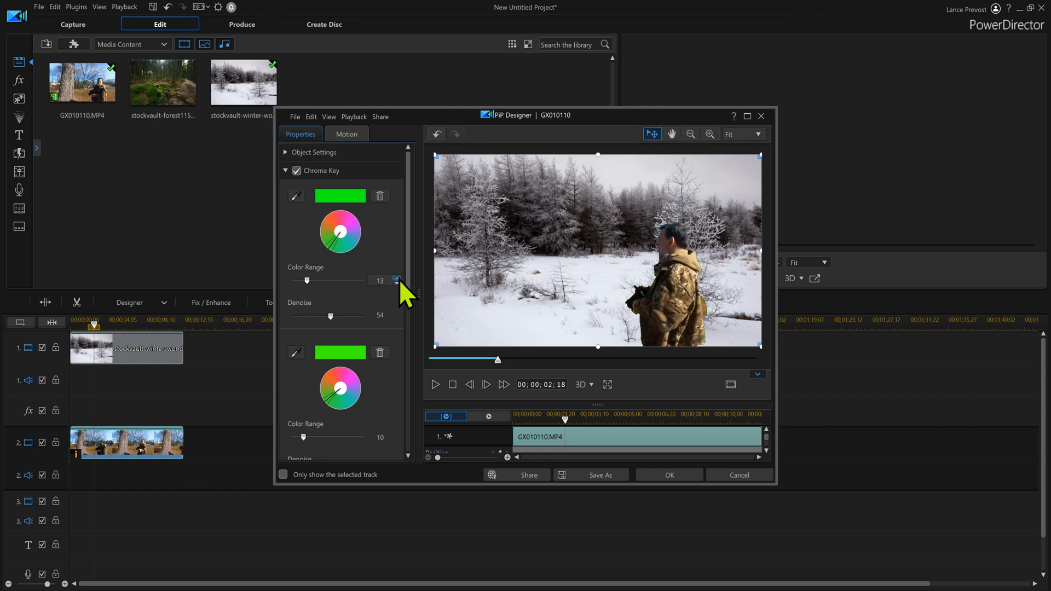
pyautogui.click(396, 277)
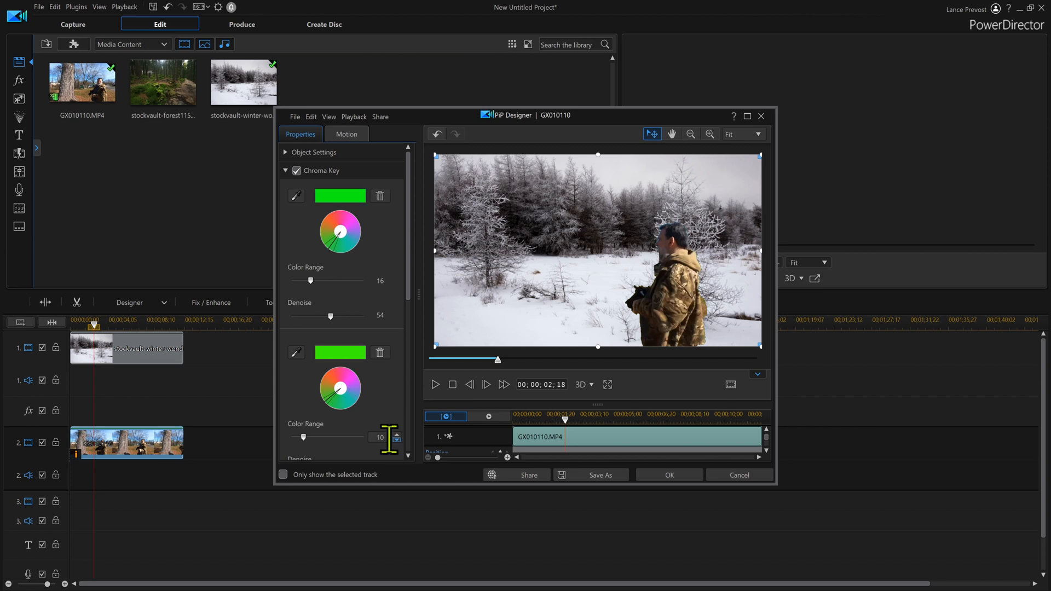
pyautogui.click(396, 434)
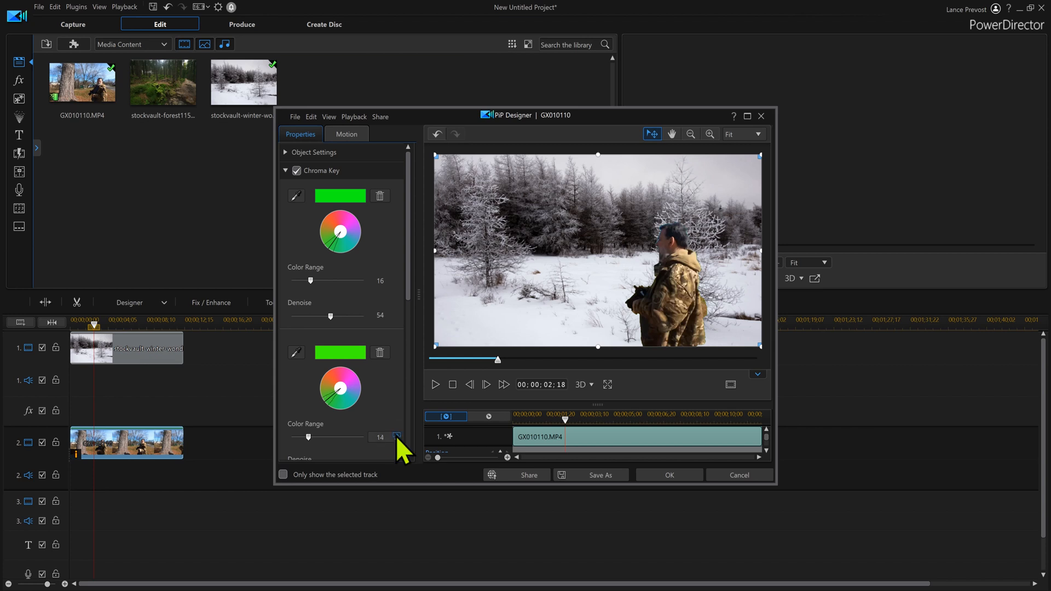
pyautogui.click(668, 474)
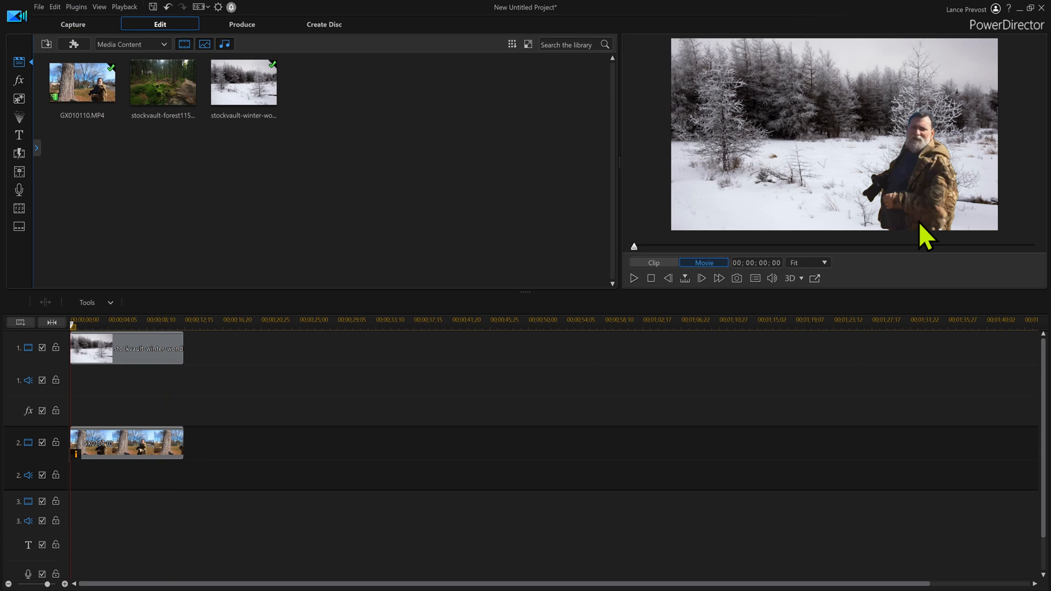
pyautogui.moveTo(783, 399)
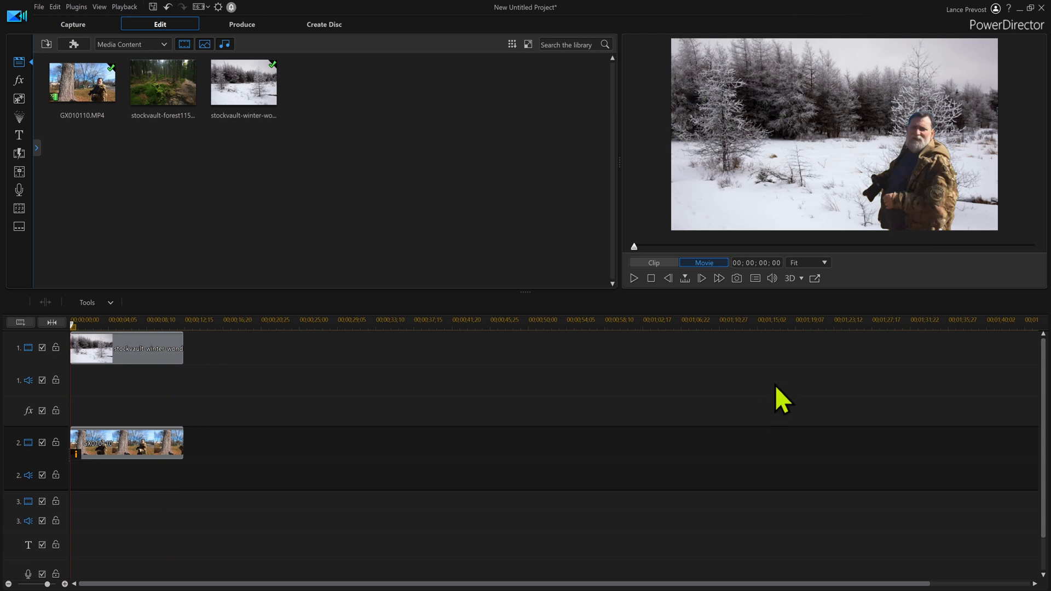
pyautogui.moveTo(477, 393)
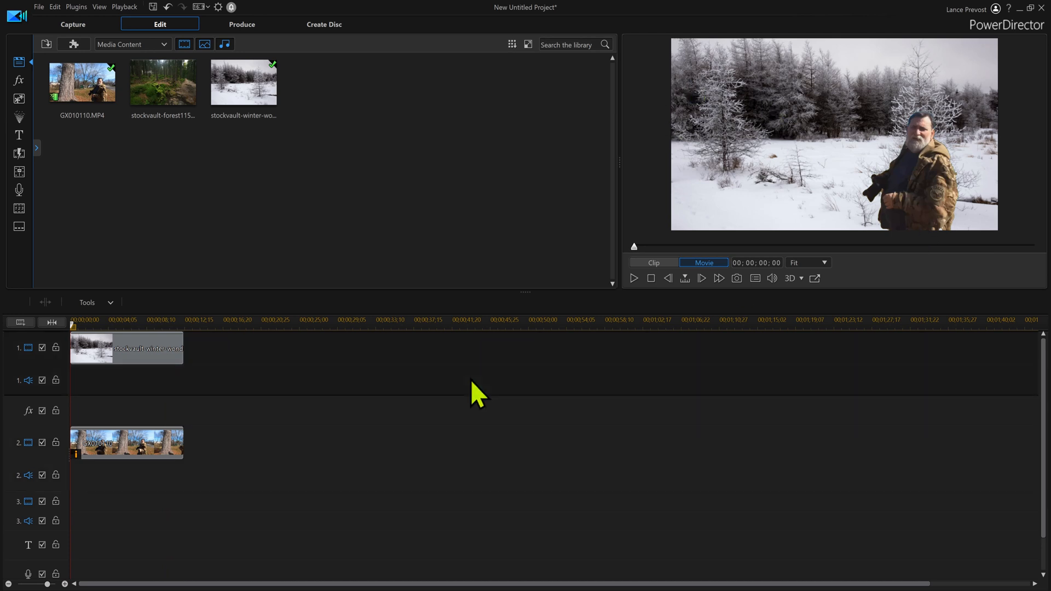